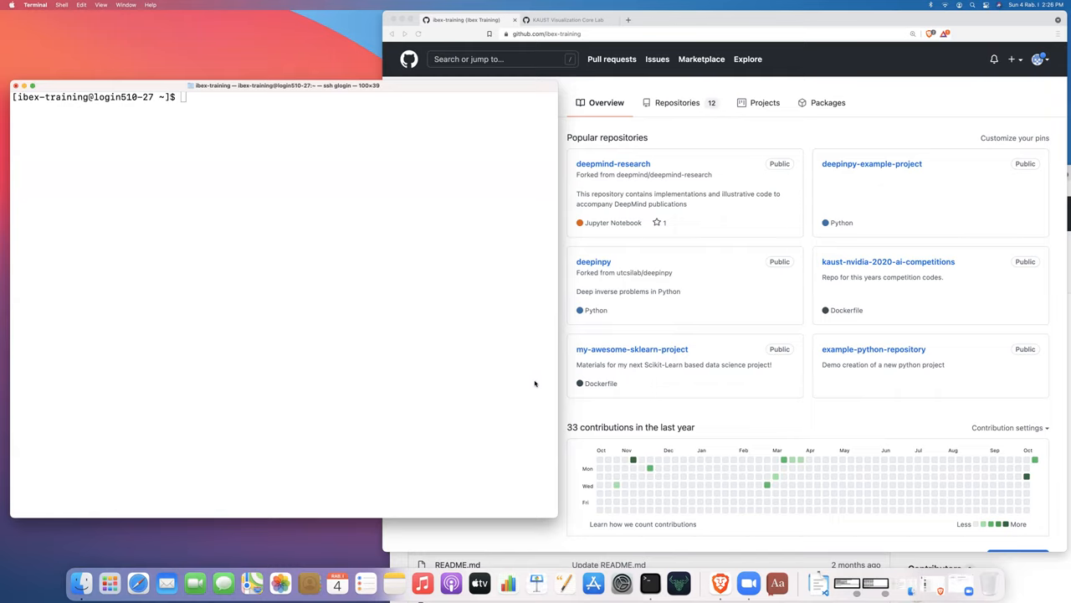
pyautogui.moveTo(503, 364)
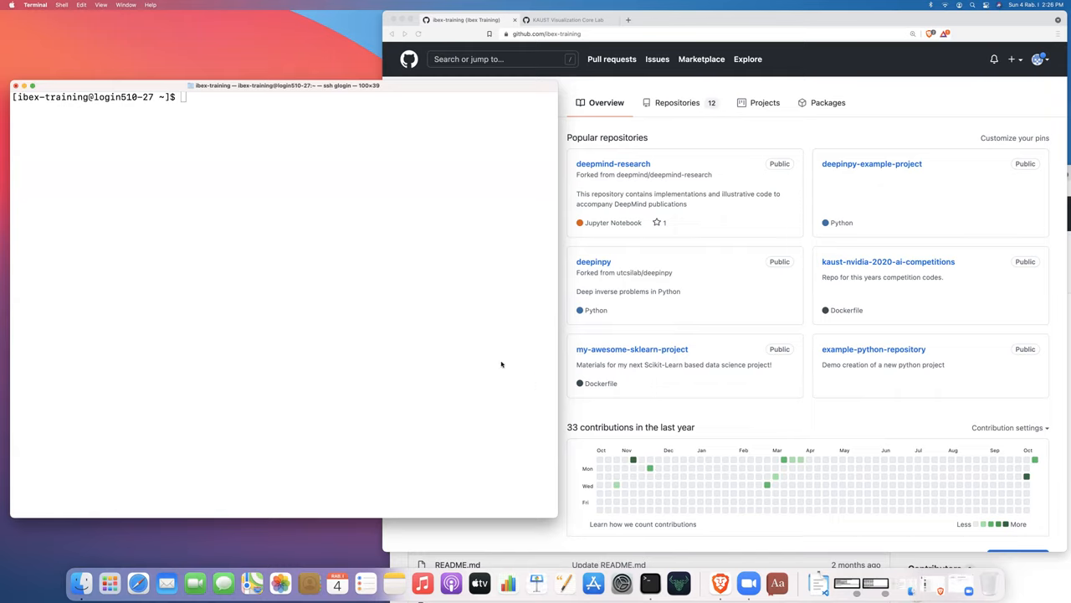
pyautogui.moveTo(331, 273)
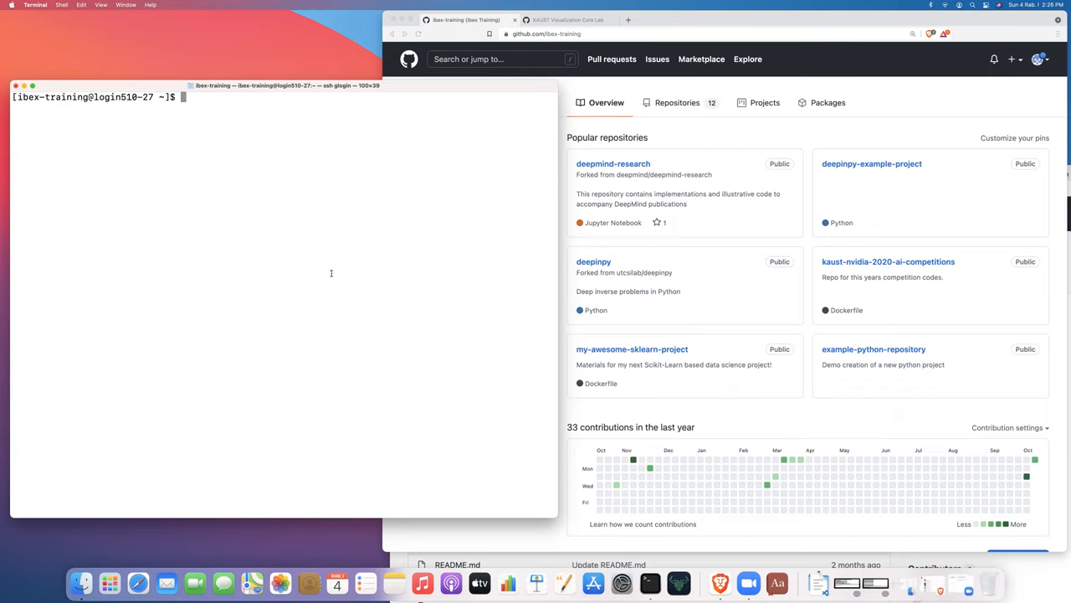
# Return to the home directory with cd and print its path /home/ibex-training with pwd
pyautogui.write('cd')
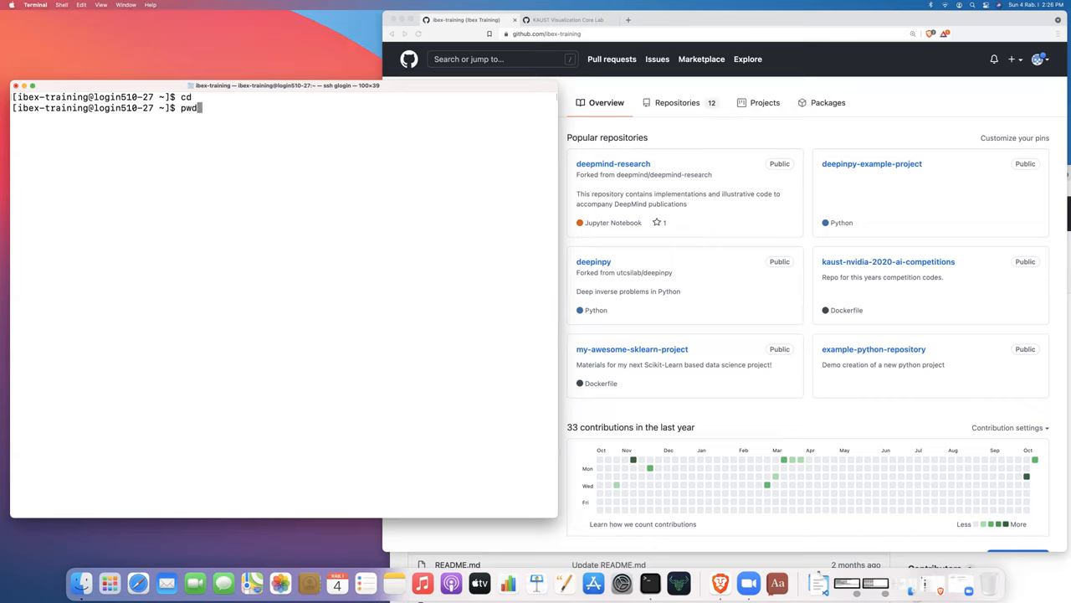
pyautogui.press('Return')
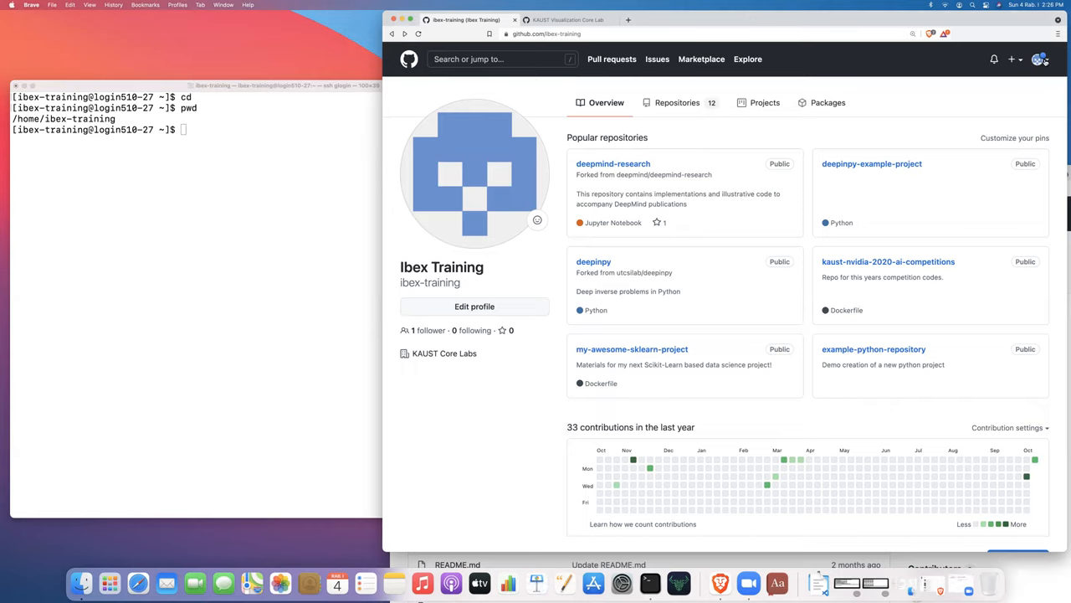
# Reach the SSH and GPG keys page through the avatar menu's Settings entry
pyautogui.click(1039, 59)
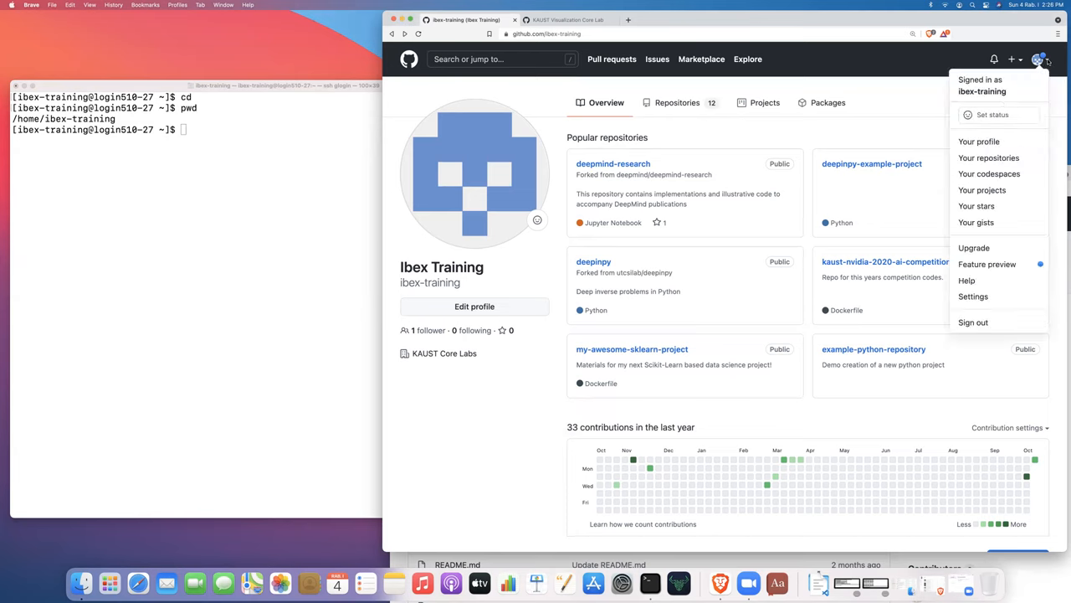
pyautogui.click(973, 296)
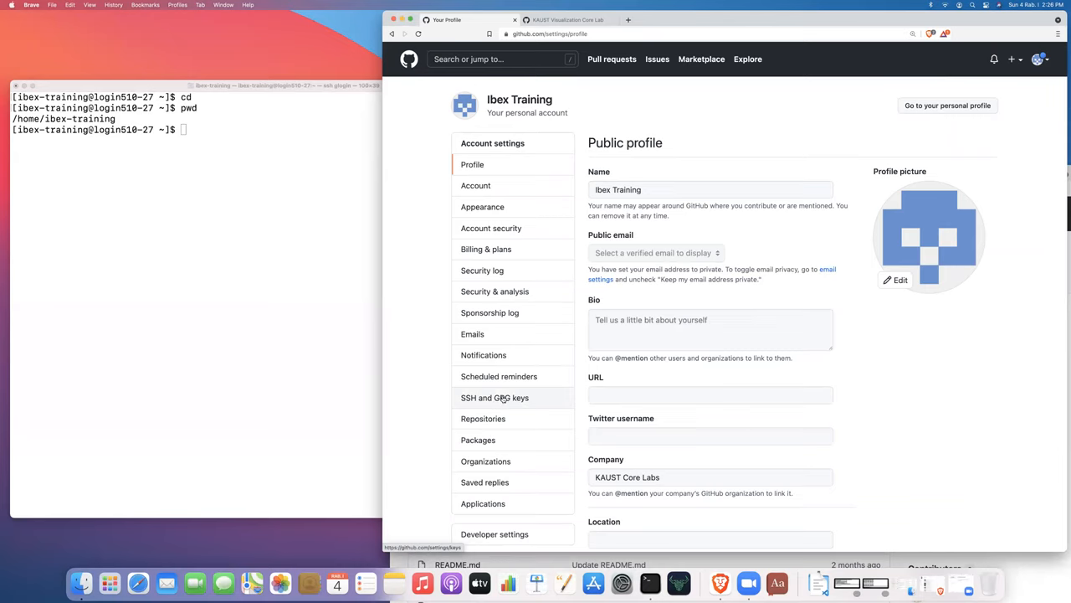
pyautogui.click(495, 398)
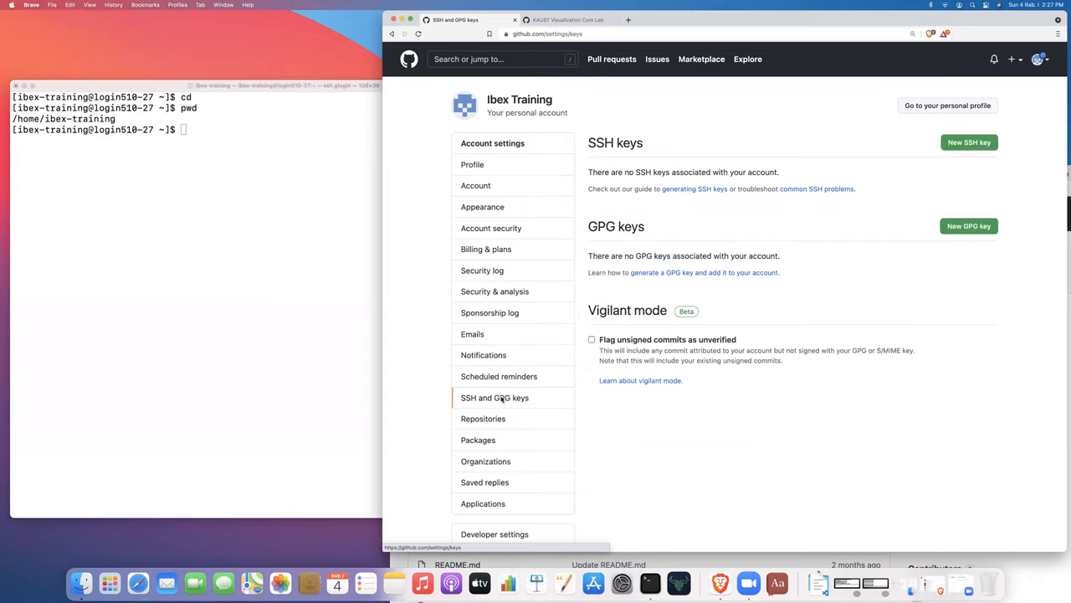
pyautogui.moveTo(693, 305)
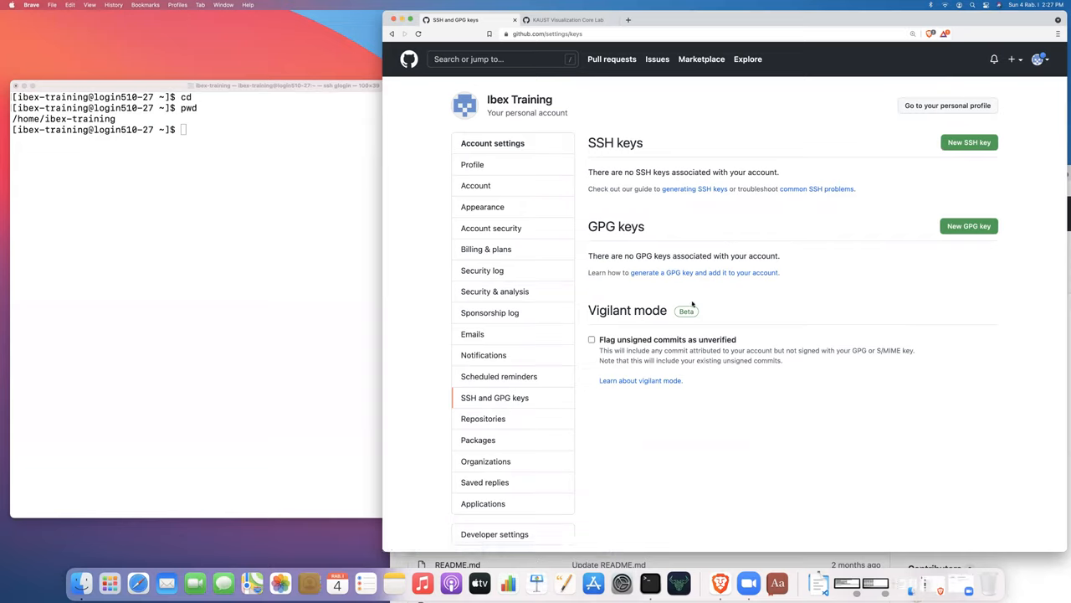
pyautogui.moveTo(688, 213)
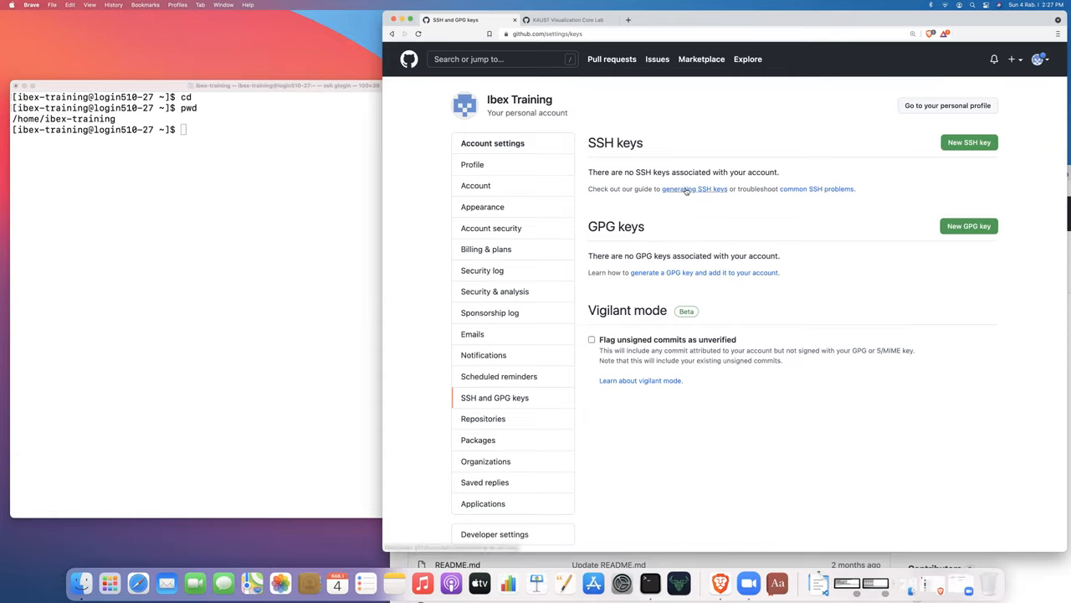
# Bring up the 'Checking for existing SSH keys' guide in a new tab from the SSH key docs link
pyautogui.rightClick(687, 187)
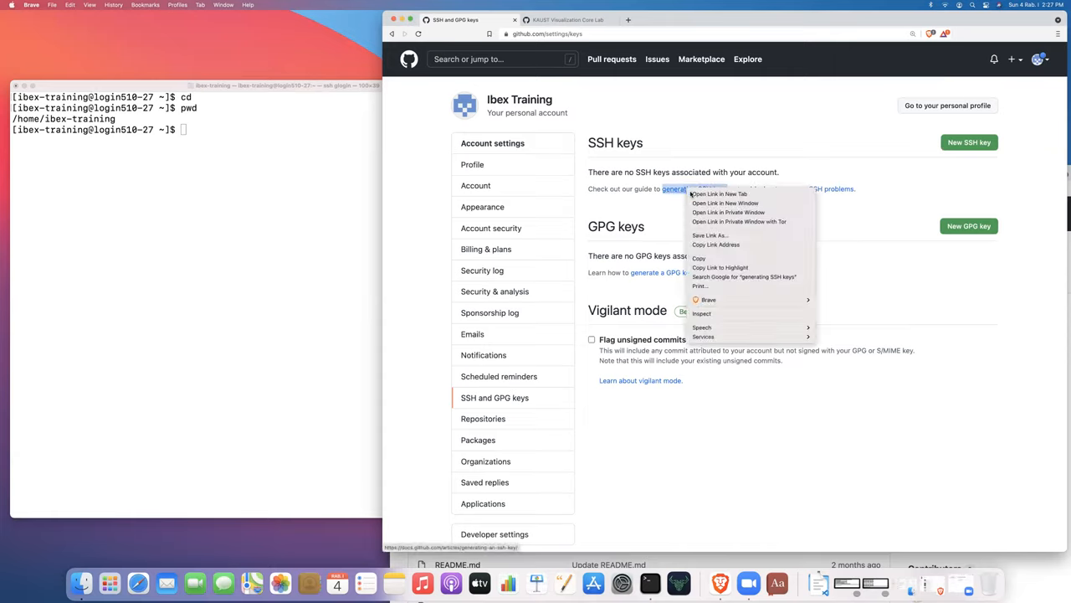
pyautogui.click(718, 194)
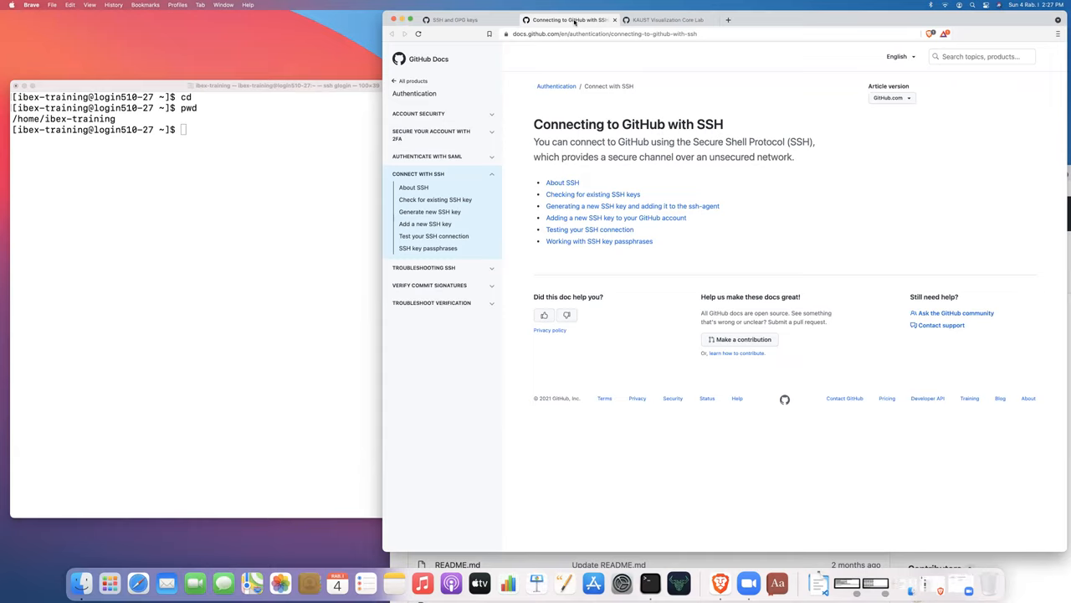
pyautogui.moveTo(668, 151)
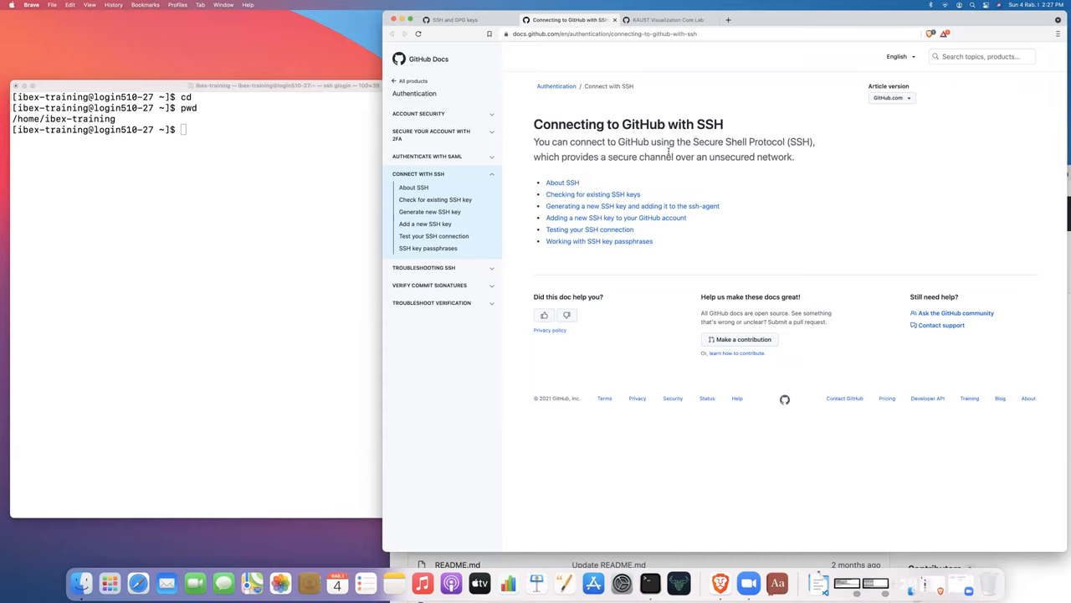
pyautogui.moveTo(592, 194)
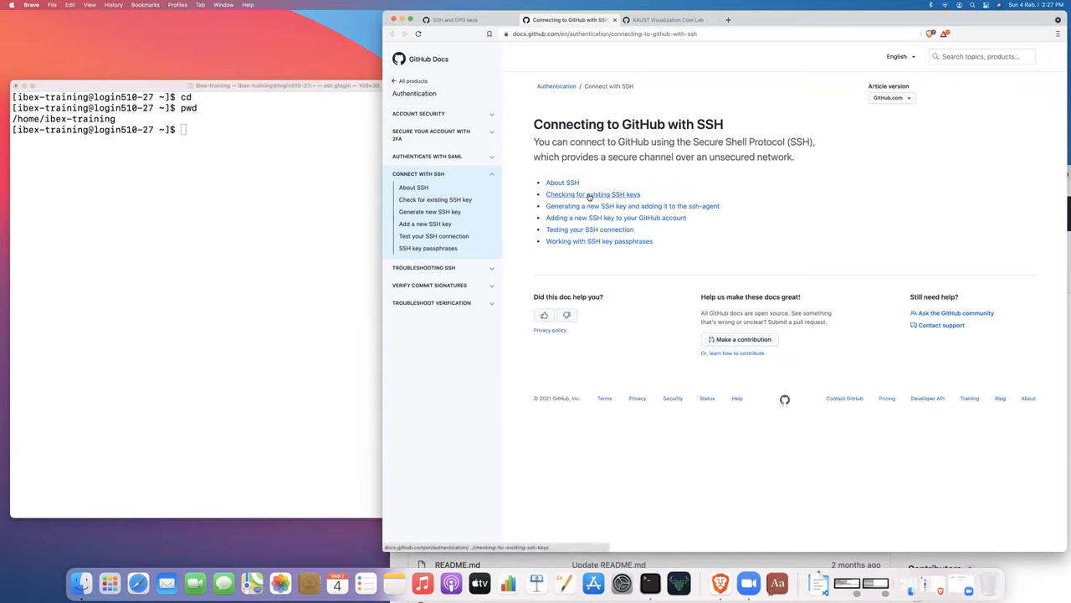
pyautogui.click(592, 194)
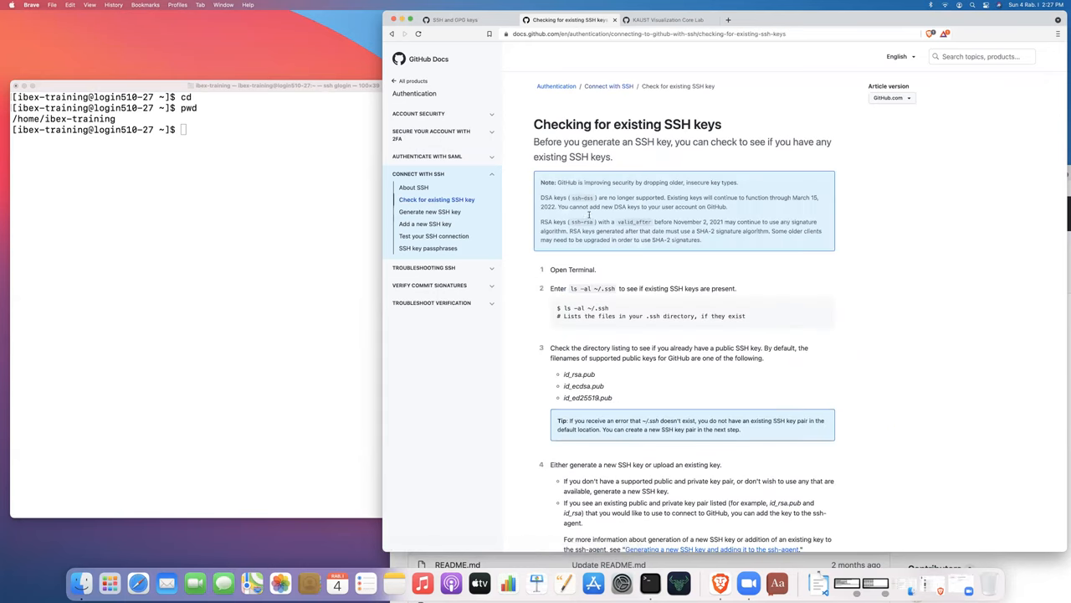
pyautogui.scroll(-3)
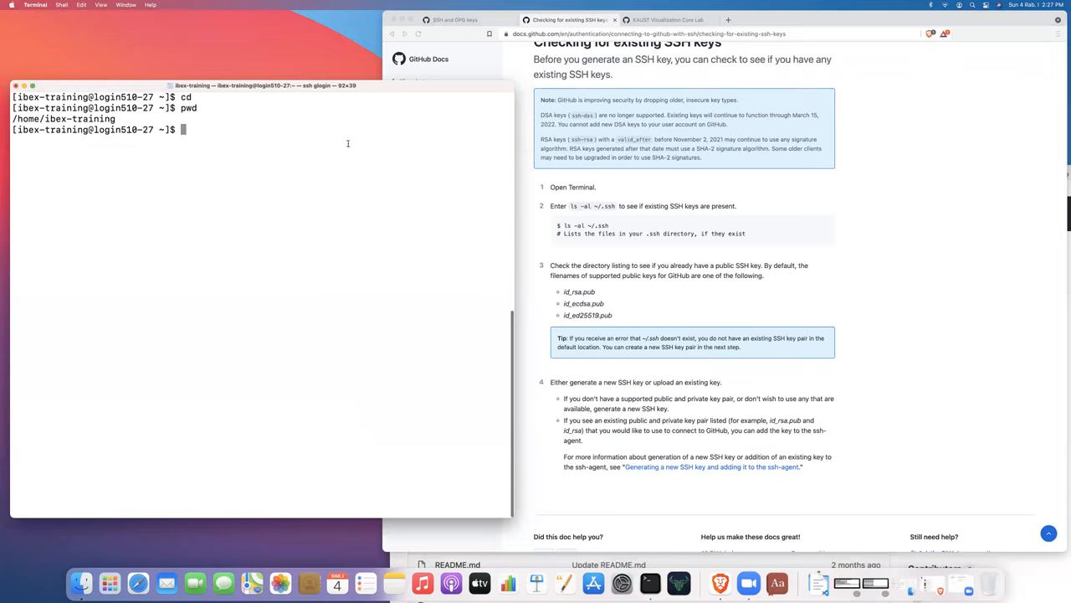
# List ~/.ssh with ls -al and highlight the existing ksl-internal key files
pyautogui.write('ls -al')
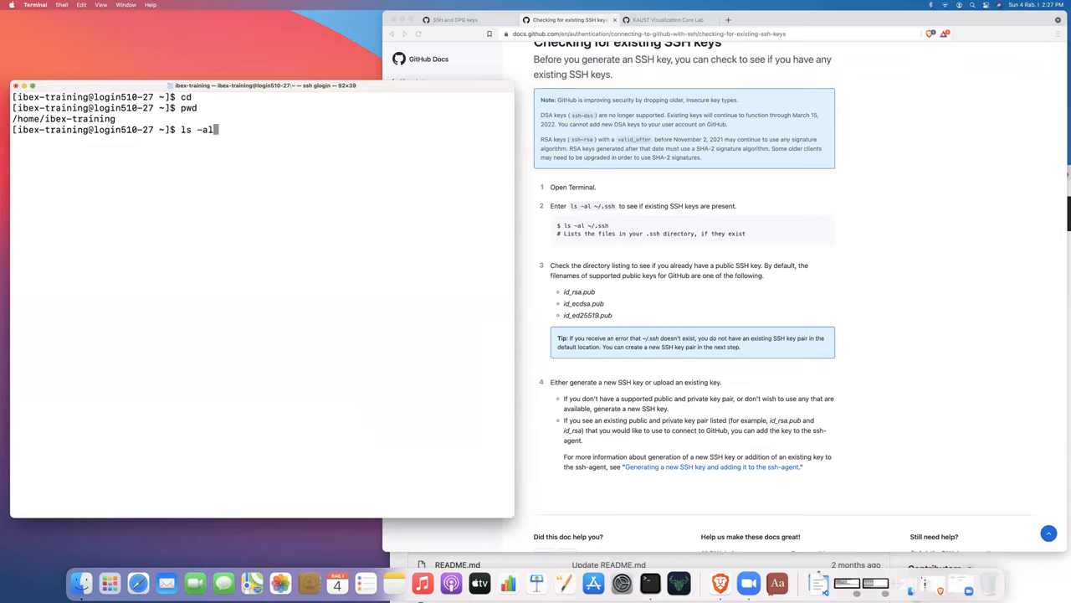
pyautogui.write('~/.')
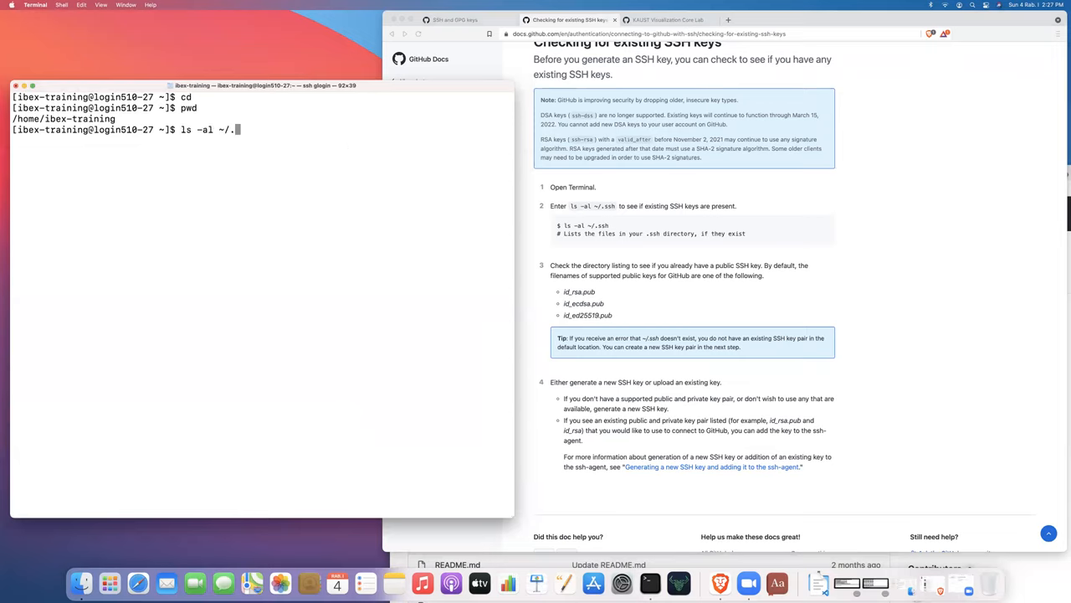
pyautogui.write('ssh/')
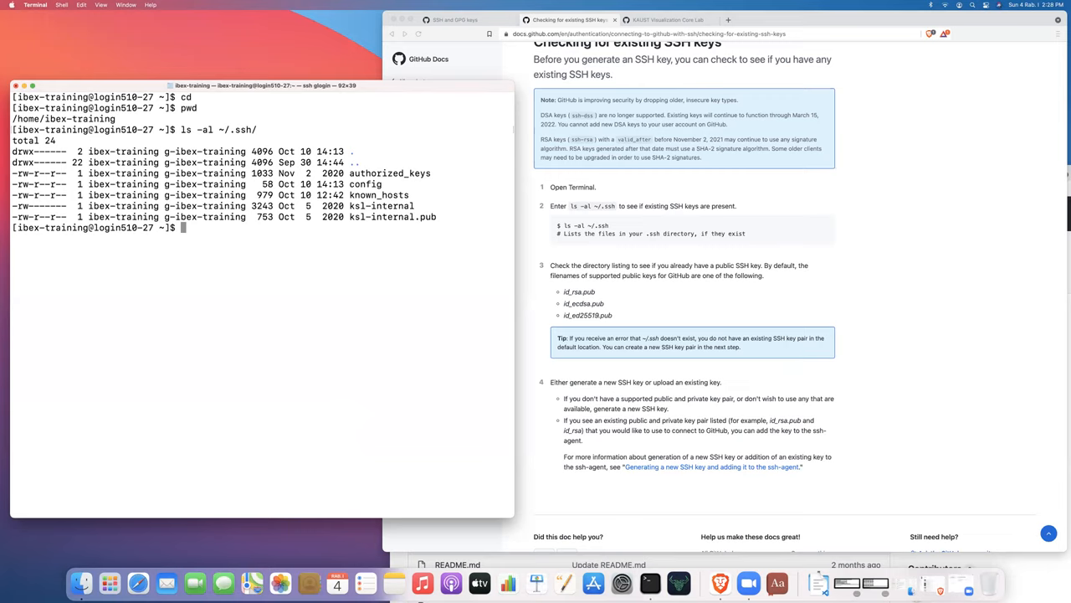
pyautogui.moveTo(422, 180)
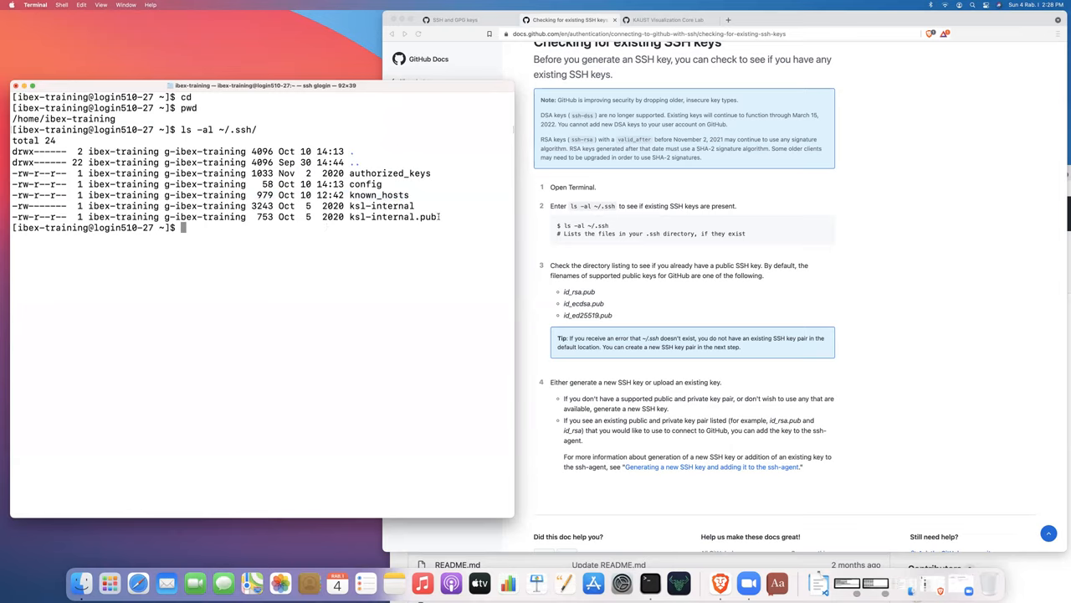
pyautogui.moveTo(251, 206); pyautogui.dragTo(436, 217)
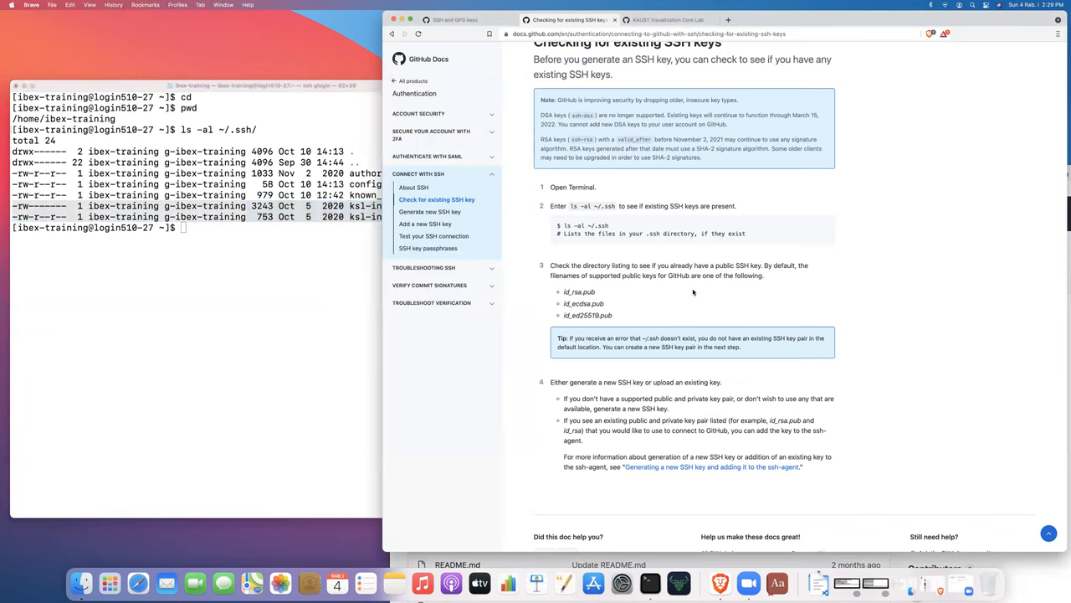
pyautogui.moveTo(670, 288)
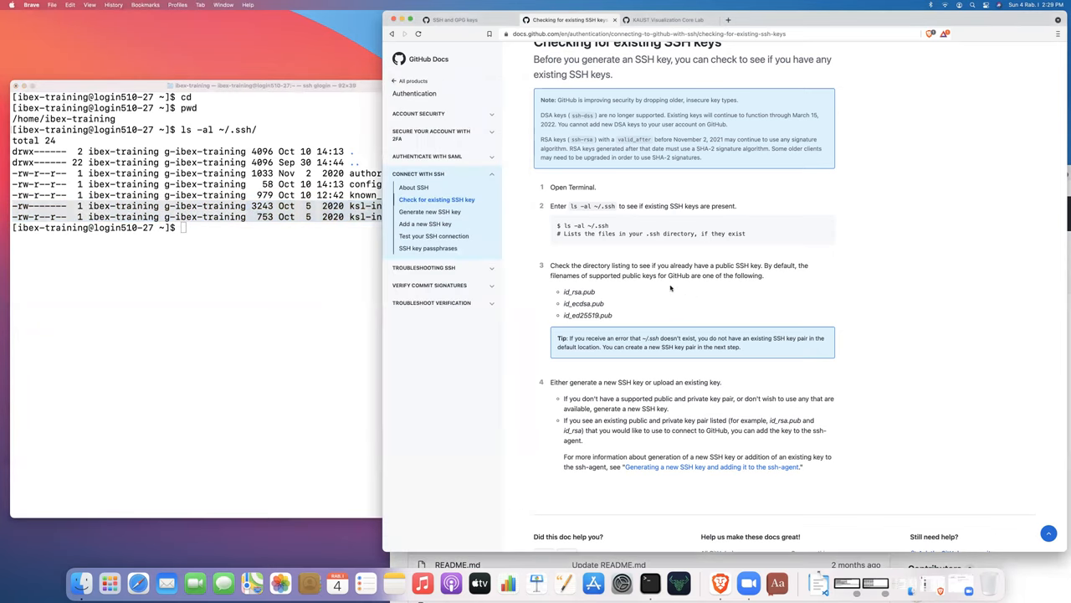
pyautogui.moveTo(428, 211)
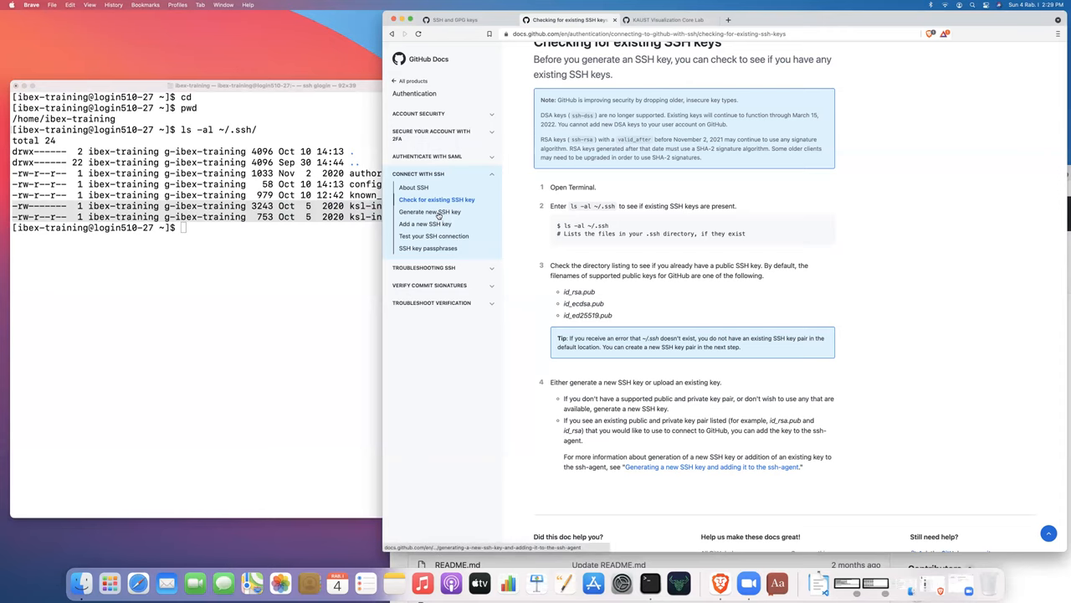
# Show the 'Generating a new SSH key' guide and scroll to its key-generation steps
pyautogui.click(430, 211)
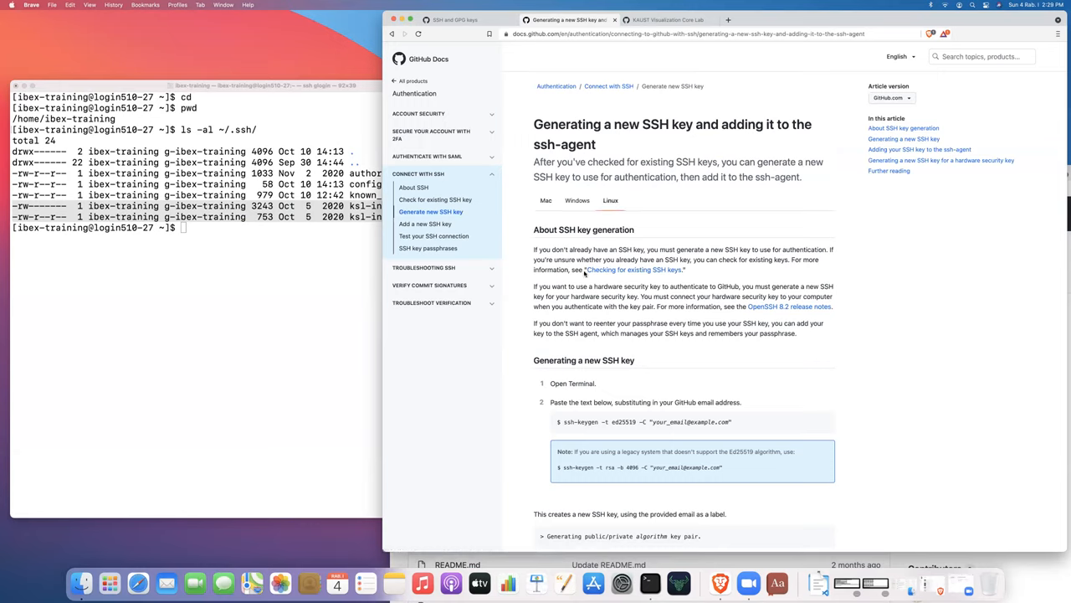
pyautogui.moveTo(539, 400)
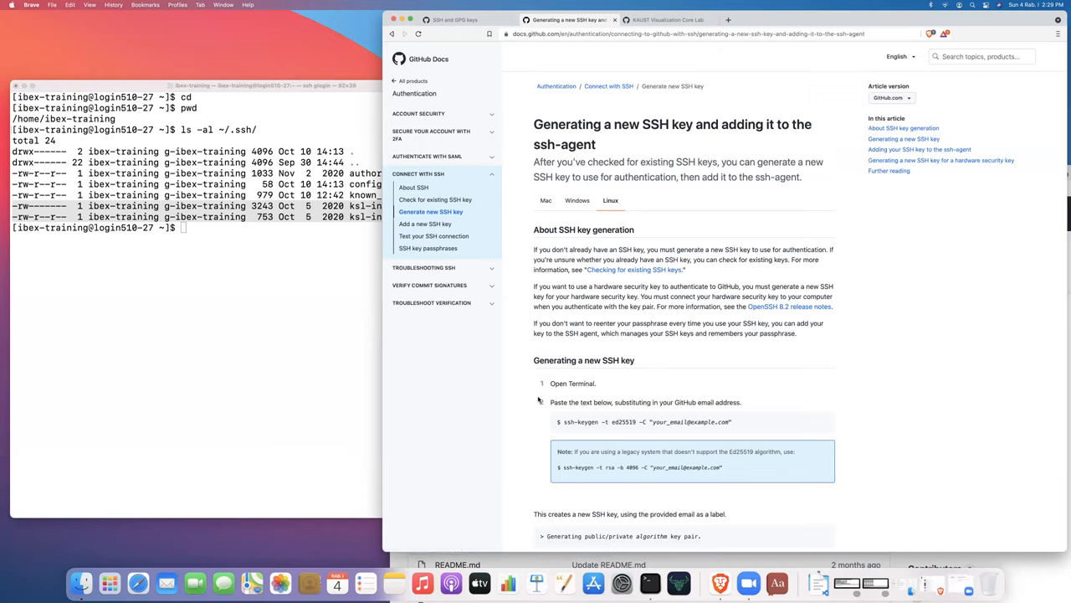
pyautogui.scroll(-3)
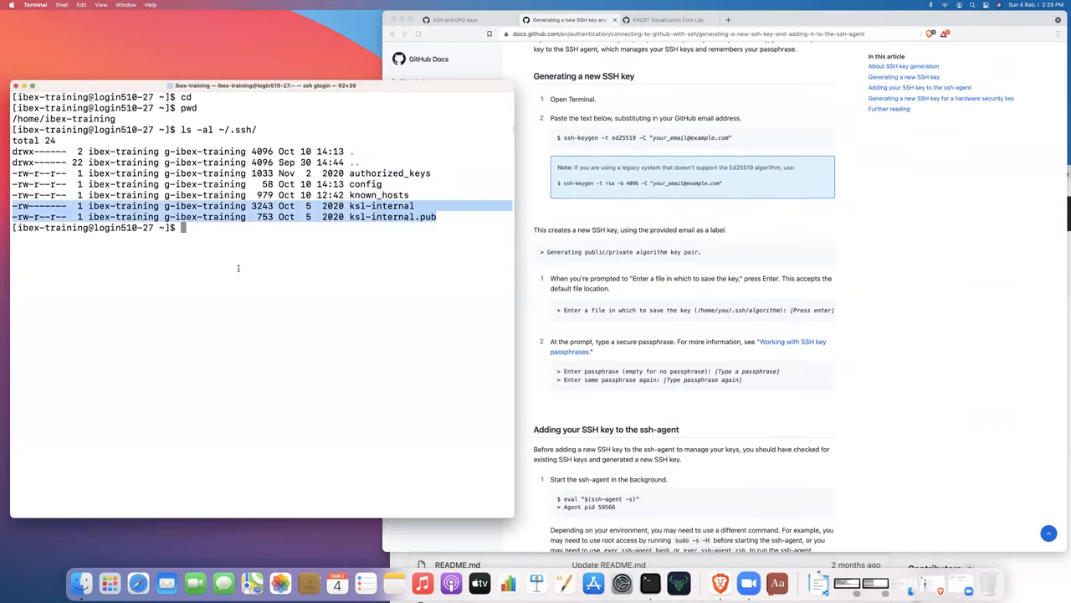
# Write ssh-keygen -t ed25519 -C with the hpc.kaust.edu.sa email address in quotes
pyautogui.write('ssh-')
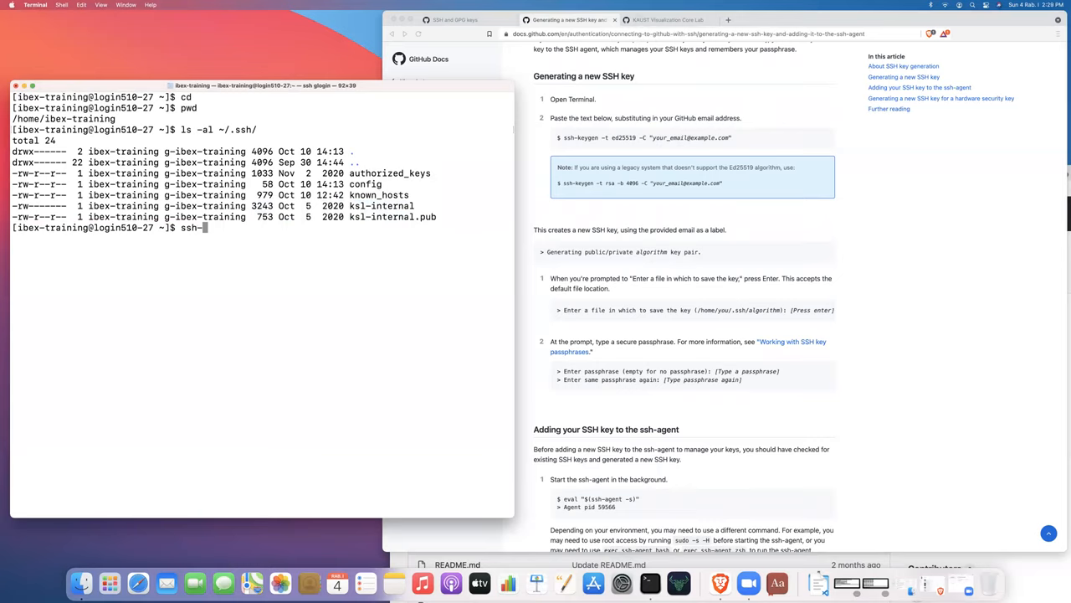
pyautogui.write('keygn')
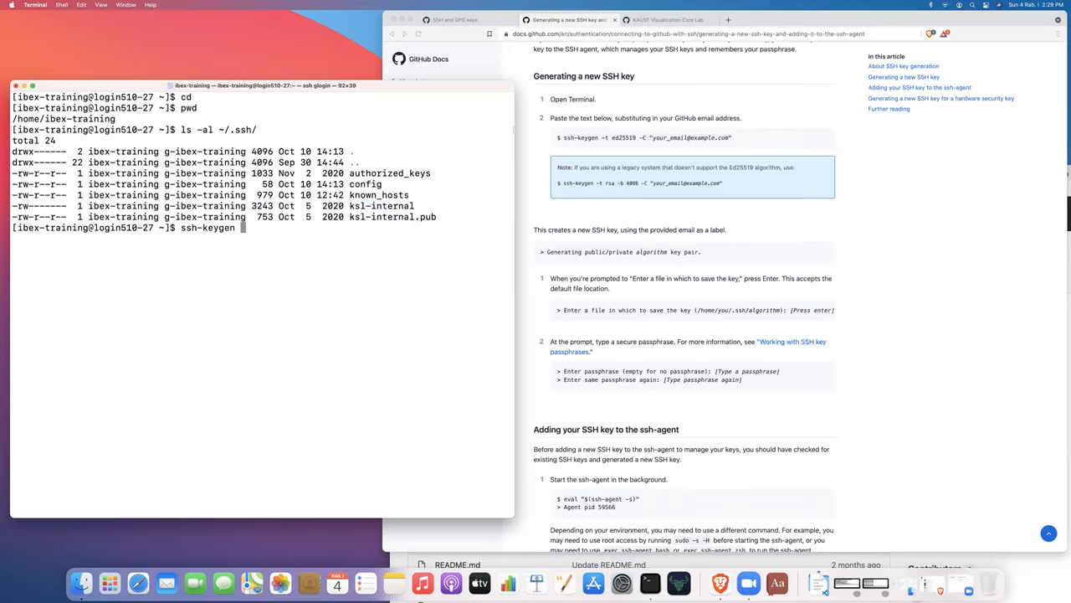
pyautogui.write('-t')
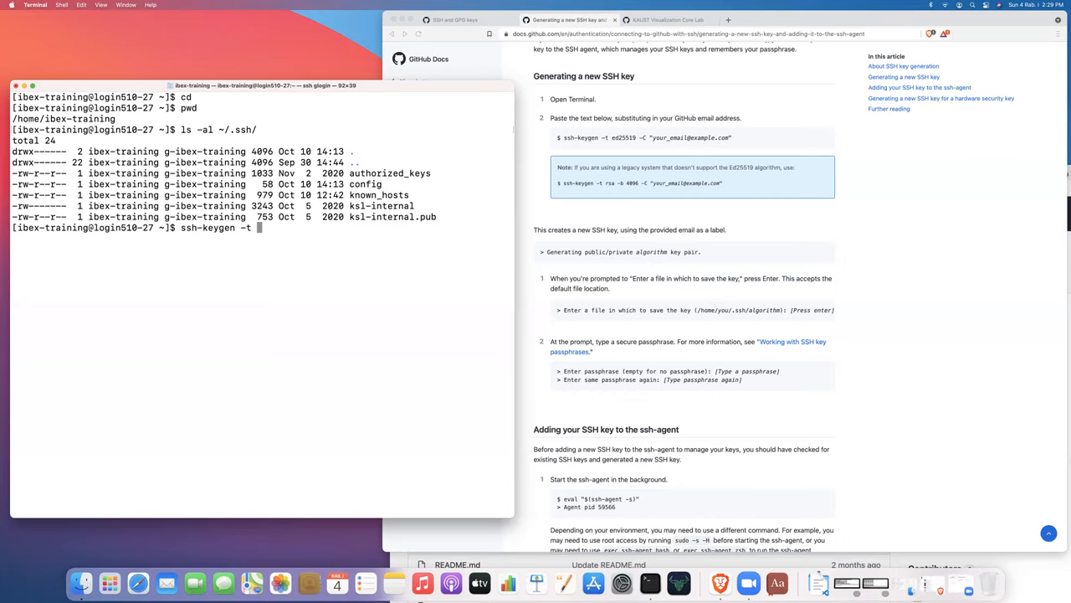
pyautogui.write('ed25519')
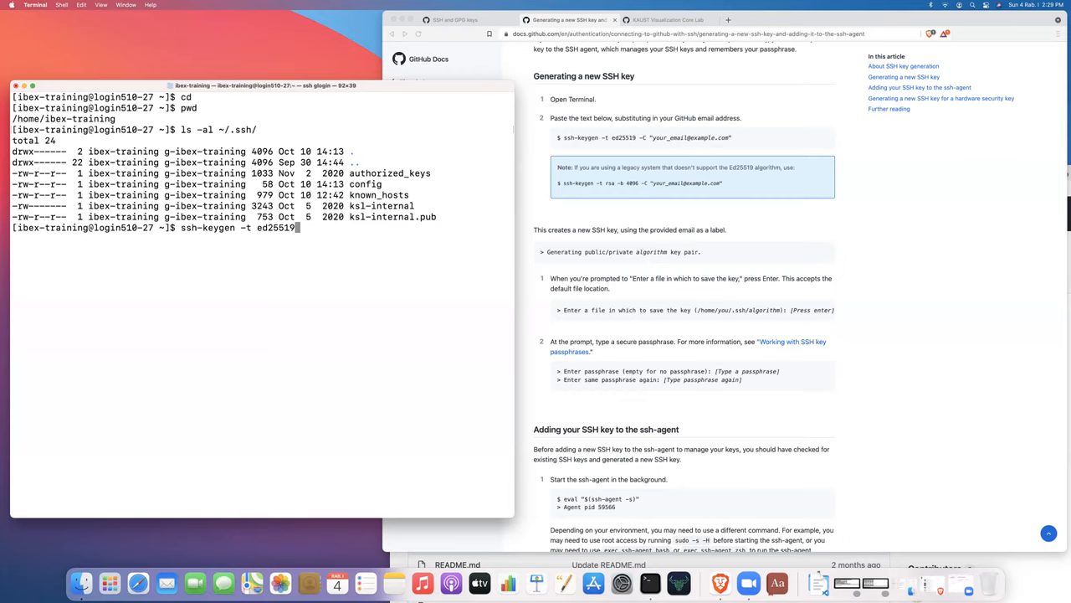
pyautogui.write('-C "')
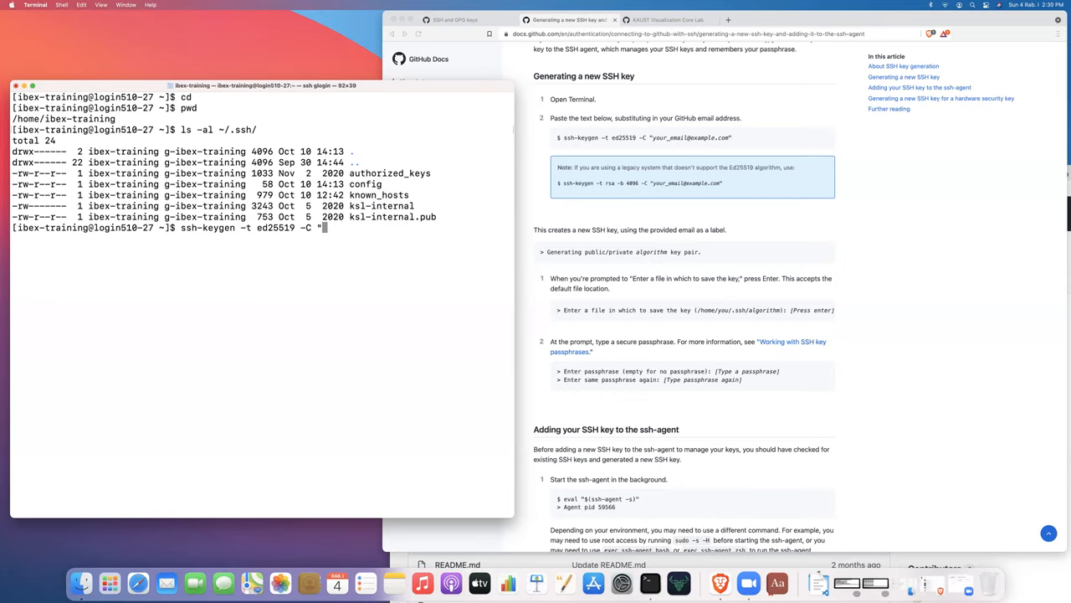
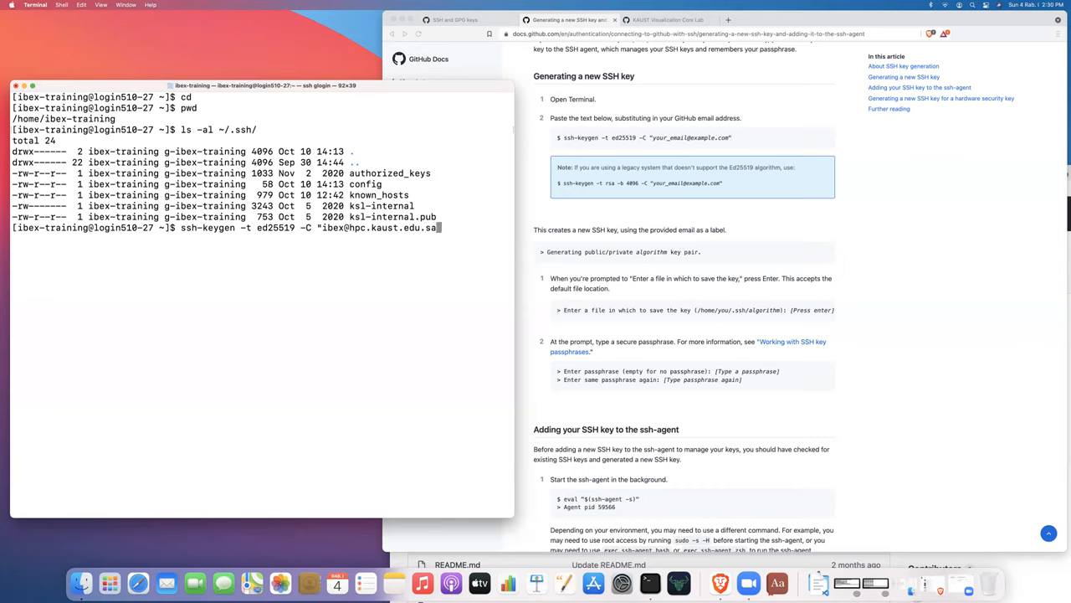
pyautogui.write('"')
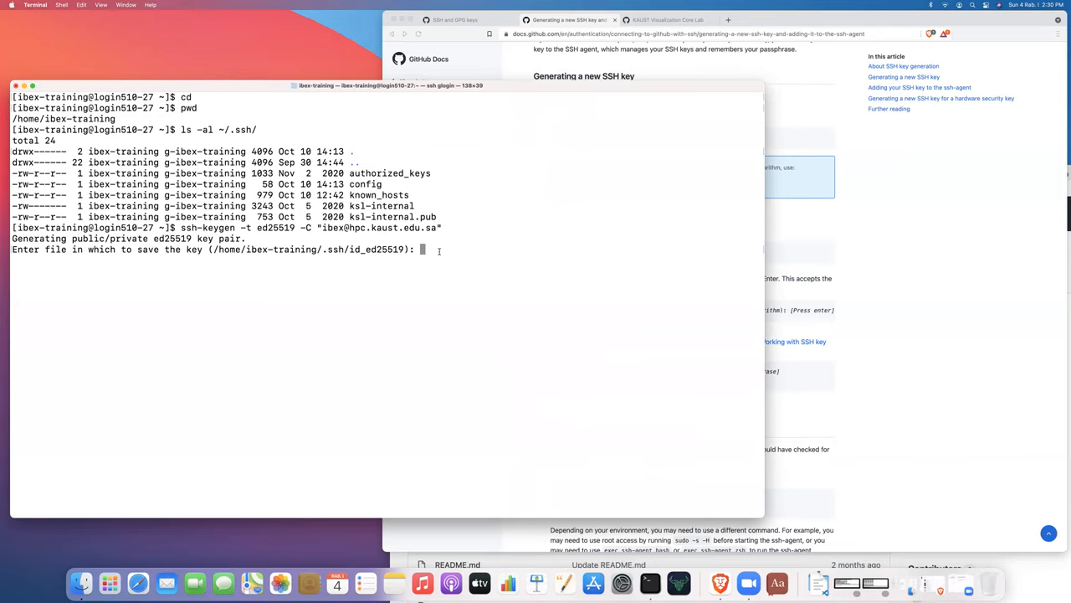
# Save the new key as /home/ibex-training/.ssh/github_id_ed25519 with an empty passphrase
pyautogui.write('/home/')
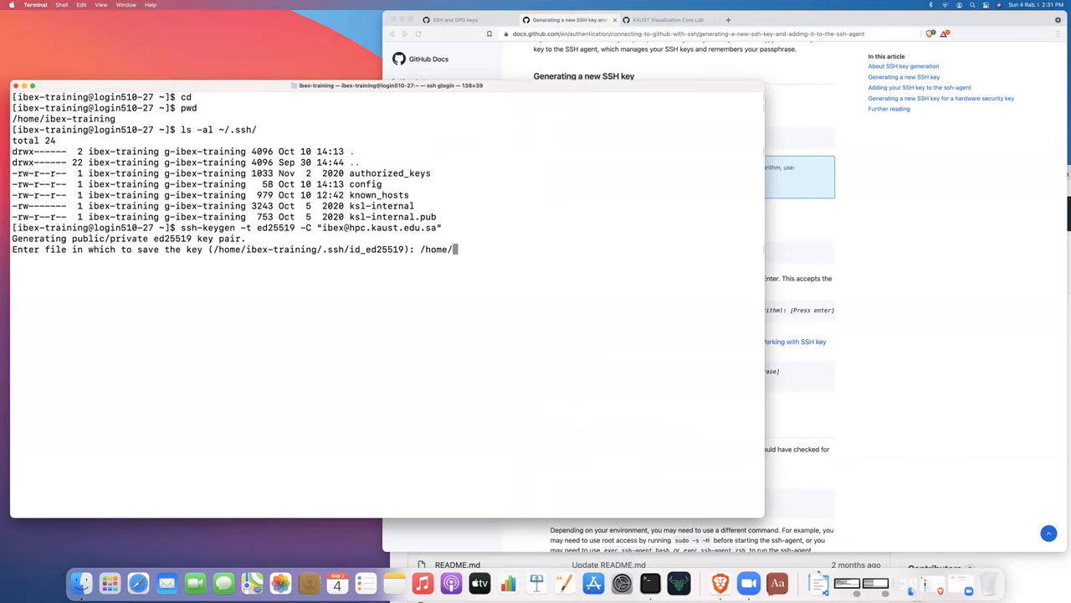
pyautogui.write('ibex-t')
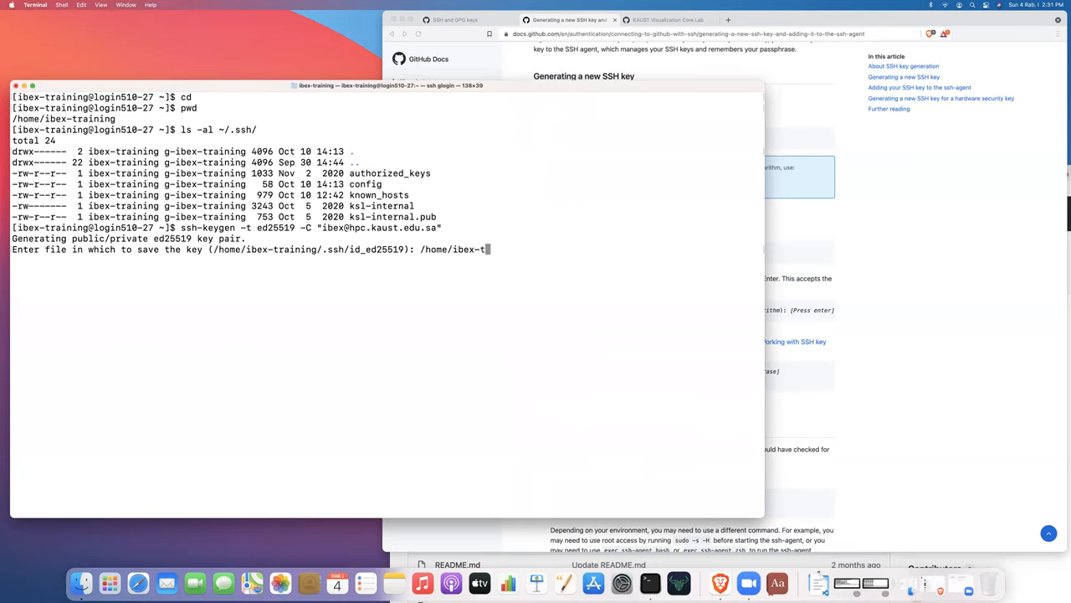
pyautogui.write('raining/.ssh/g')
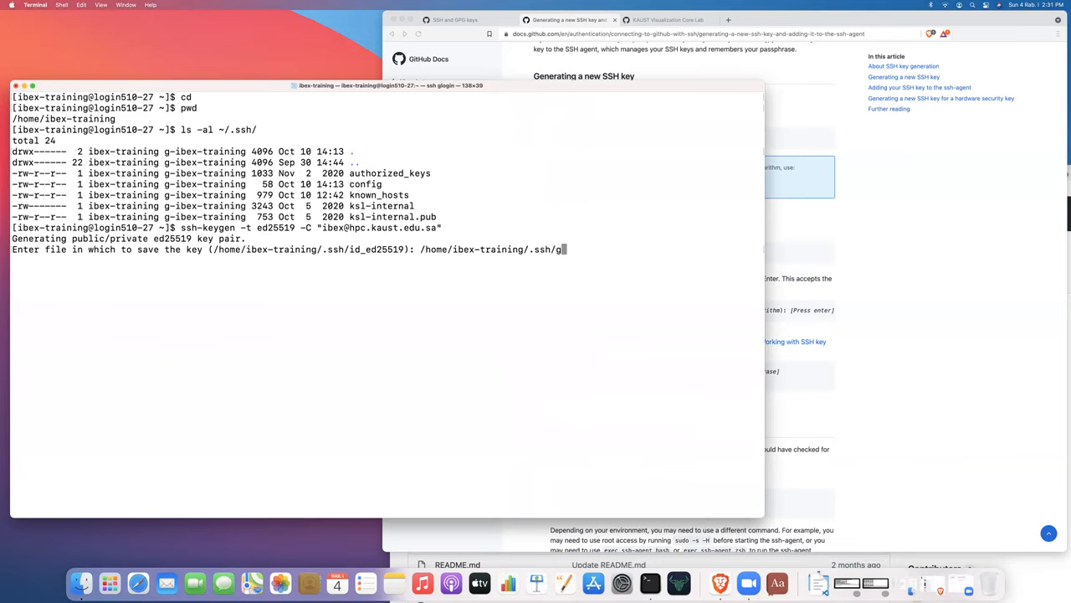
pyautogui.write('ithub')
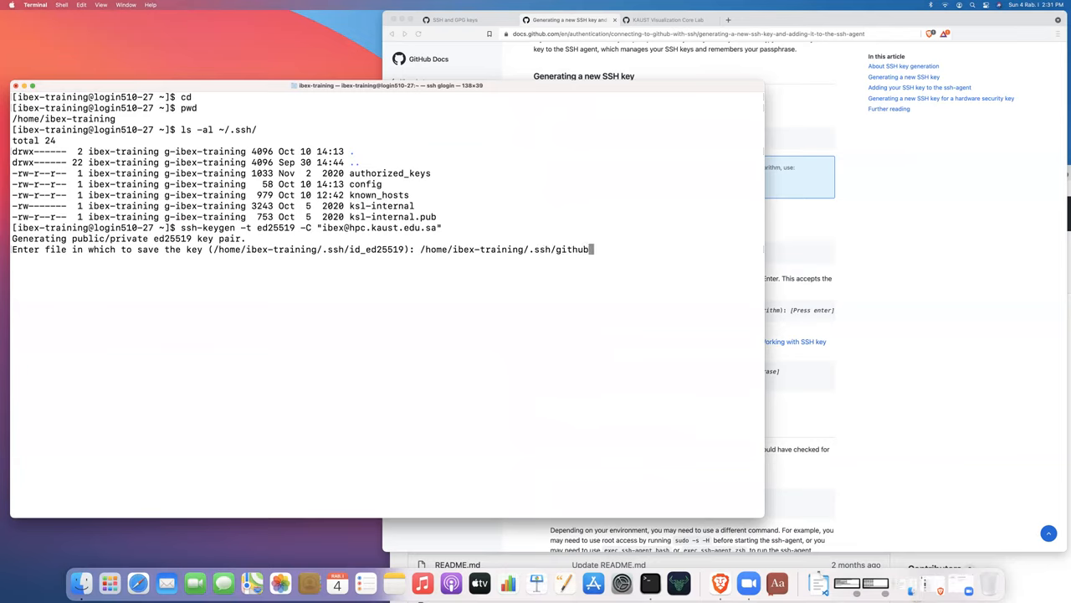
pyautogui.write('_id_')
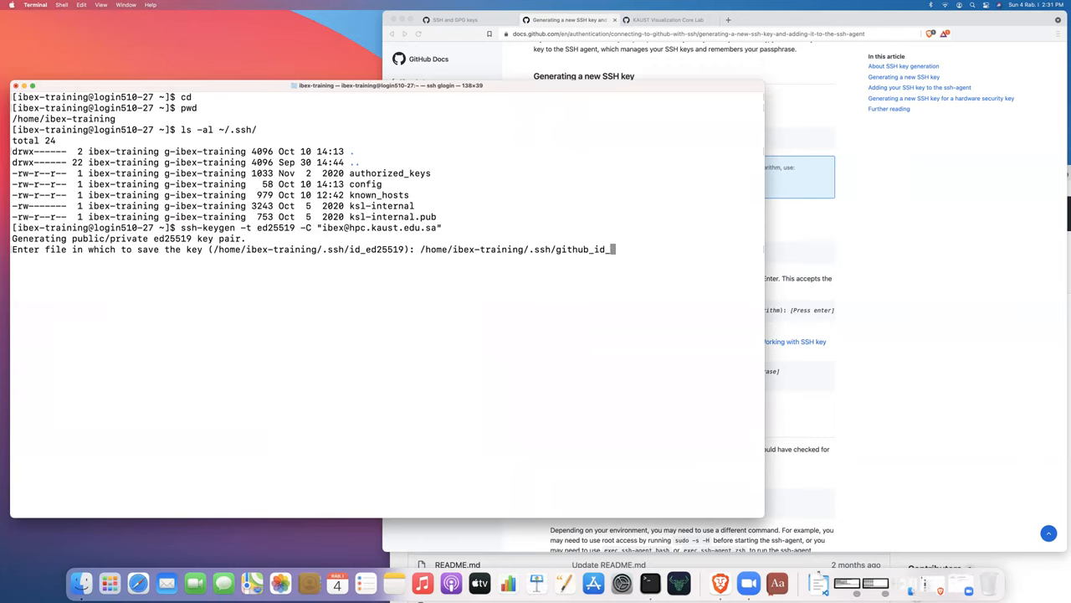
pyautogui.write('ed25519')
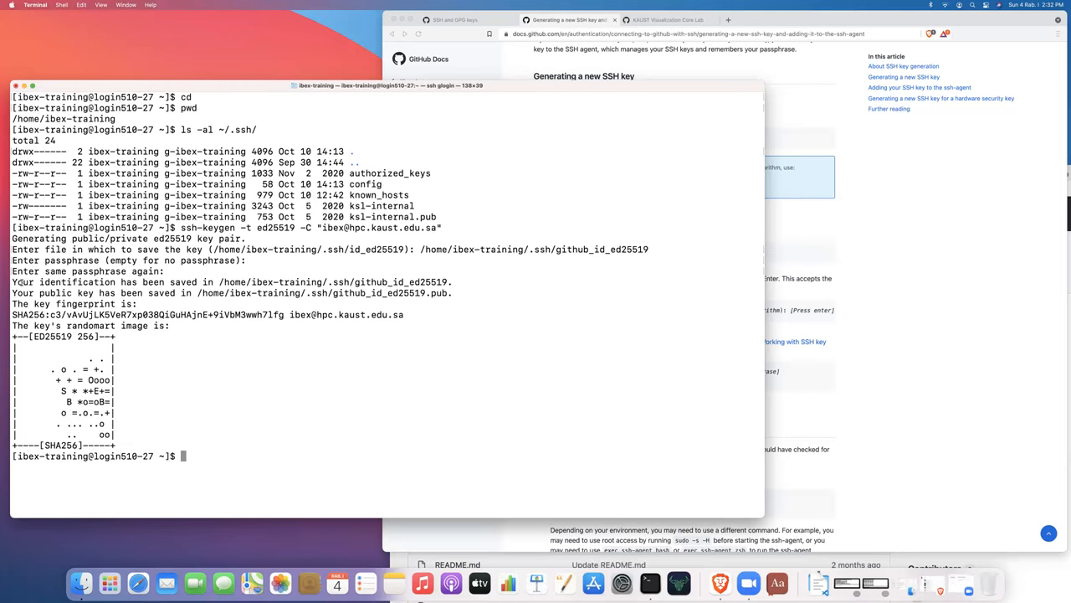
# Relist ~/.ssh and point out the new github_id_ed25519 and .pub key files
pyautogui.doubleClick(231, 281)
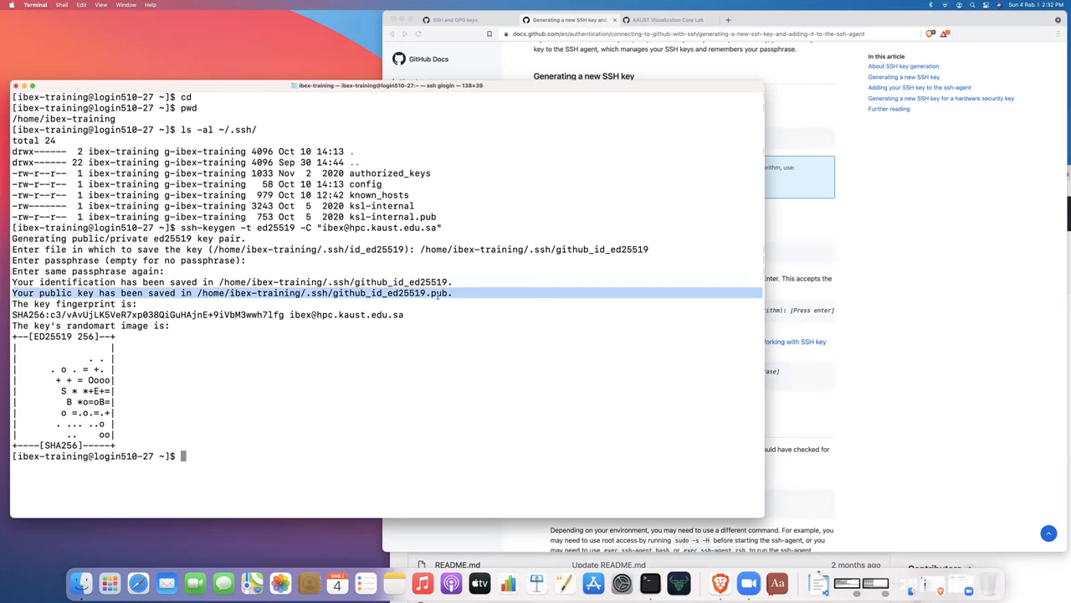
pyautogui.moveTo(87, 347)
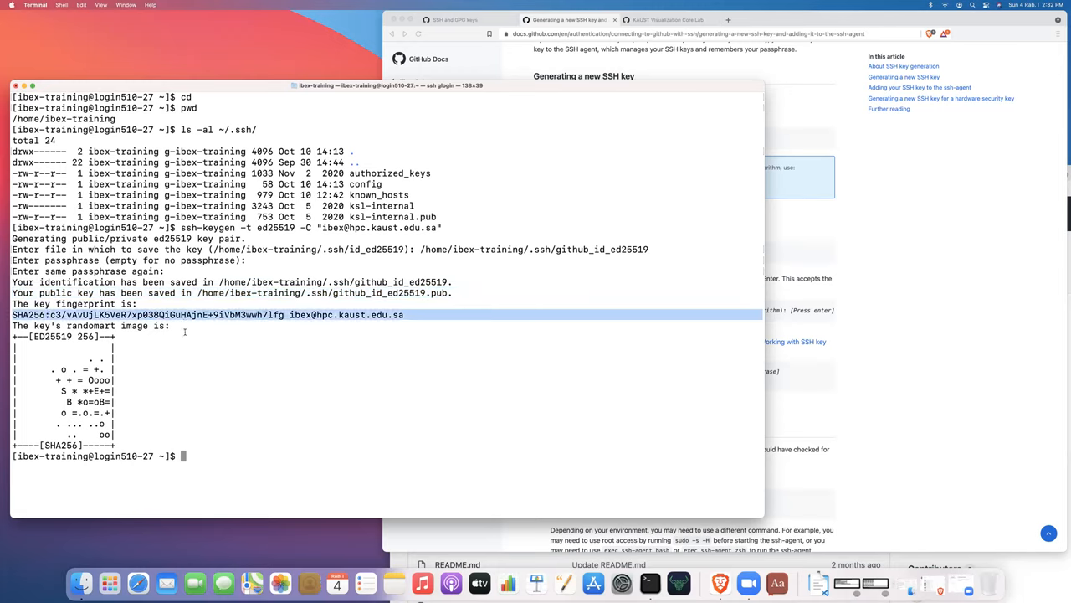
pyautogui.moveTo(157, 367)
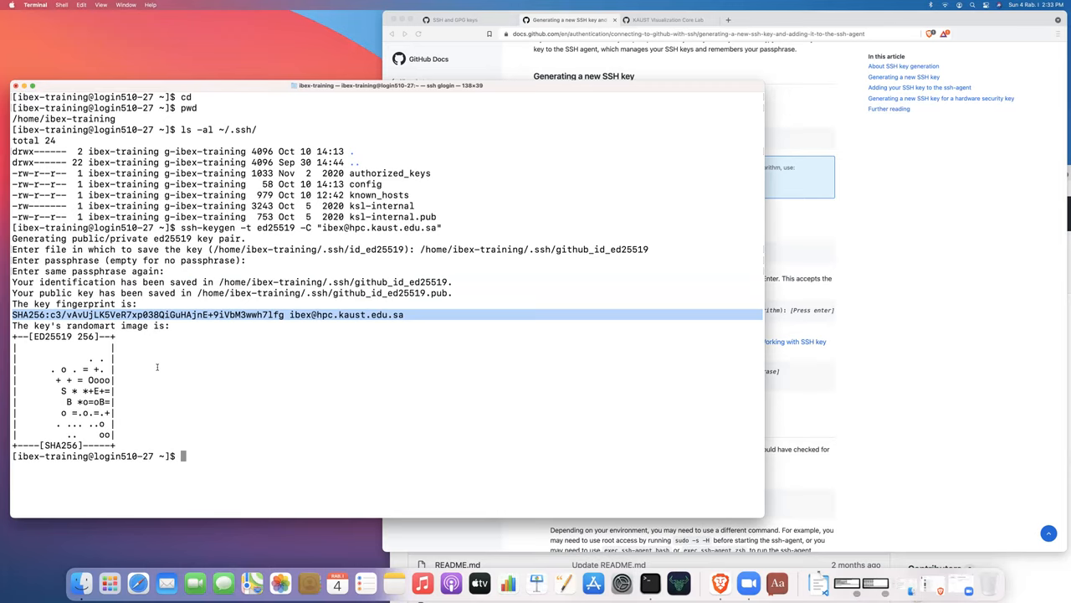
pyautogui.moveTo(221, 455)
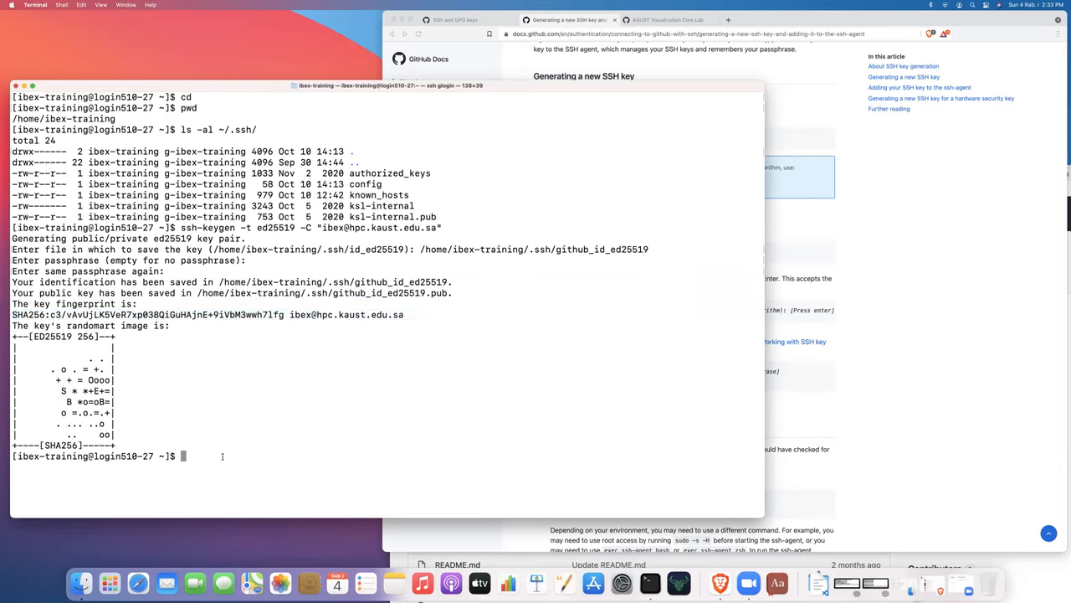
pyautogui.write('ls -al ~/.ssh/')
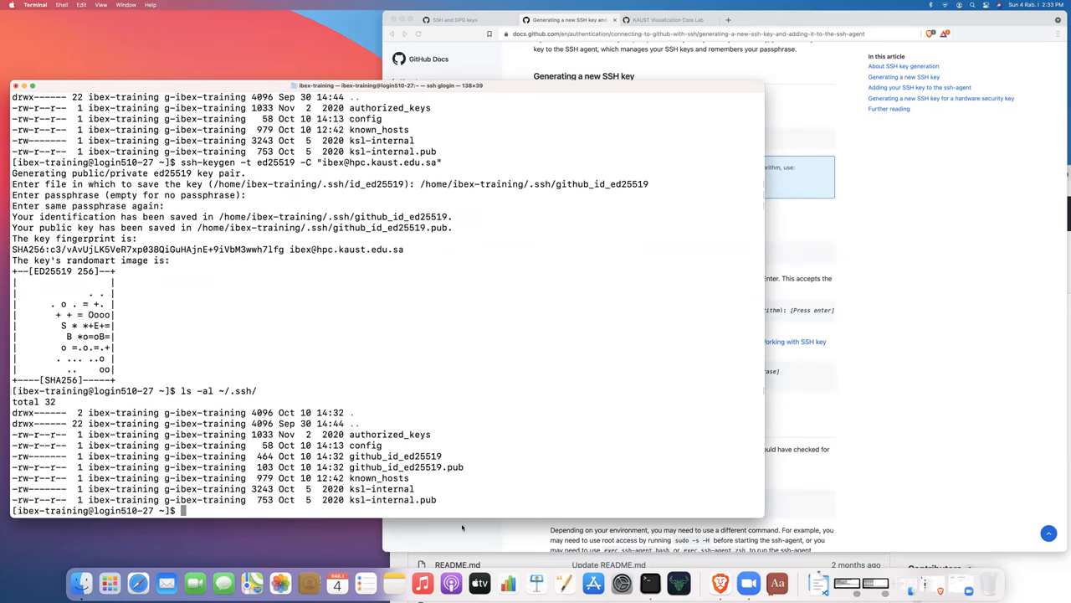
pyautogui.doubleClick(405, 467)
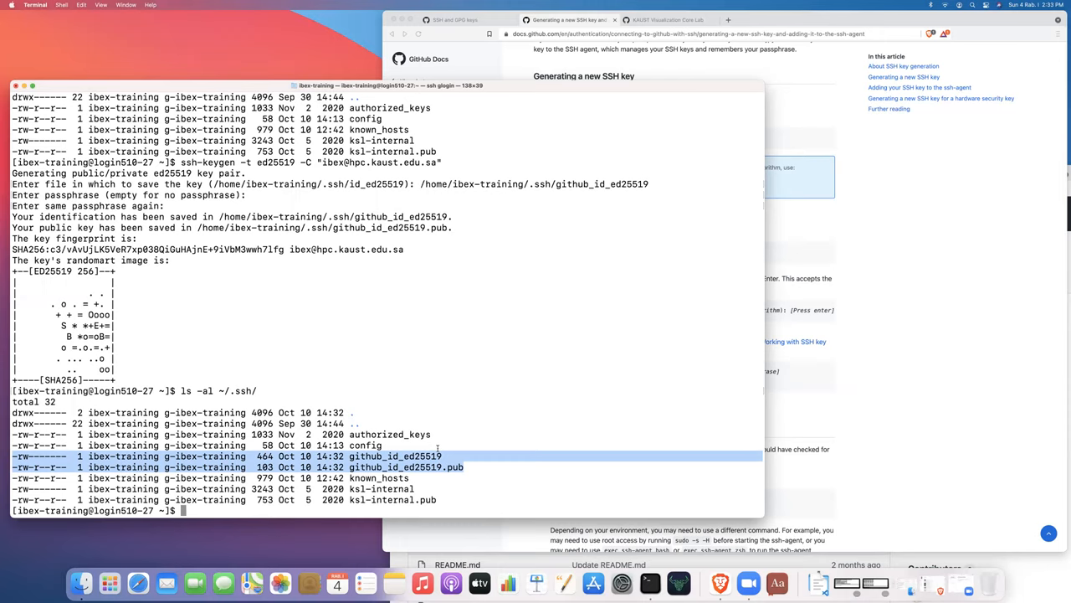
pyautogui.moveTo(817, 281)
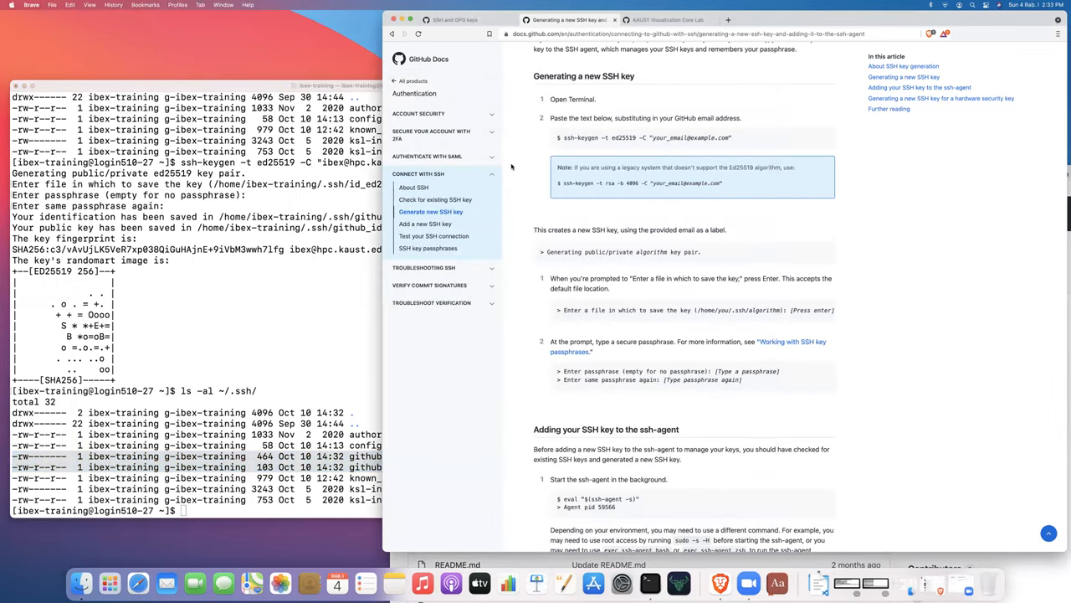
pyautogui.moveTo(425, 224)
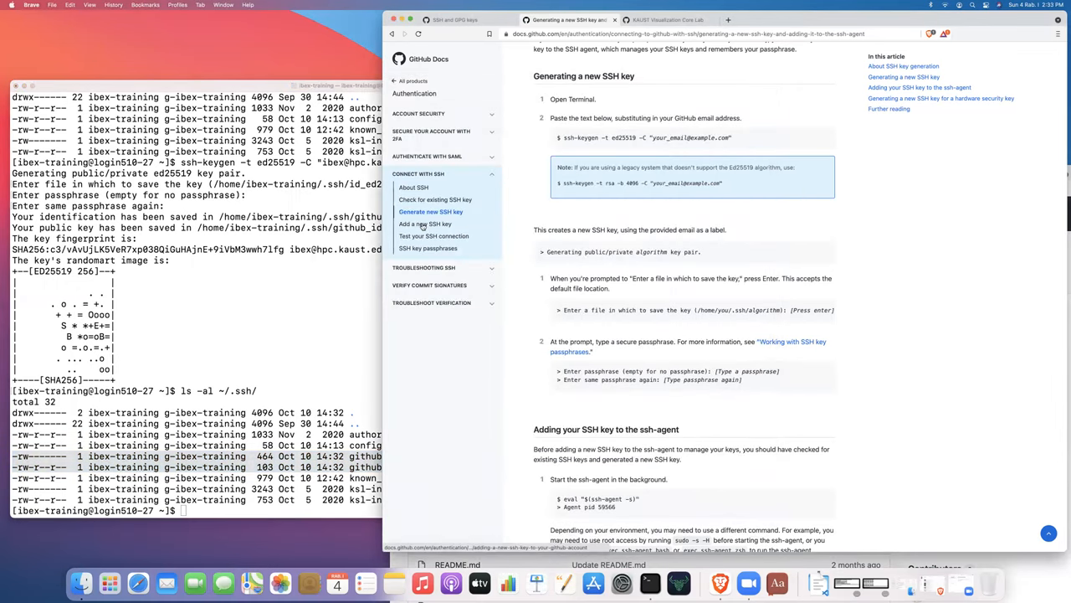
# Show the 'Adding a new SSH key to your GitHub account' guide from the docs sidebar
pyautogui.click(426, 224)
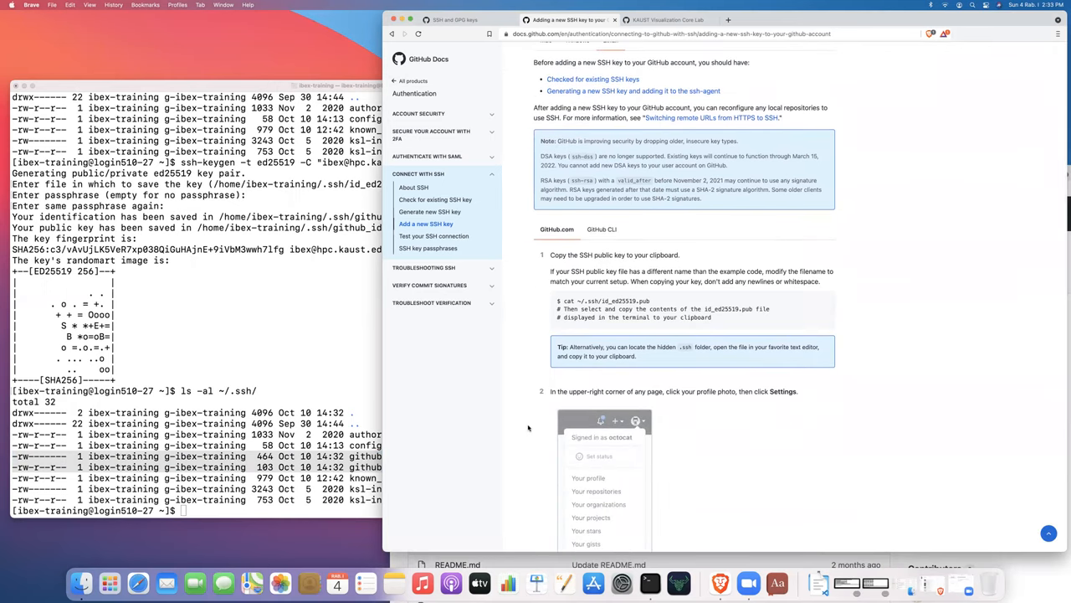
pyautogui.moveTo(376, 400)
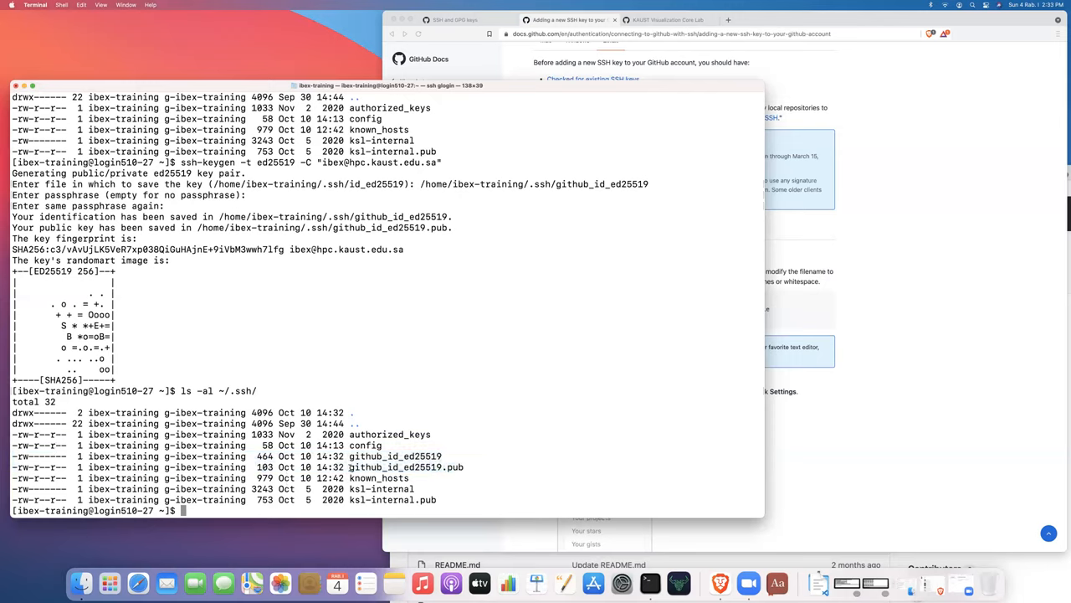
# Print ~/.ssh/github_id_ed25519.pub with cat and return to GitHub's SSH keys settings
pyautogui.doubleClick(409, 467)
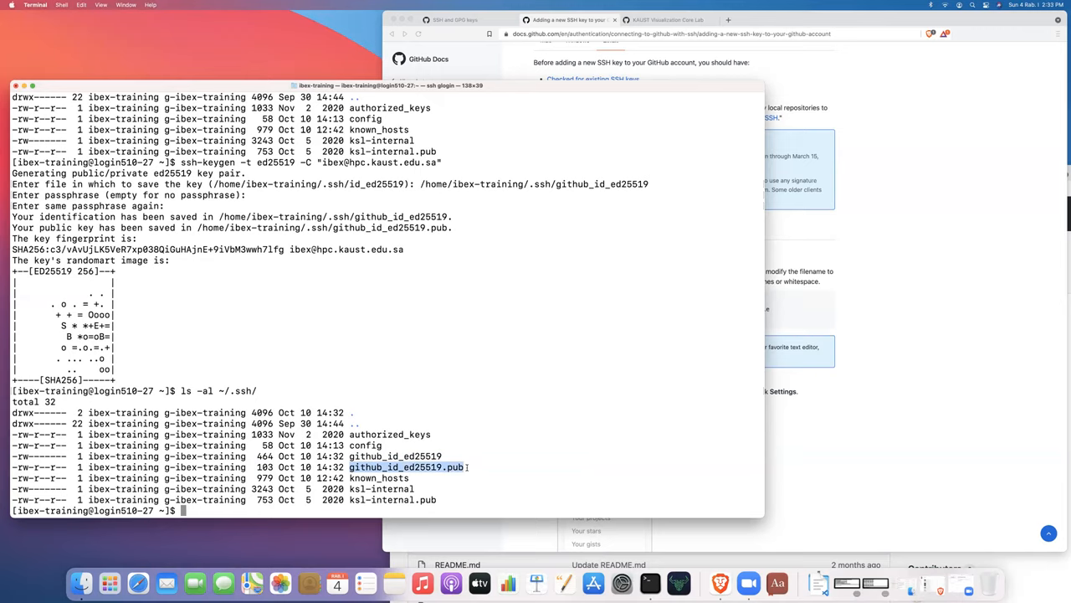
pyautogui.click(203, 509)
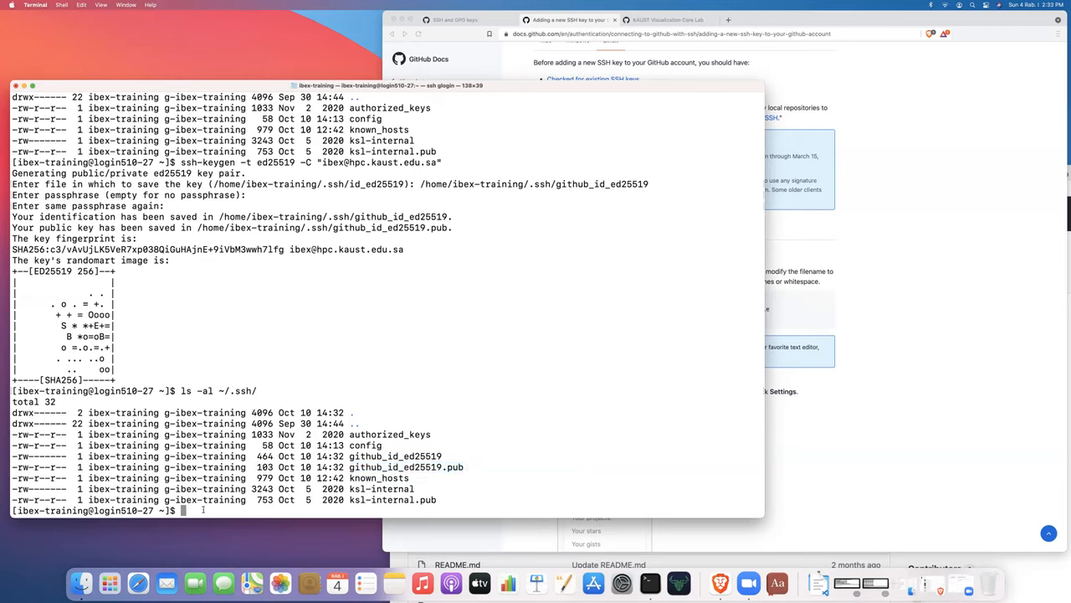
pyautogui.doubleClick(376, 455)
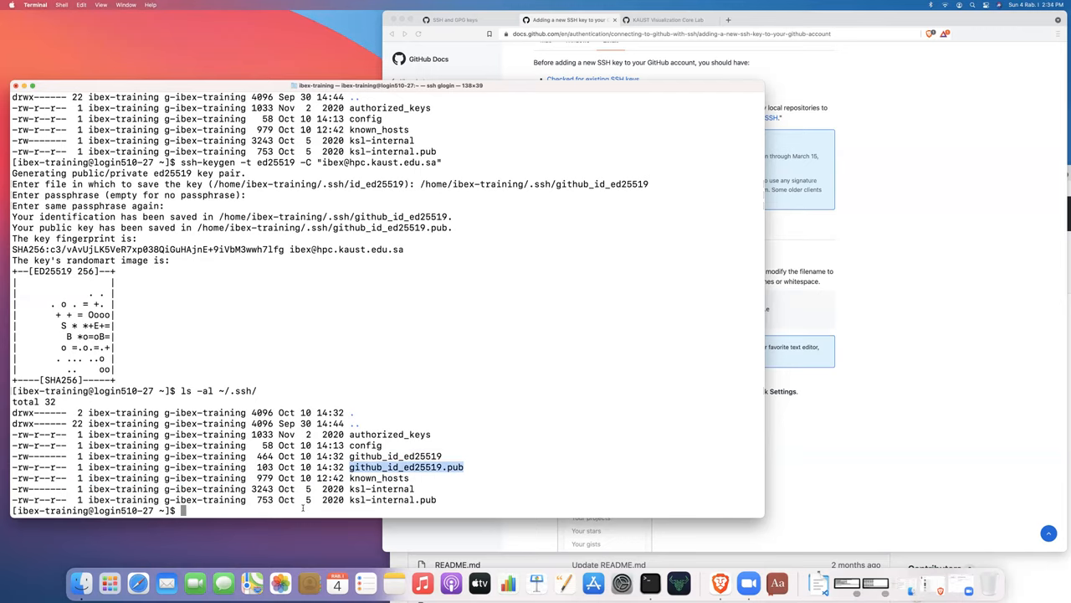
pyautogui.write('cat')
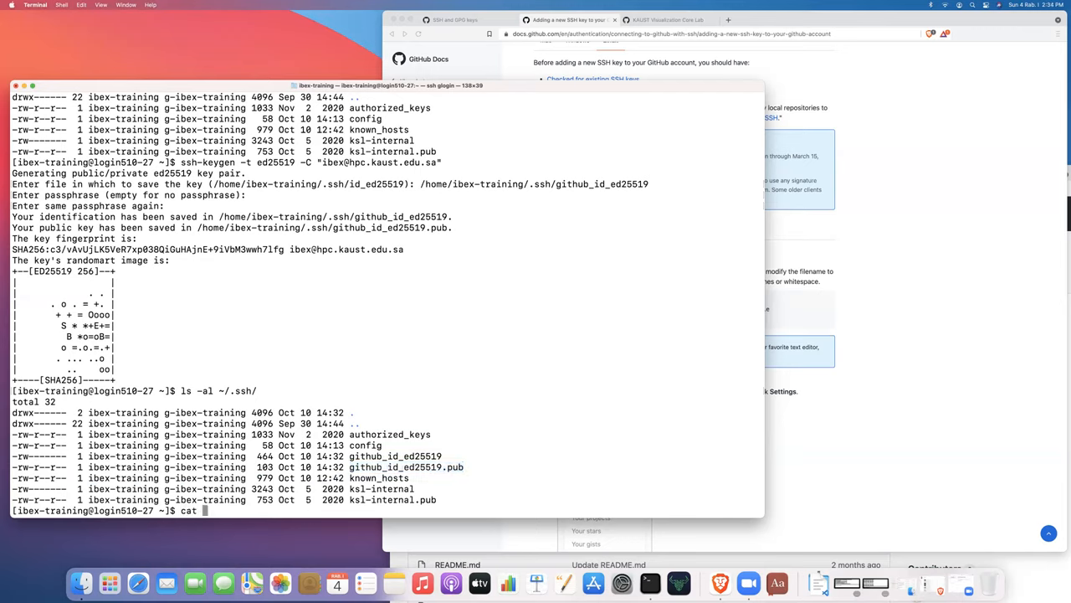
pyautogui.write('~')
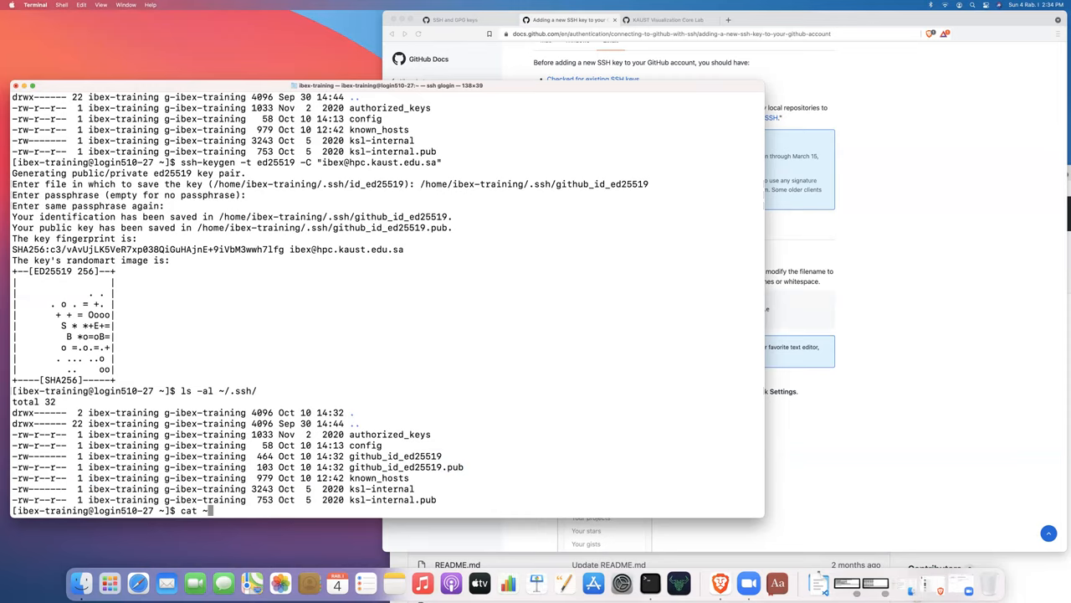
pyautogui.write('~/.ssh/github_id_ed25519.pub')
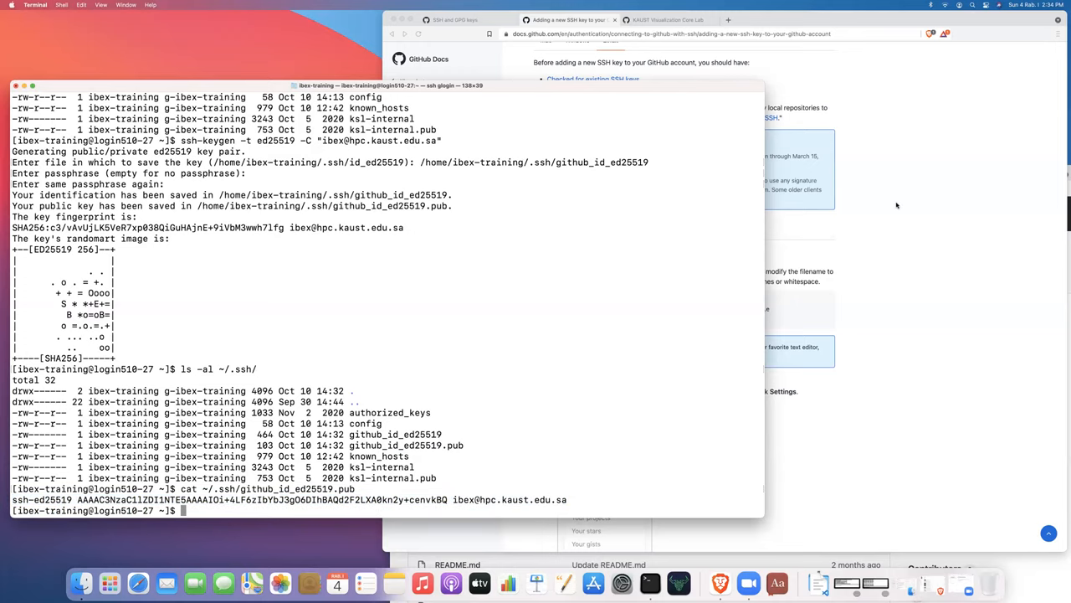
pyautogui.click(456, 20)
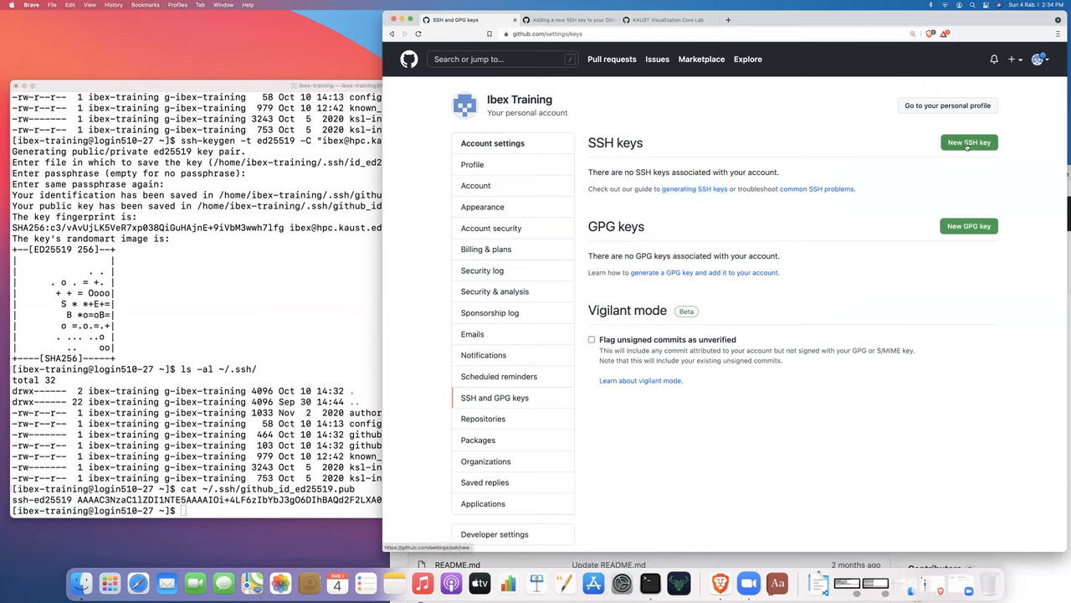
# Add a new SSH key titled Ibex with the pasted public key to the GitHub account
pyautogui.click(967, 142)
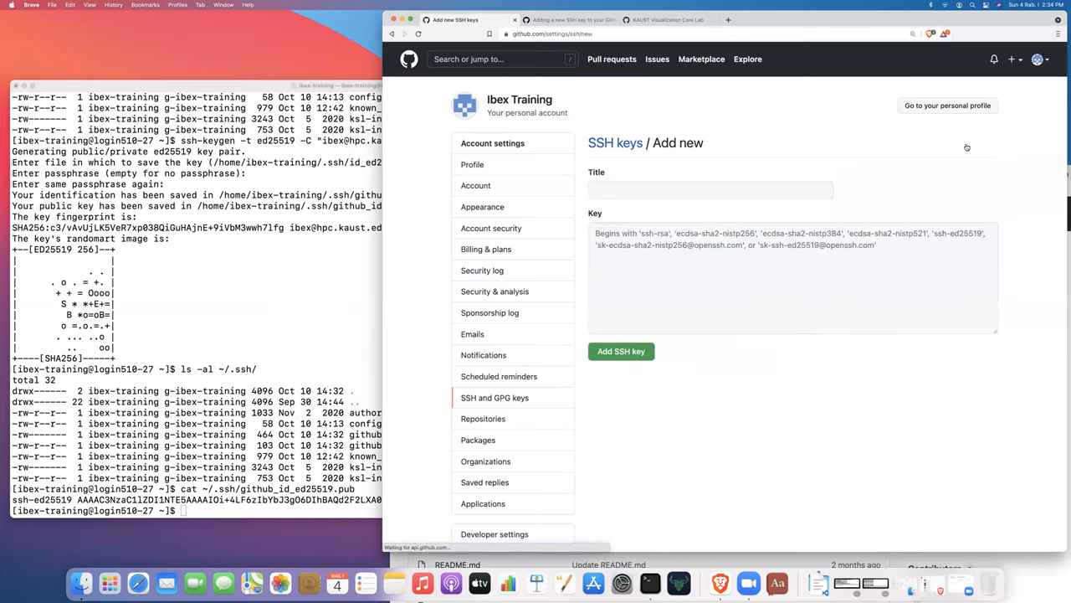
pyautogui.click(710, 189)
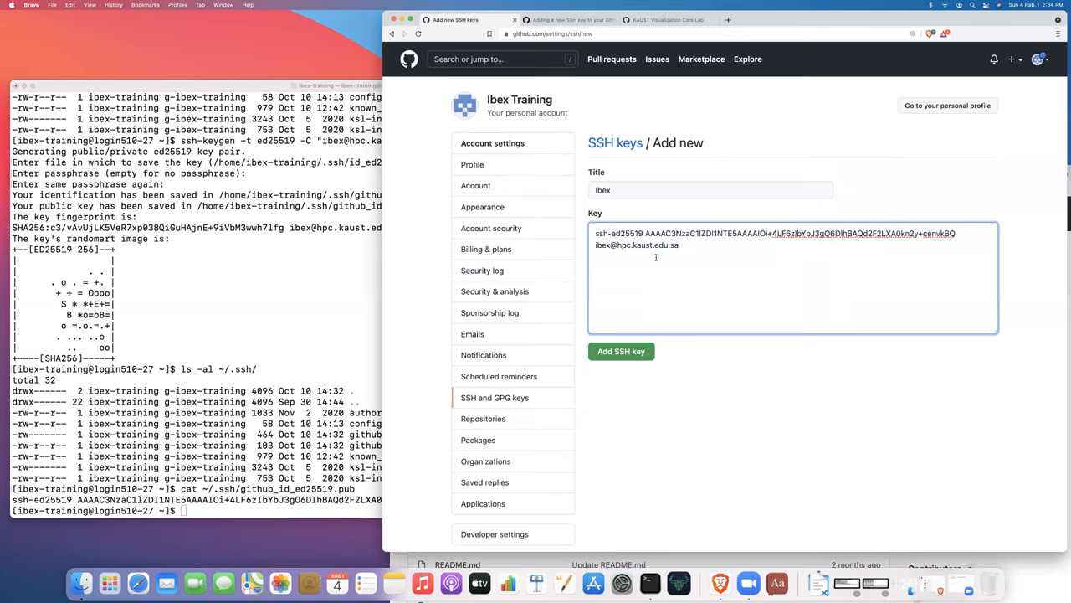
pyautogui.moveTo(659, 298)
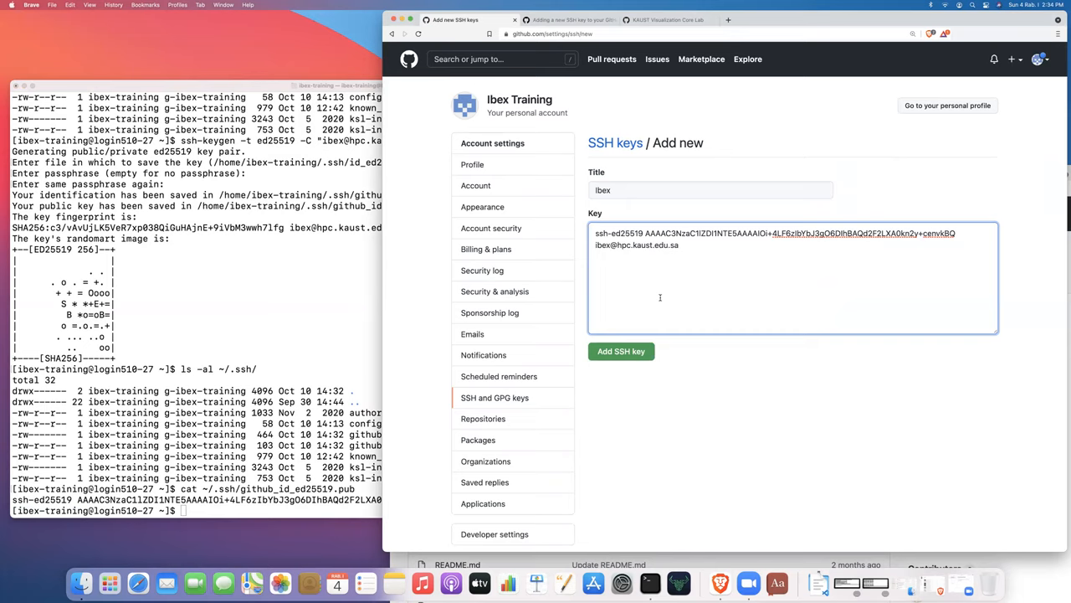
pyautogui.click(621, 352)
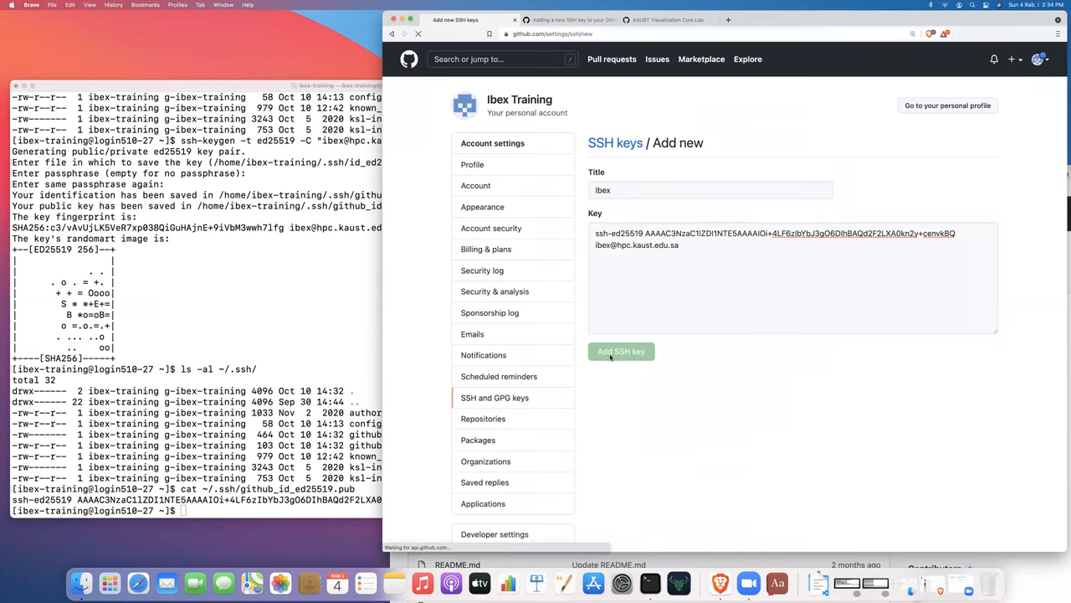
pyautogui.click(621, 352)
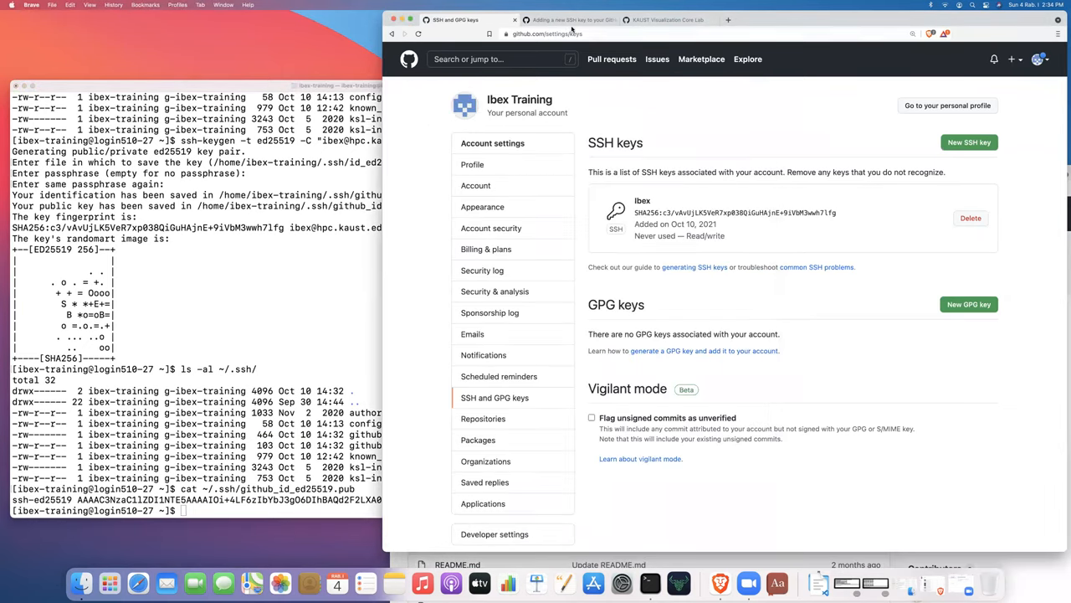
# Switch to GitHub Docs and bring up the 'Testing your SSH connection' guide
pyautogui.click(569, 20)
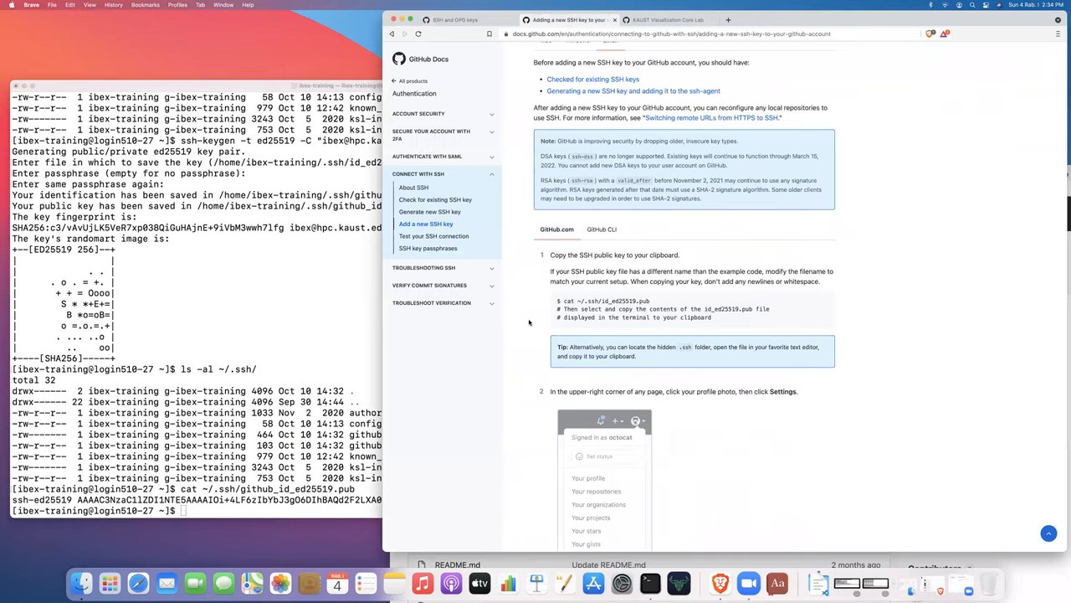
pyautogui.scroll(-3)
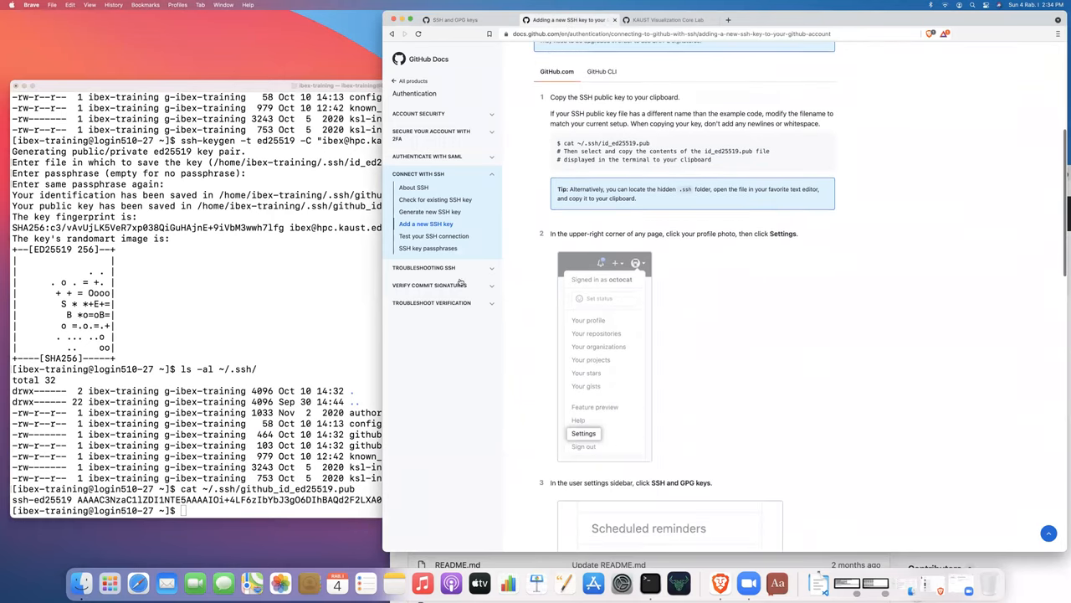
pyautogui.click(433, 234)
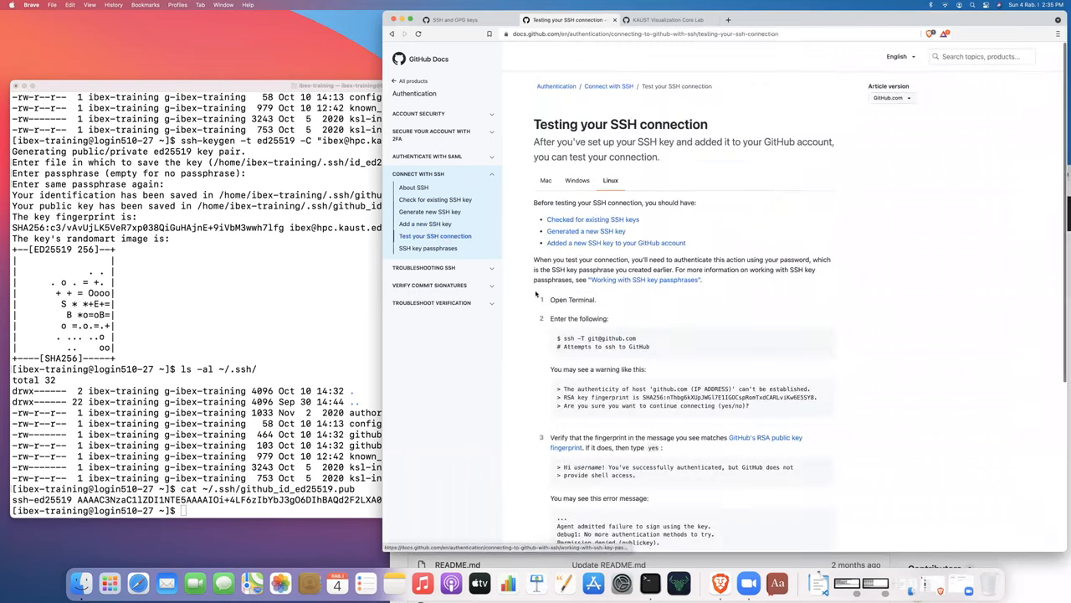
pyautogui.scroll(-3)
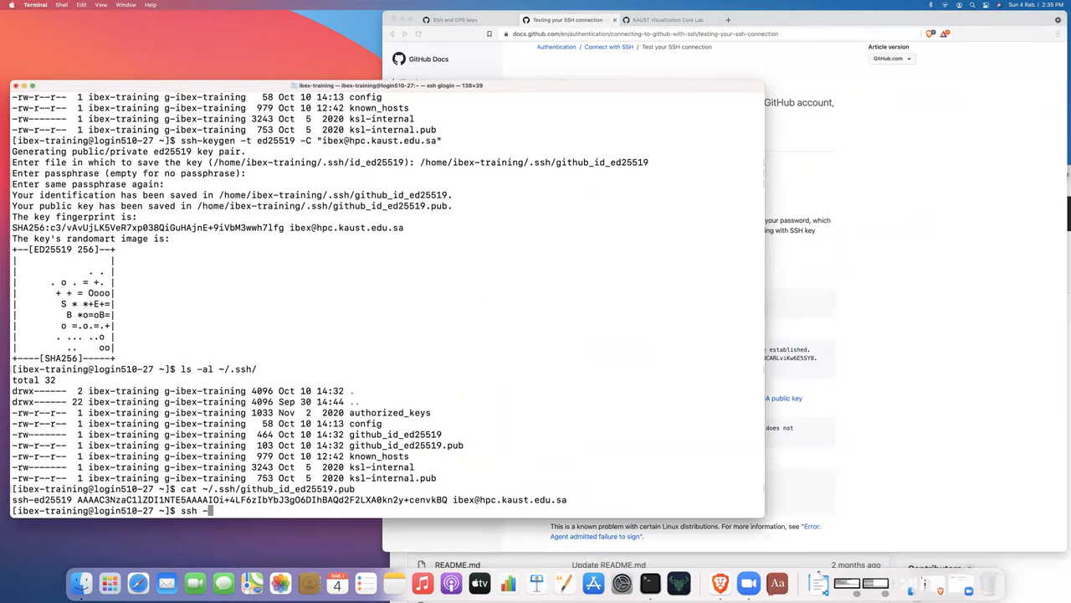
pyautogui.write('-T git@')
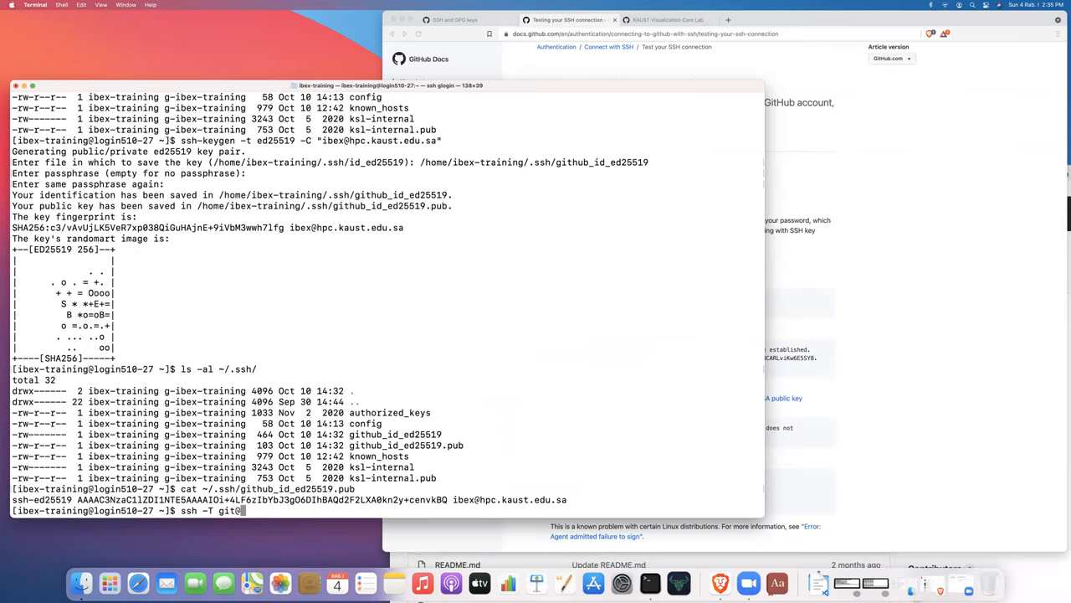
pyautogui.write('github.com')
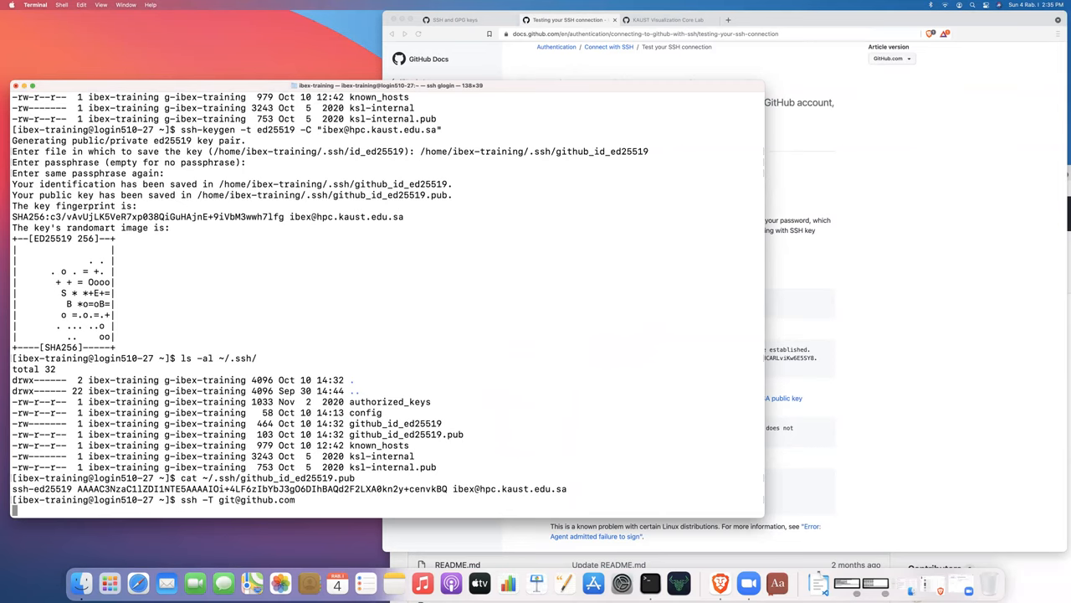
pyautogui.press('Return')
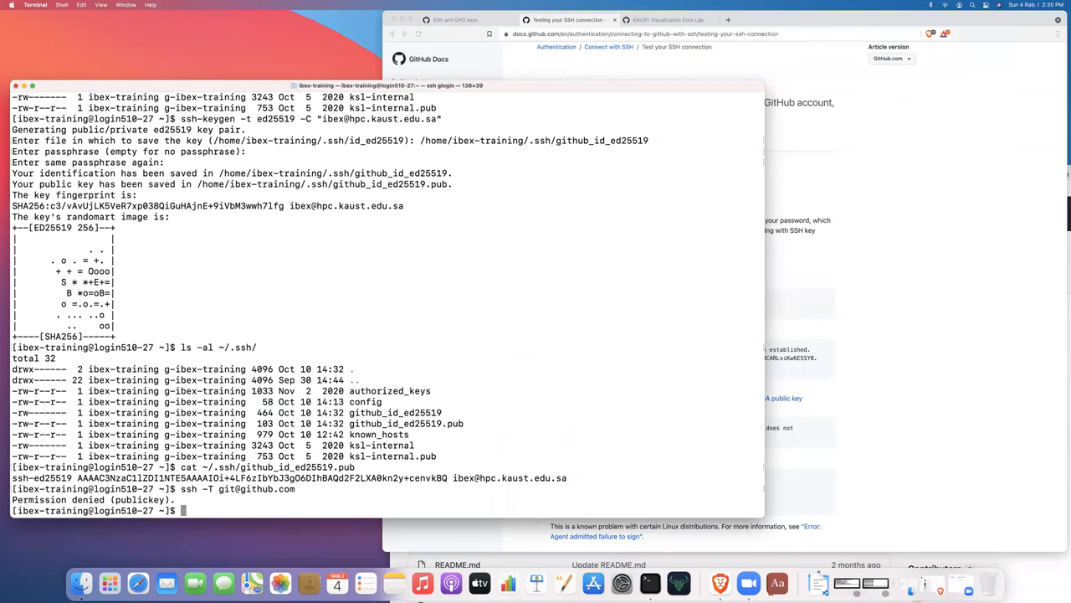
pyautogui.moveTo(864, 345)
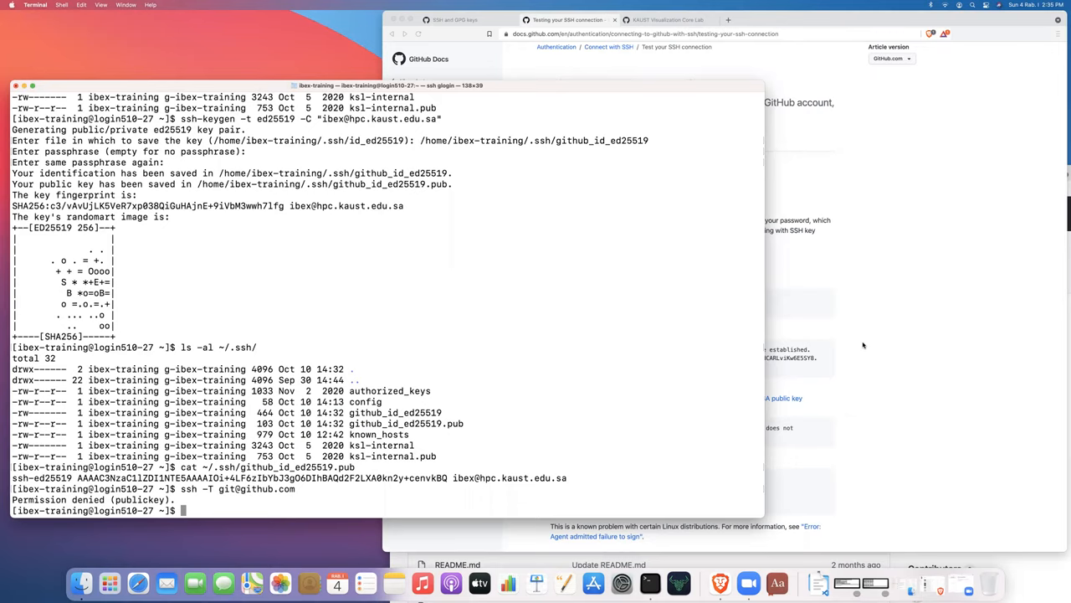
pyautogui.moveTo(857, 345)
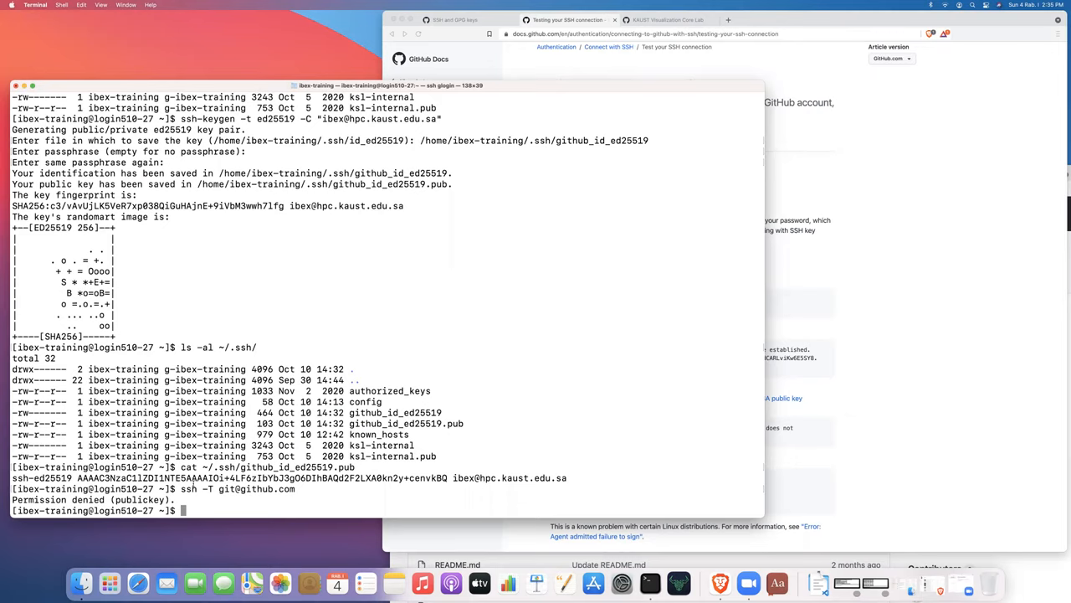
pyautogui.moveTo(385, 412); pyautogui.dragTo(444, 421)
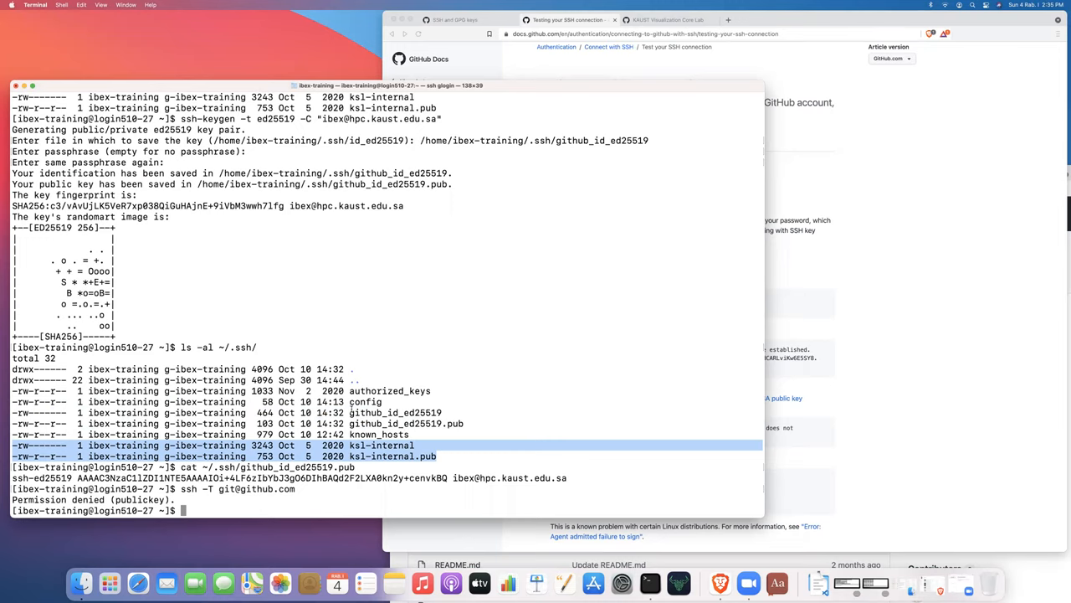
pyautogui.moveTo(925, 355)
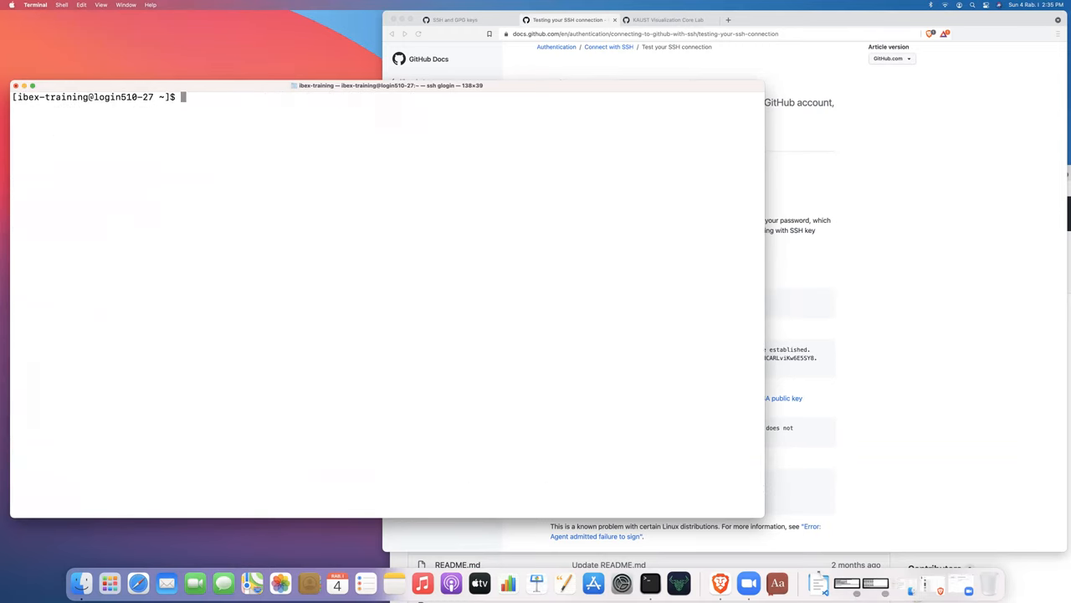
# Run nano ~/.ssh/config to edit the SSH config file
pyautogui.write('nano')
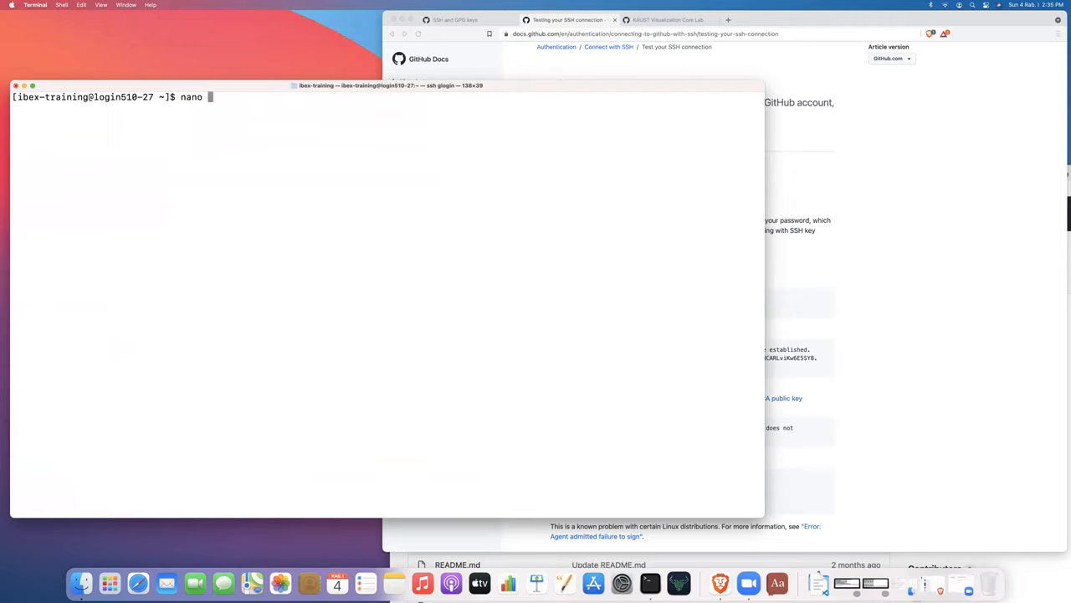
pyautogui.write('~')
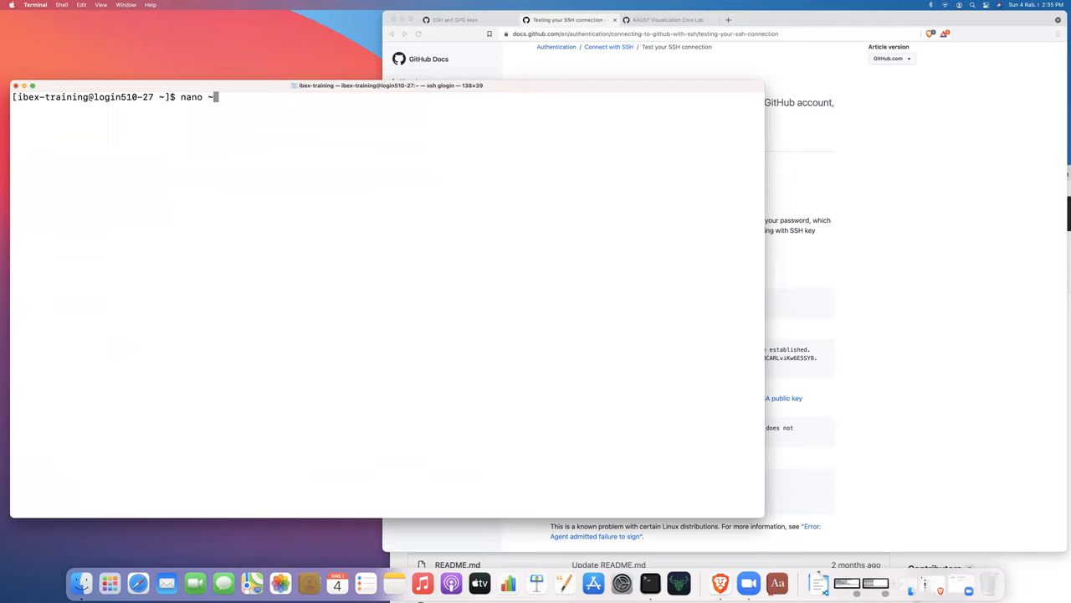
pyautogui.write('/.ssh/')
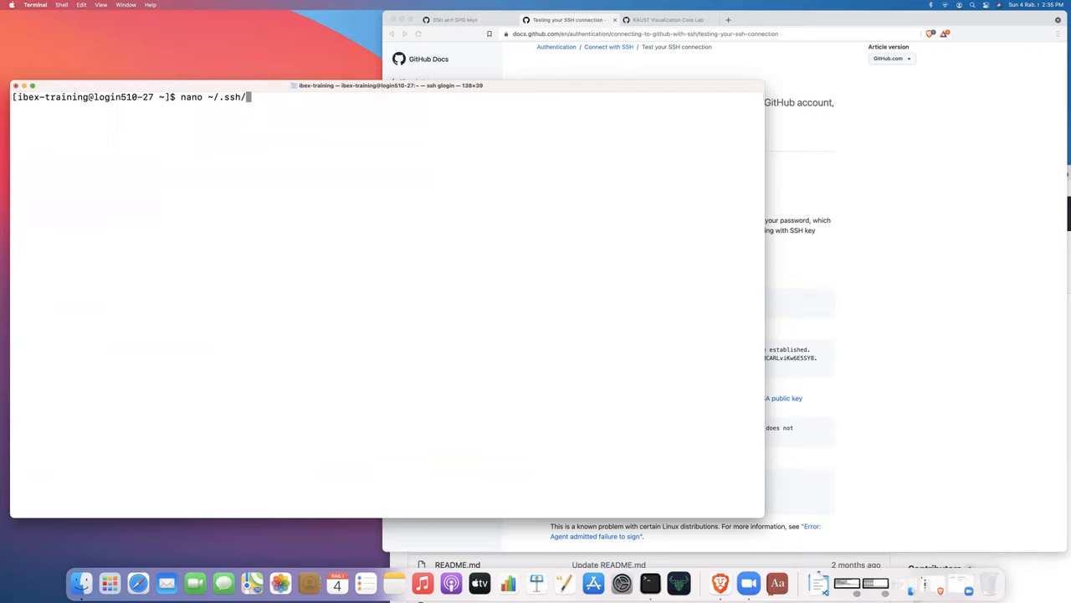
pyautogui.write('config')
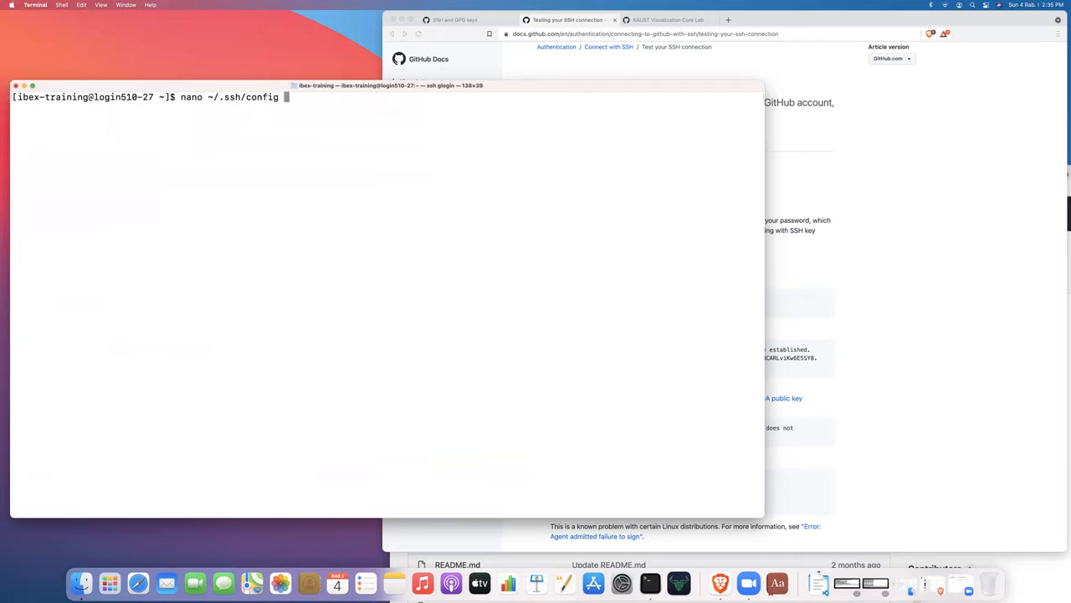
pyautogui.press('Enter')
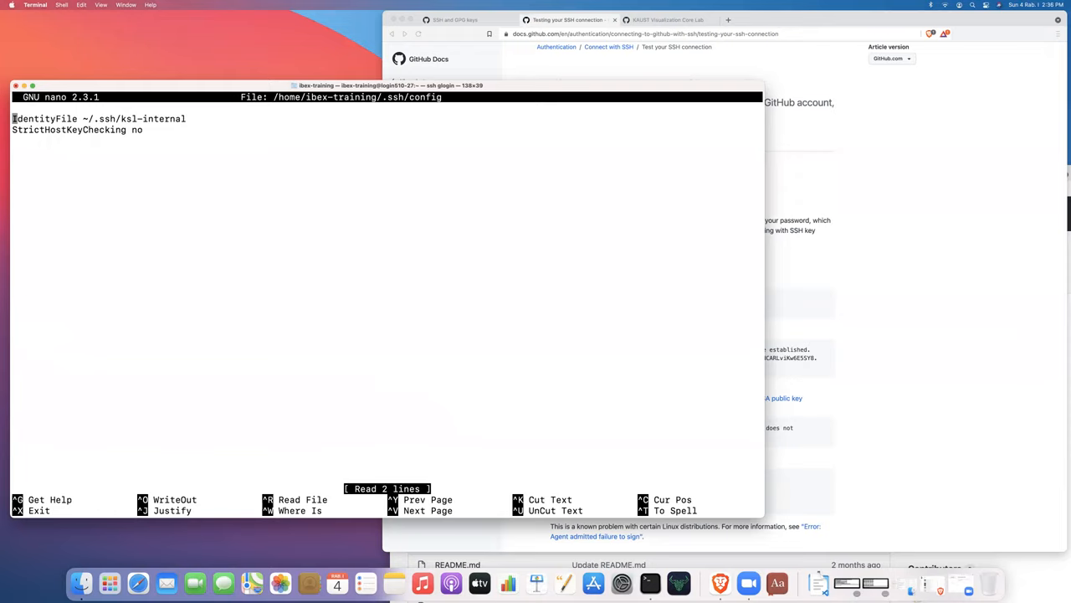
# Add a Host github.com entry with HostName github.com and User git lines
pyautogui.write('Host')
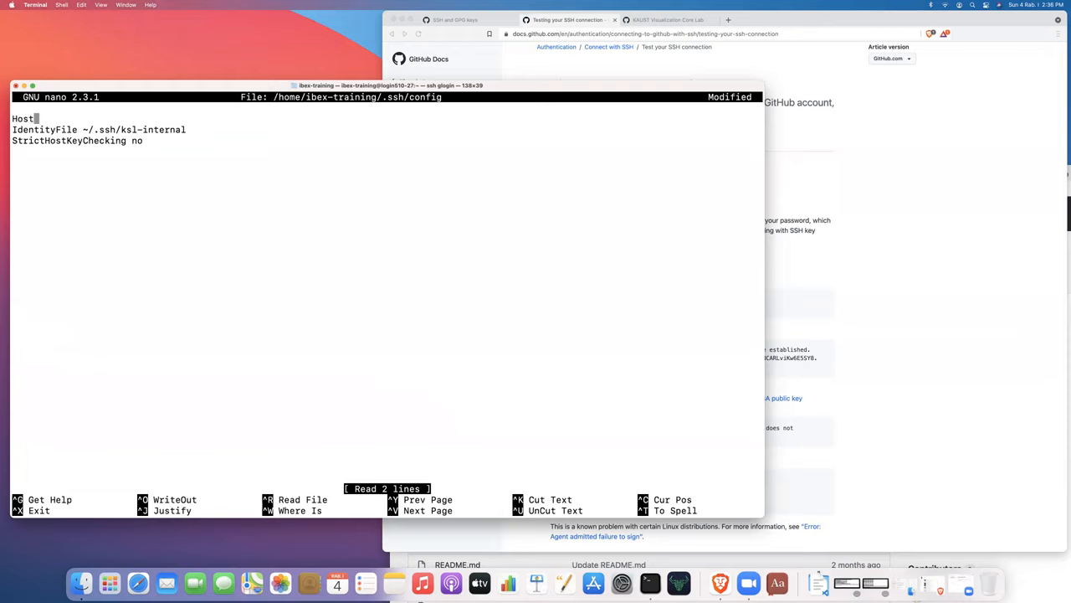
pyautogui.write('*')
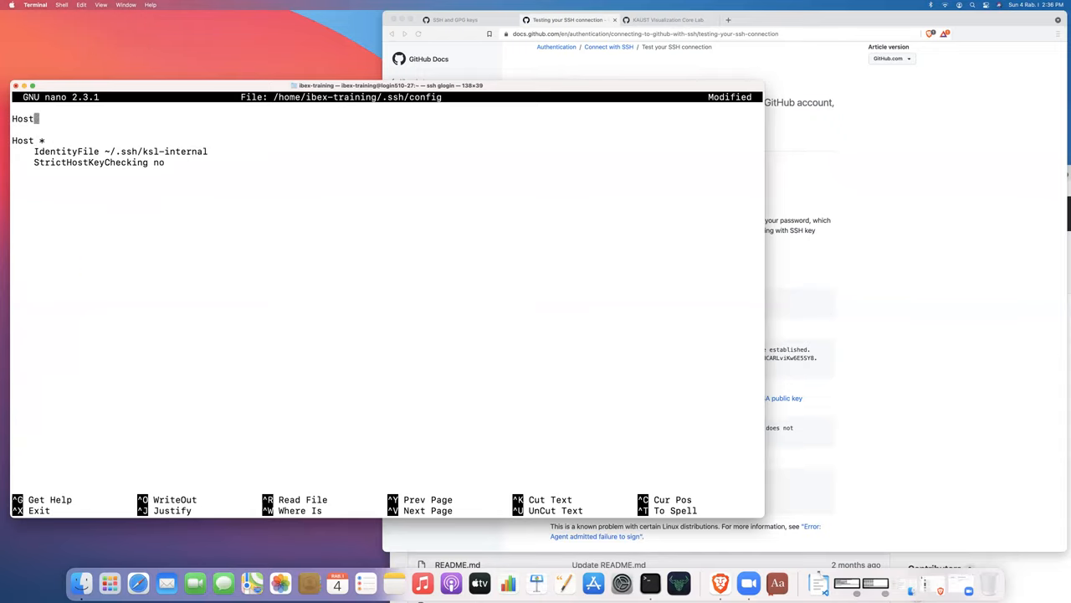
pyautogui.write('github,')
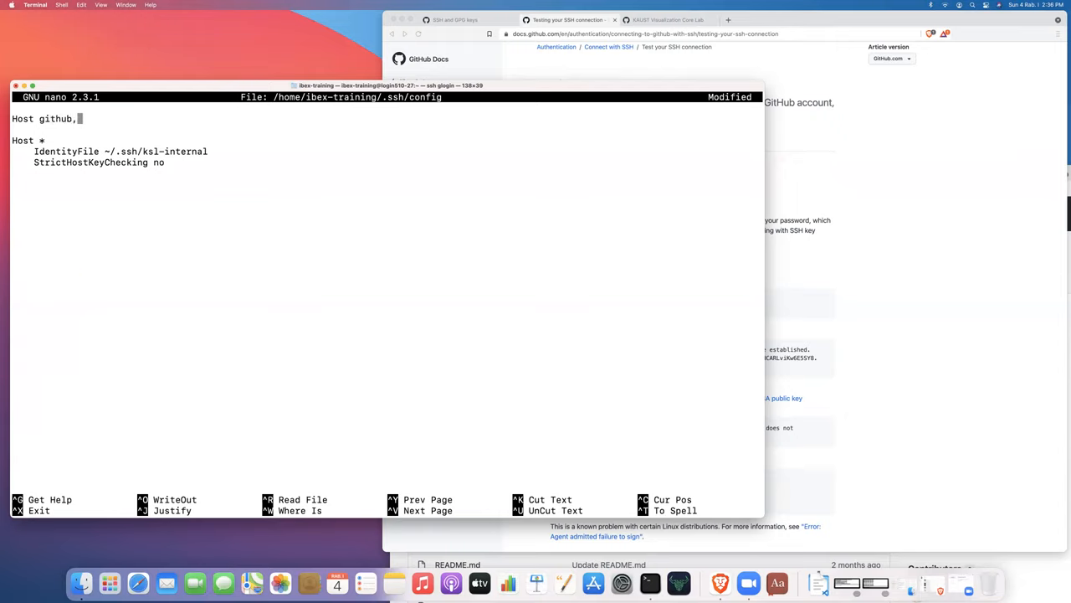
pyautogui.write('.com')
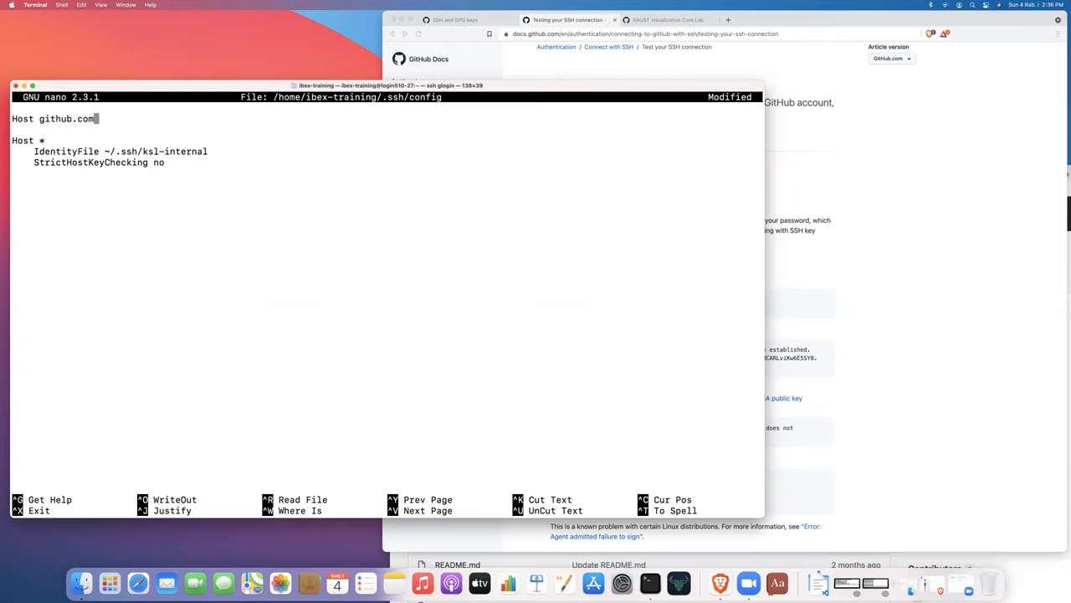
pyautogui.press('Return')
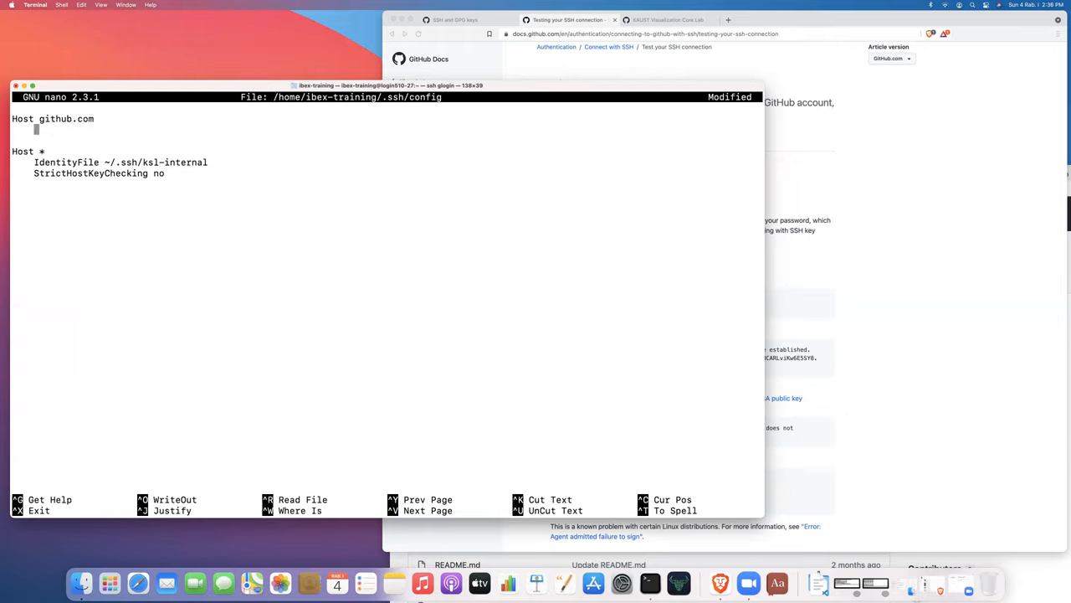
pyautogui.write('HostName')
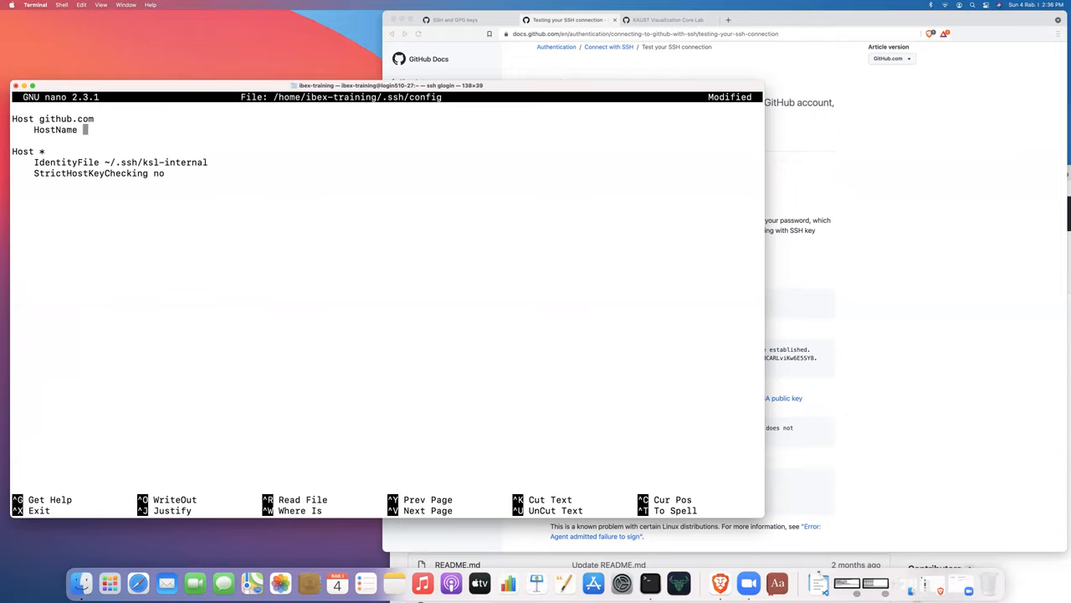
pyautogui.write('github.com')
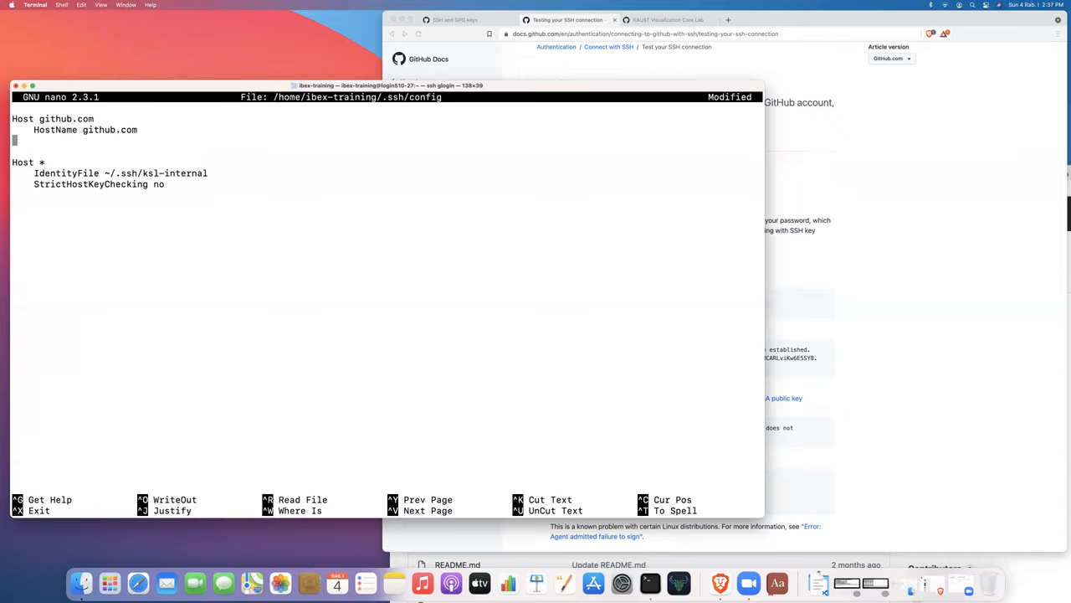
pyautogui.write('User')
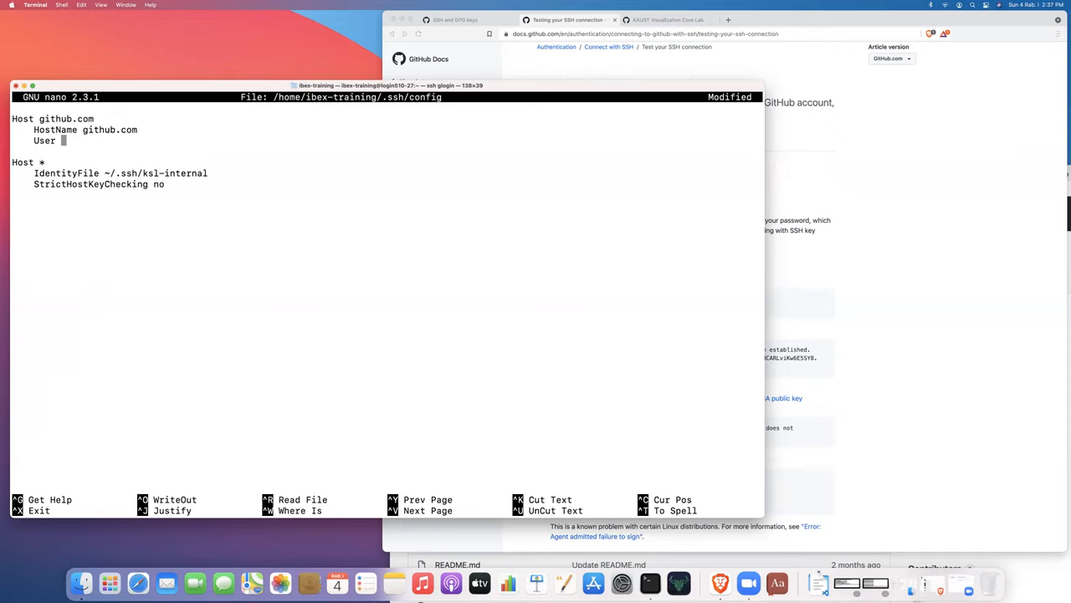
pyautogui.write('git')
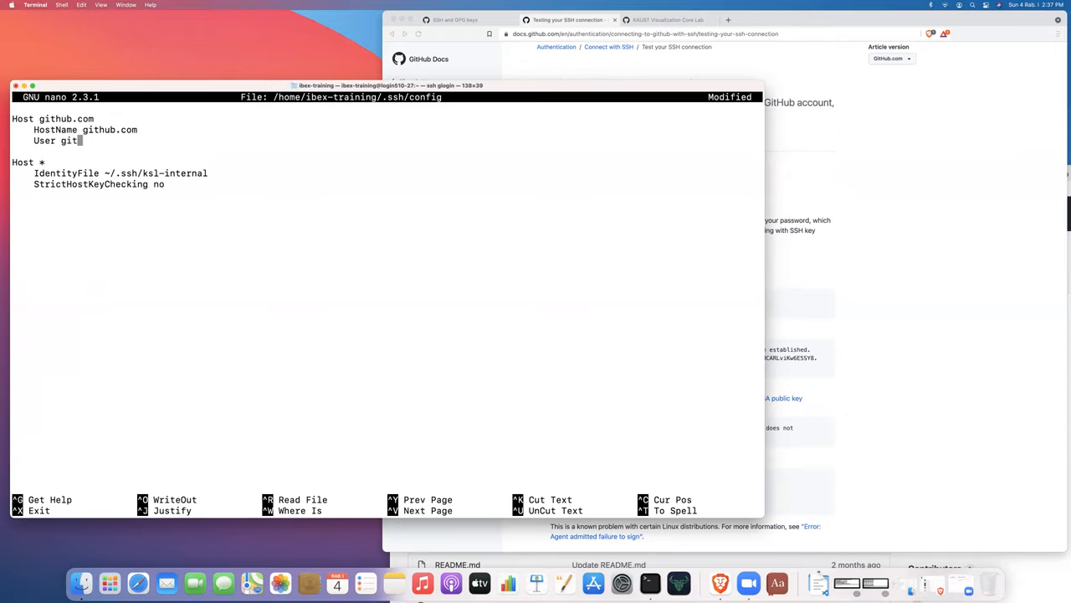
pyautogui.press('Return')
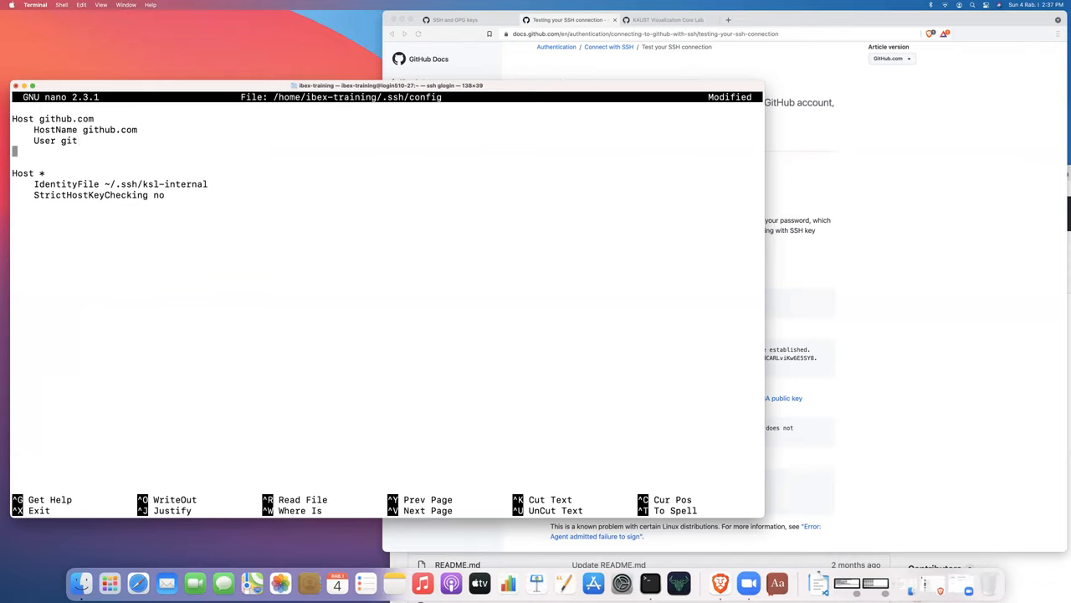
# Add IdentityFile ~/.ssh/github_id_ed25519, then save the config and exit nano
pyautogui.write('IdentityFile')
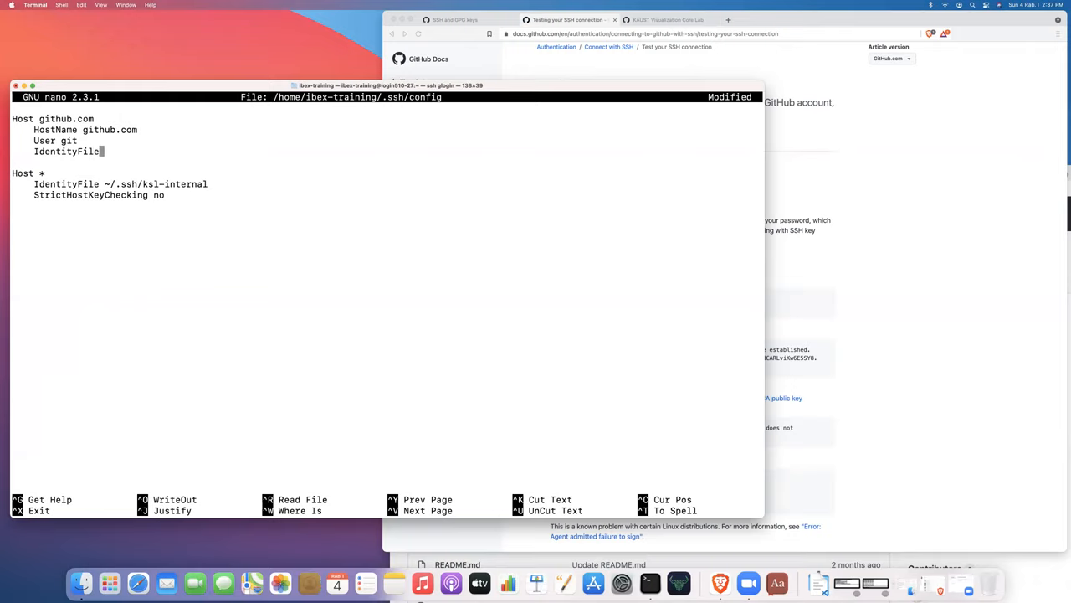
pyautogui.write('~/.ssh/')
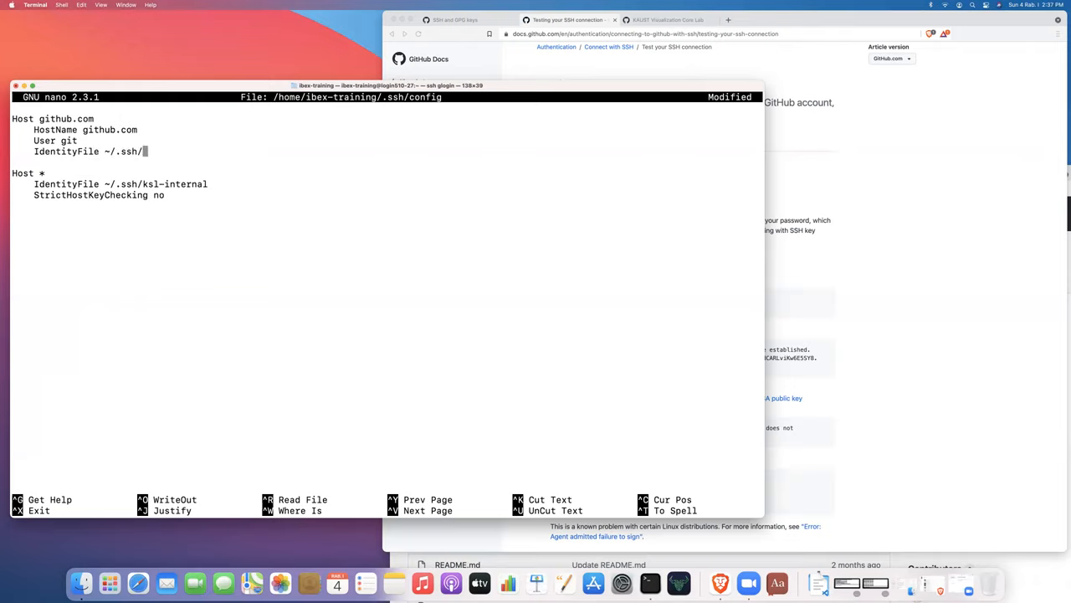
pyautogui.write('github_id_ed255')
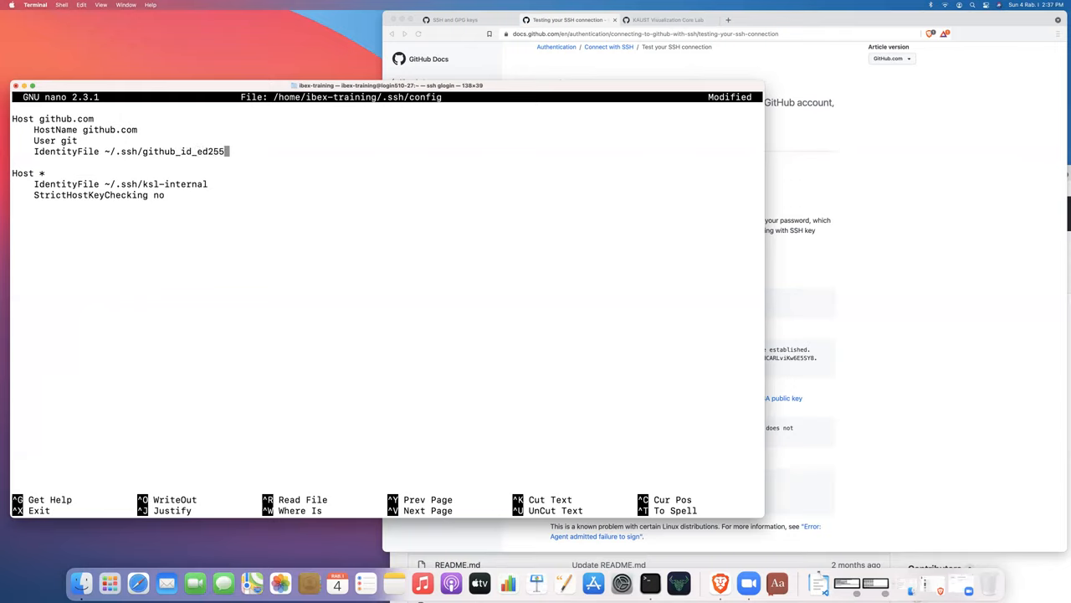
pyautogui.write('19')
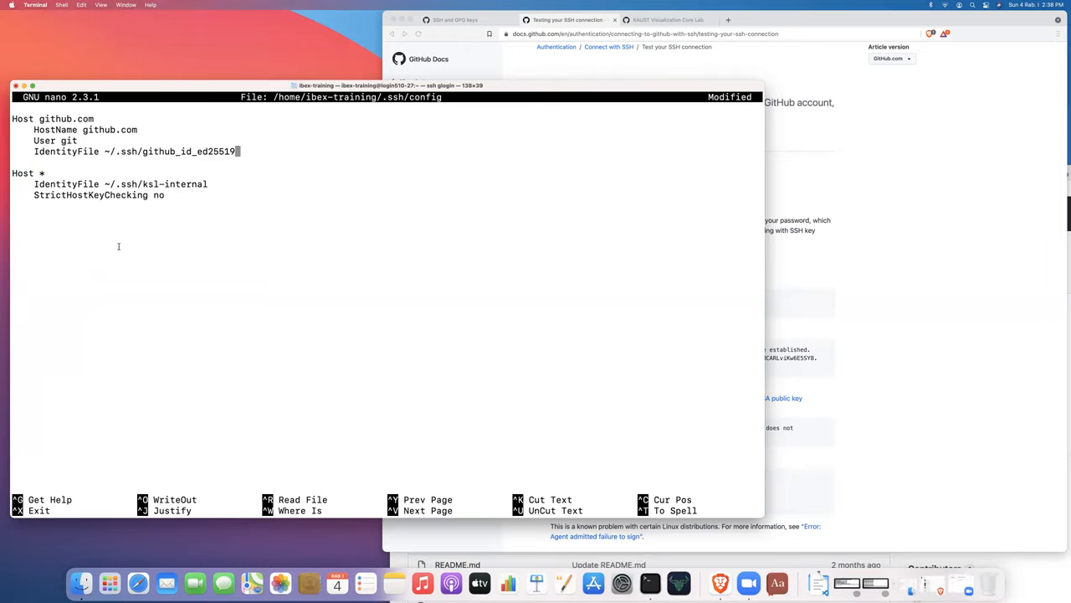
pyautogui.press('ctrl+x')
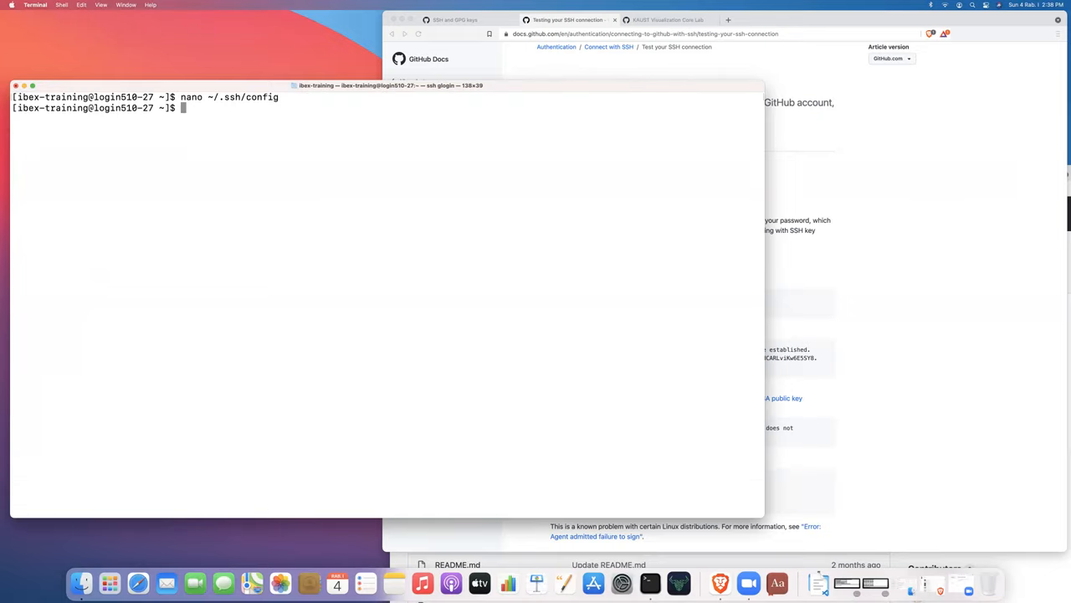
pyautogui.write('ssht')
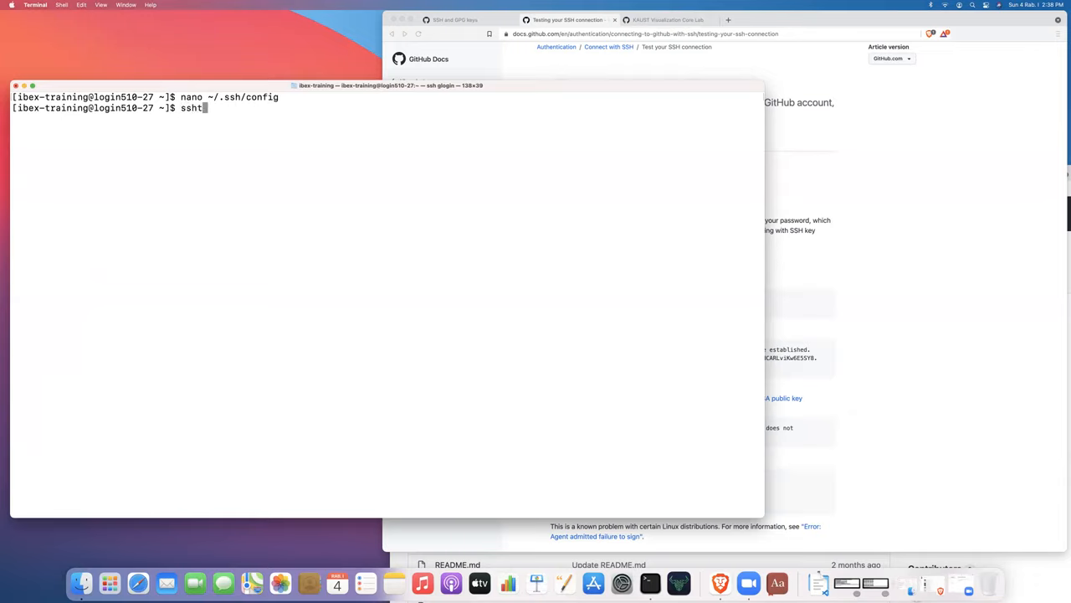
pyautogui.write('-T git')
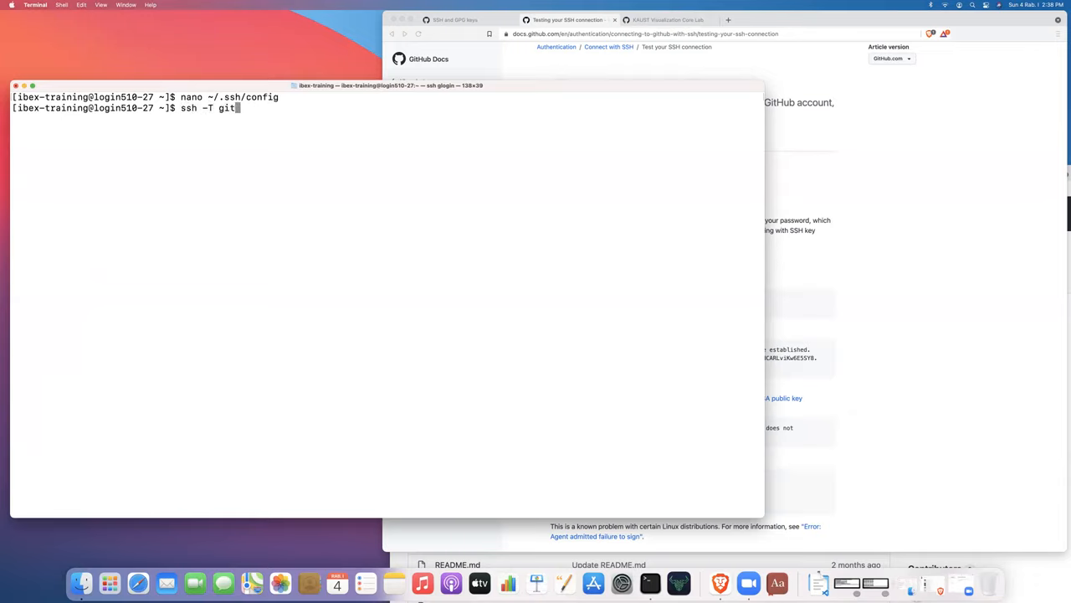
pyautogui.write('@github.com')
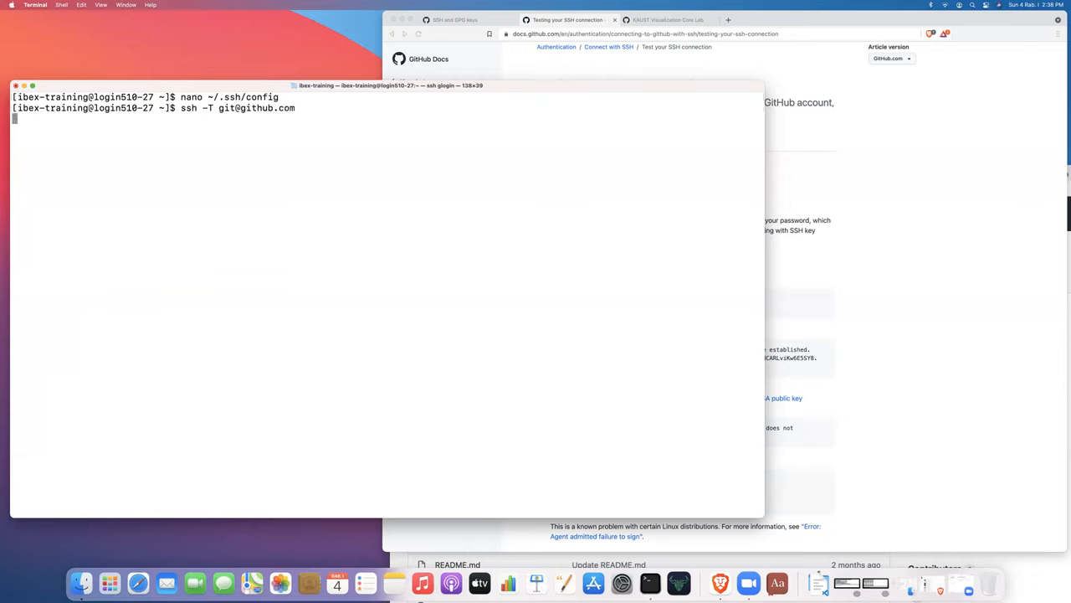
pyautogui.press('Return')
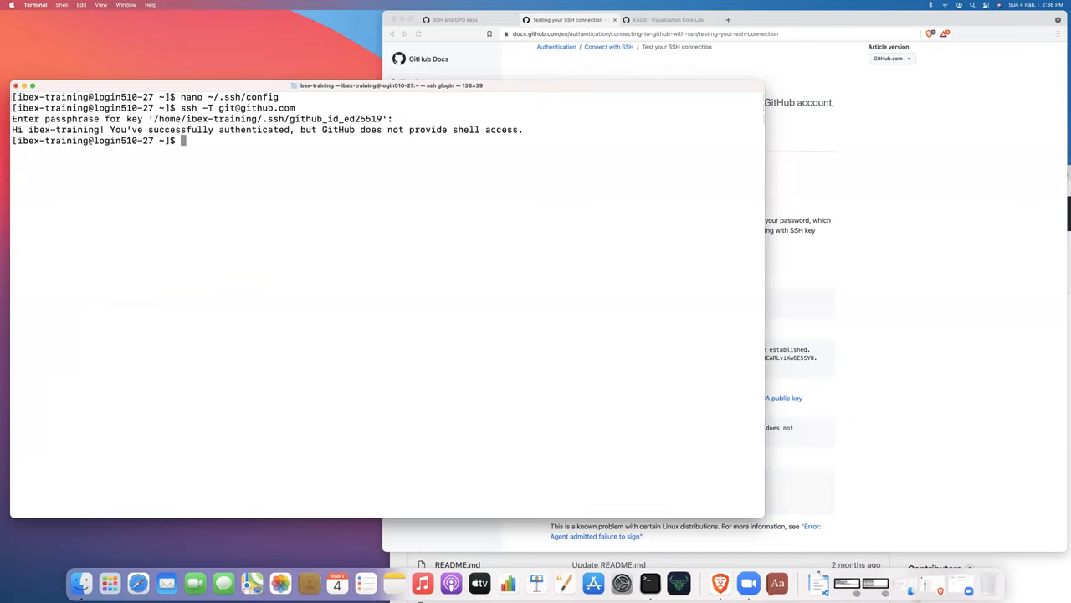
pyautogui.moveTo(884, 419)
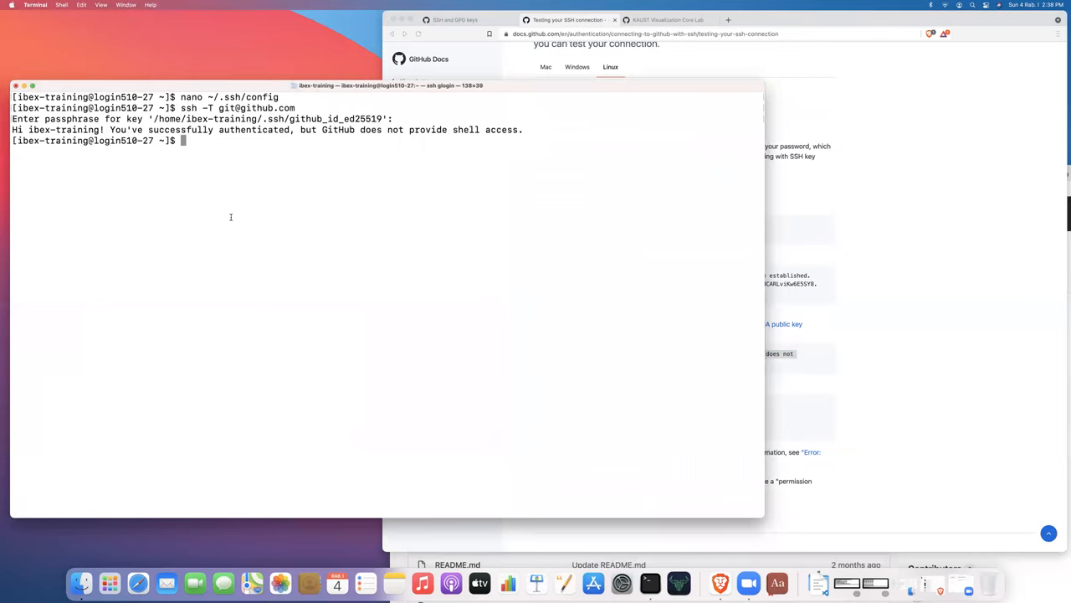
pyautogui.moveTo(476, 134)
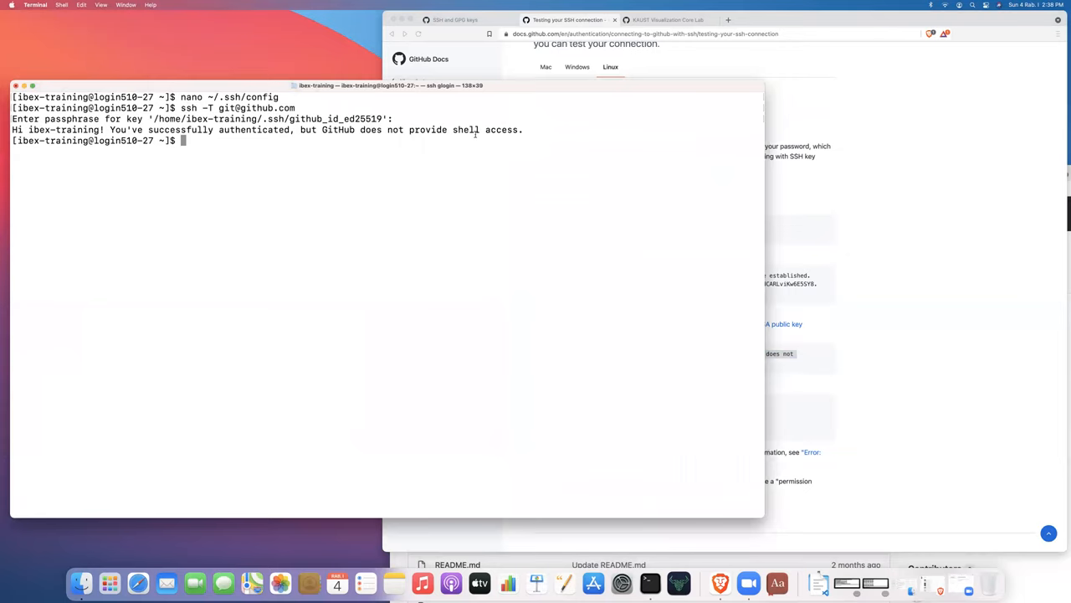
# Return to the GitHub browser and go to the KAUST Visualization Core Lab page
pyautogui.click(455, 20)
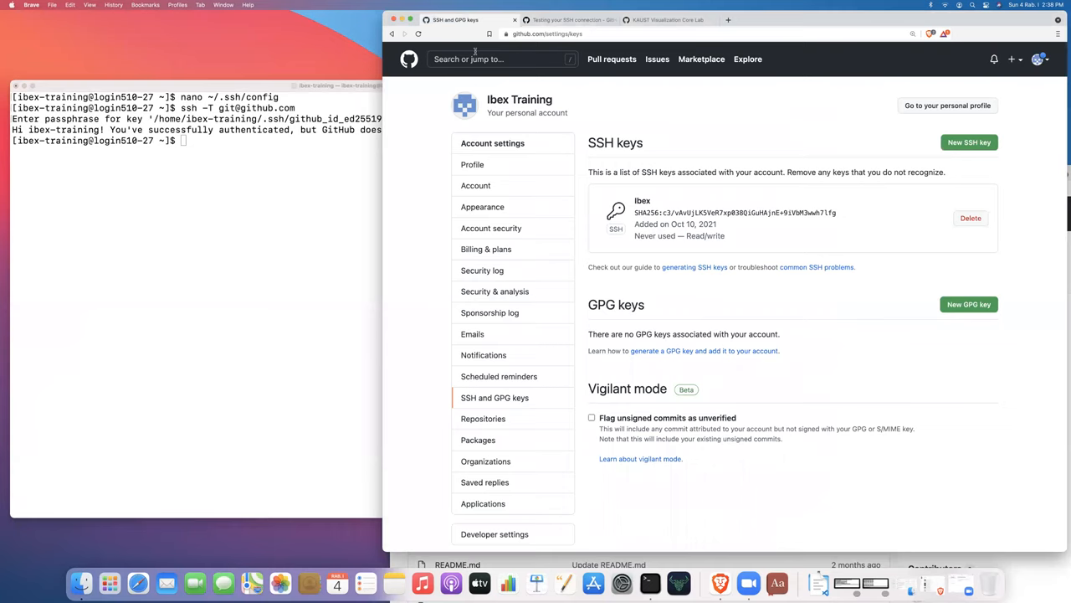
pyautogui.click(519, 101)
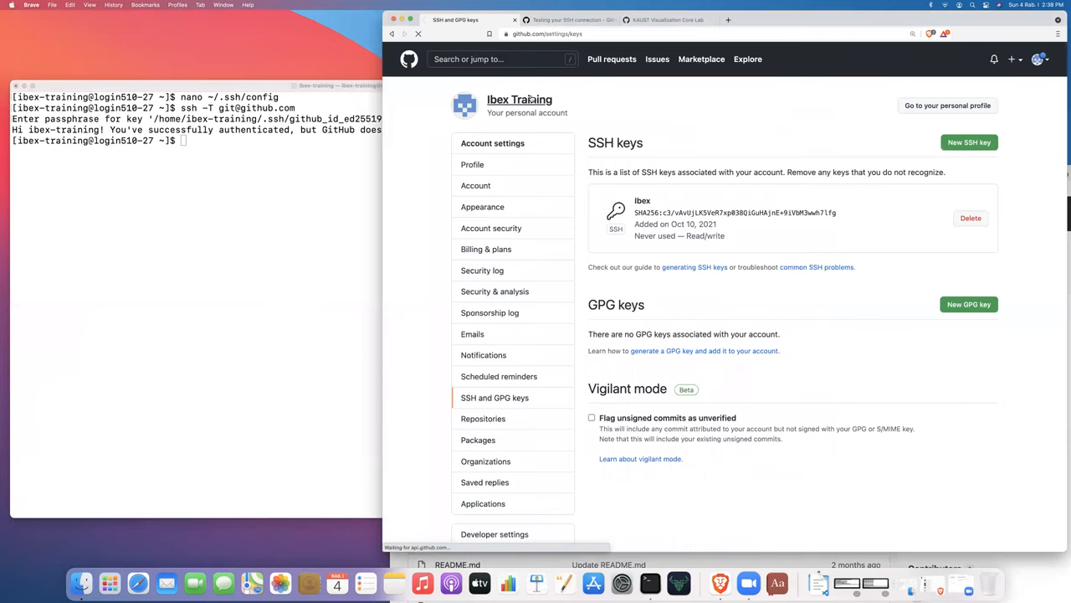
pyautogui.click(519, 101)
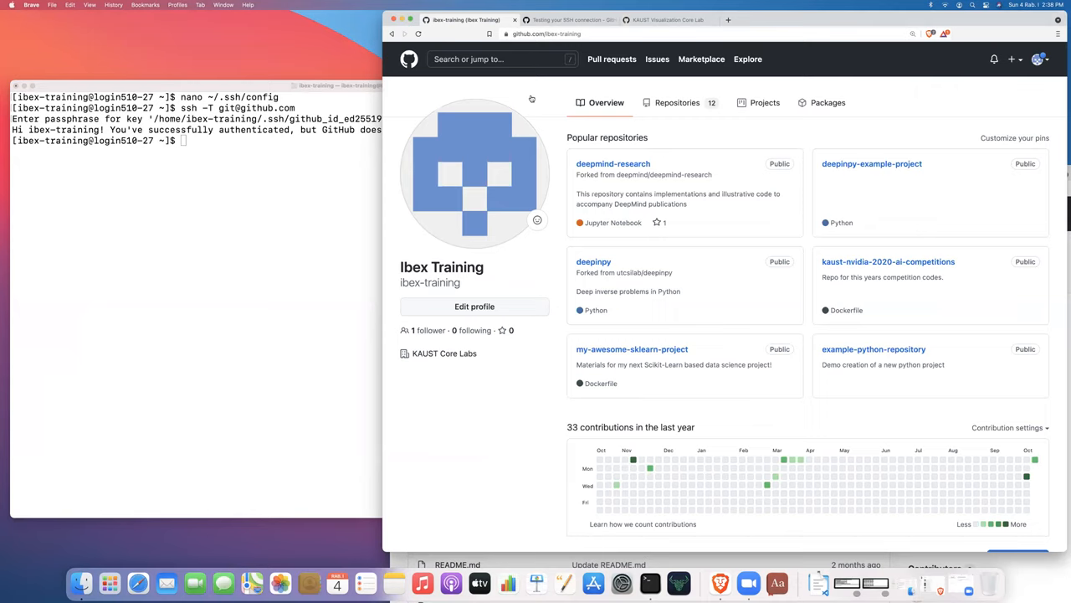
pyautogui.moveTo(701, 58)
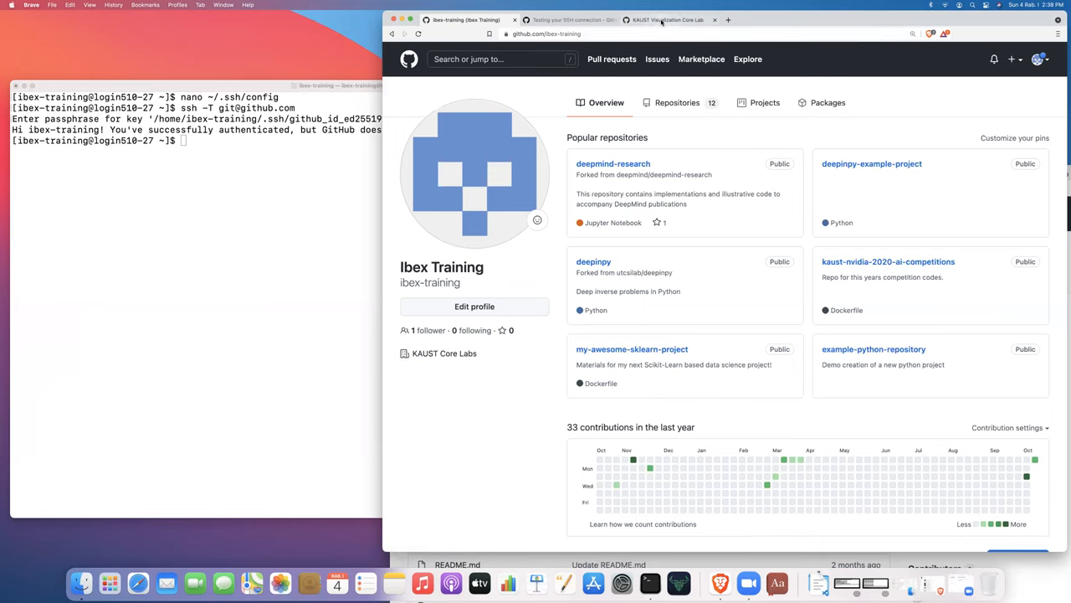
pyautogui.click(666, 20)
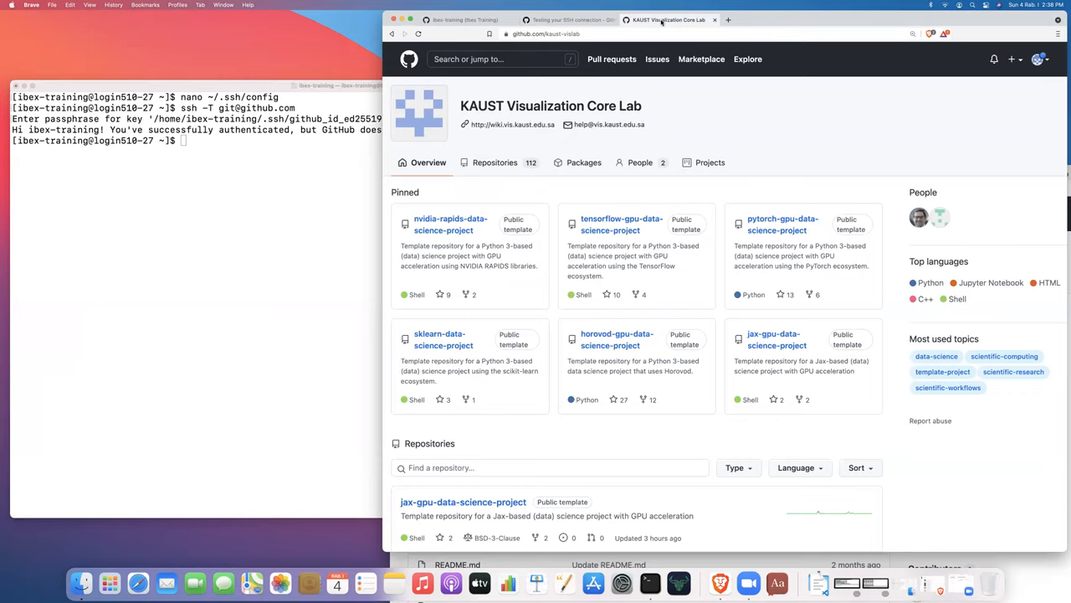
pyautogui.moveTo(776, 385)
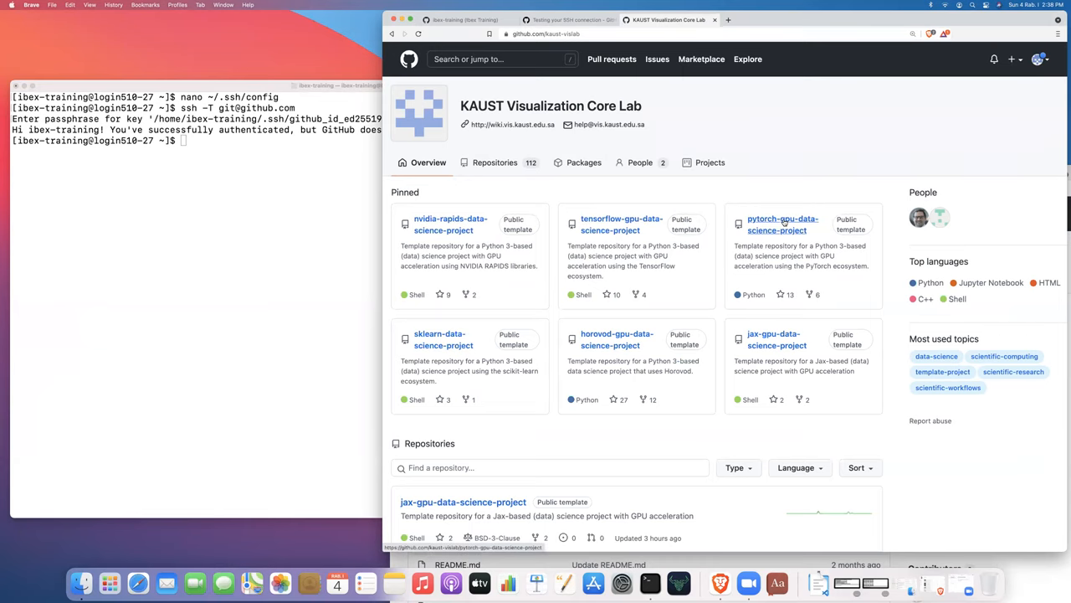
# Start a new repository from the pytorch-gpu-data-science-project template via 'Use this template'
pyautogui.click(783, 225)
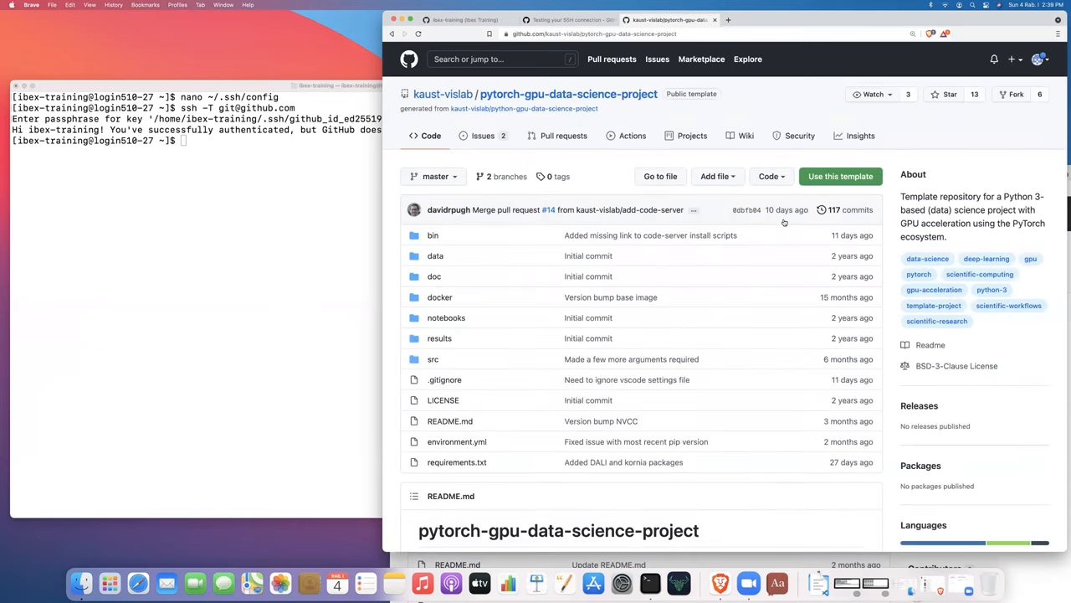
pyautogui.scroll(-3)
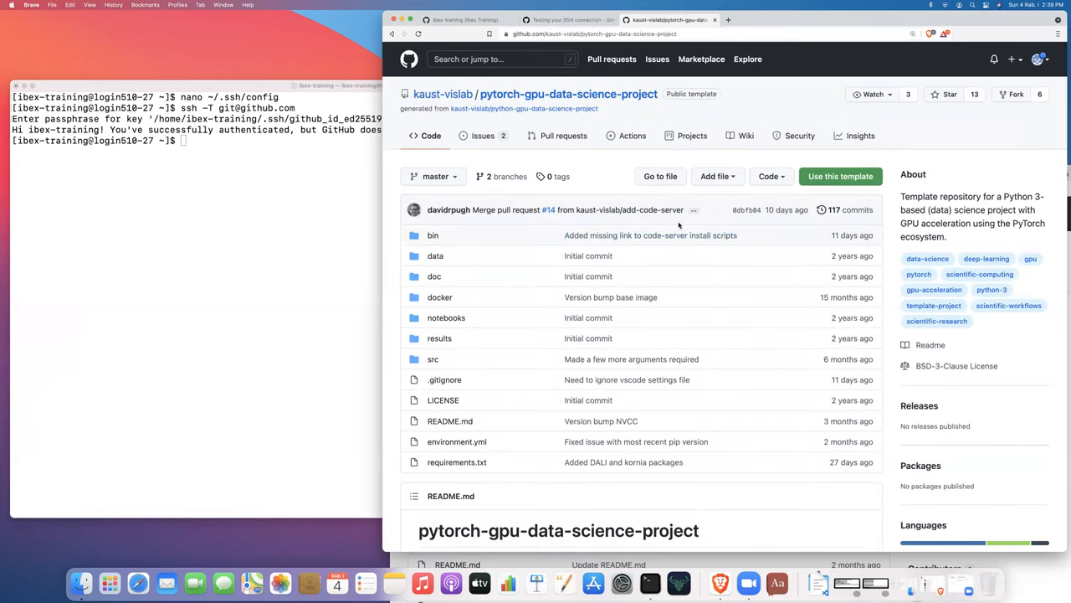
pyautogui.click(841, 176)
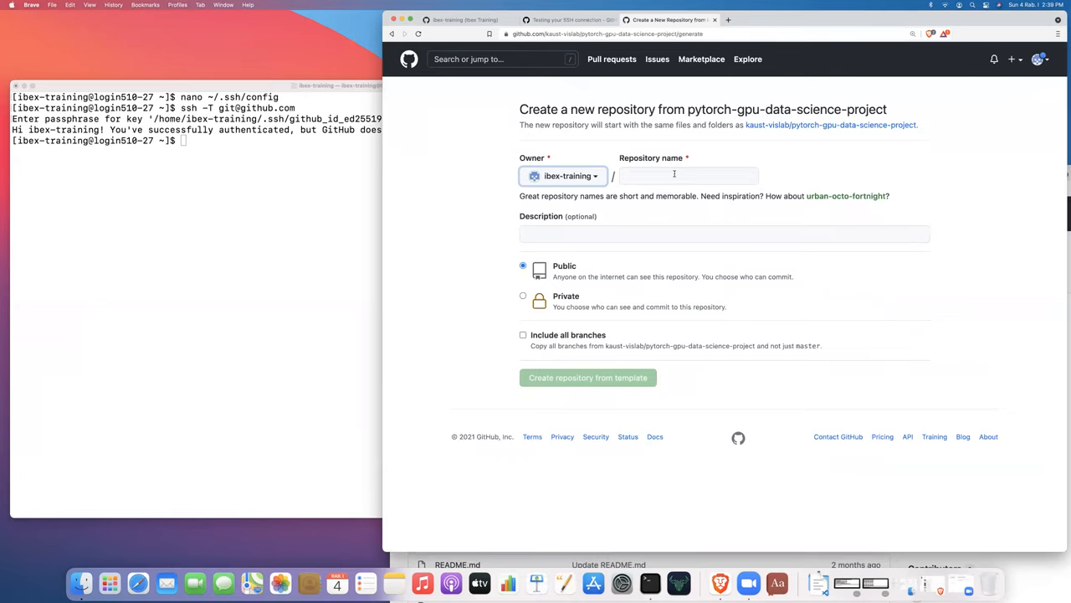
# Name the repository some-new-pytorch-project with description 'Newest PyTorch DL model to do cool things!'
pyautogui.click(689, 176)
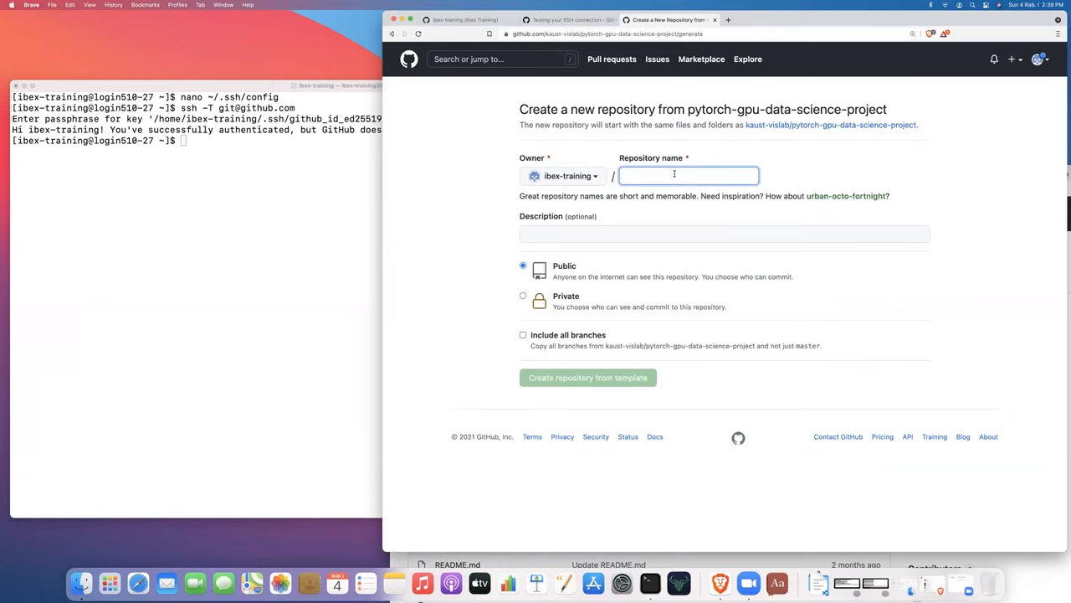
pyautogui.write('s')
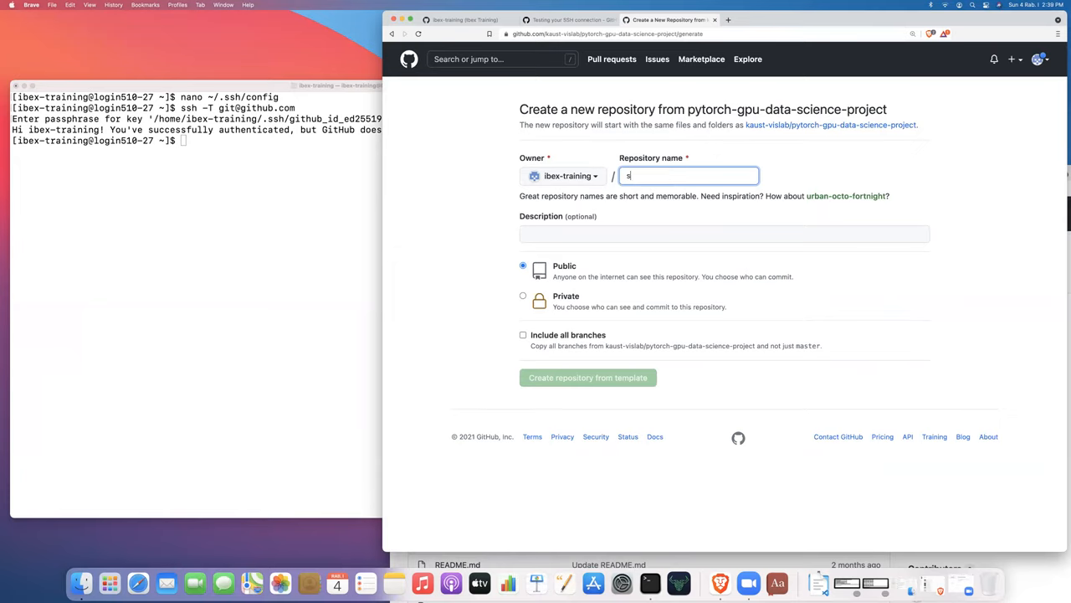
pyautogui.write('ome-new-pytorch-projec')
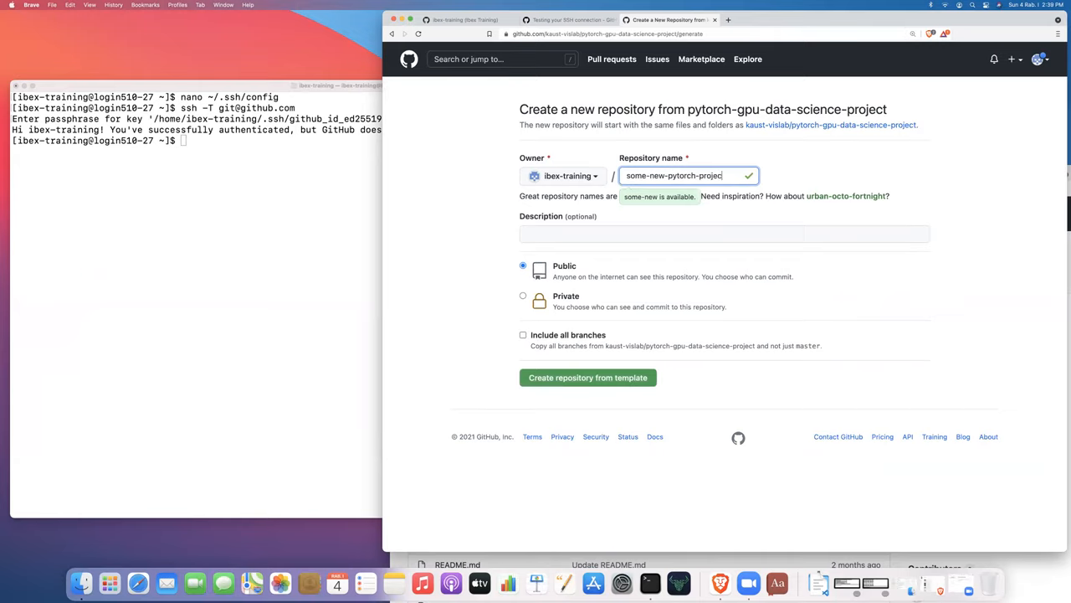
pyautogui.click(723, 235)
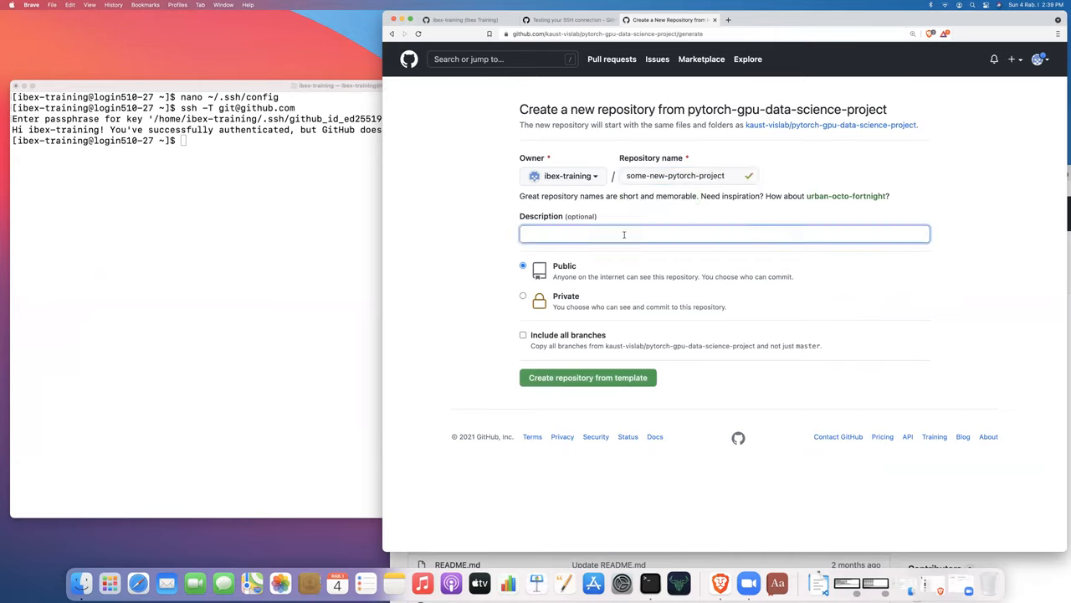
pyautogui.write('Newest')
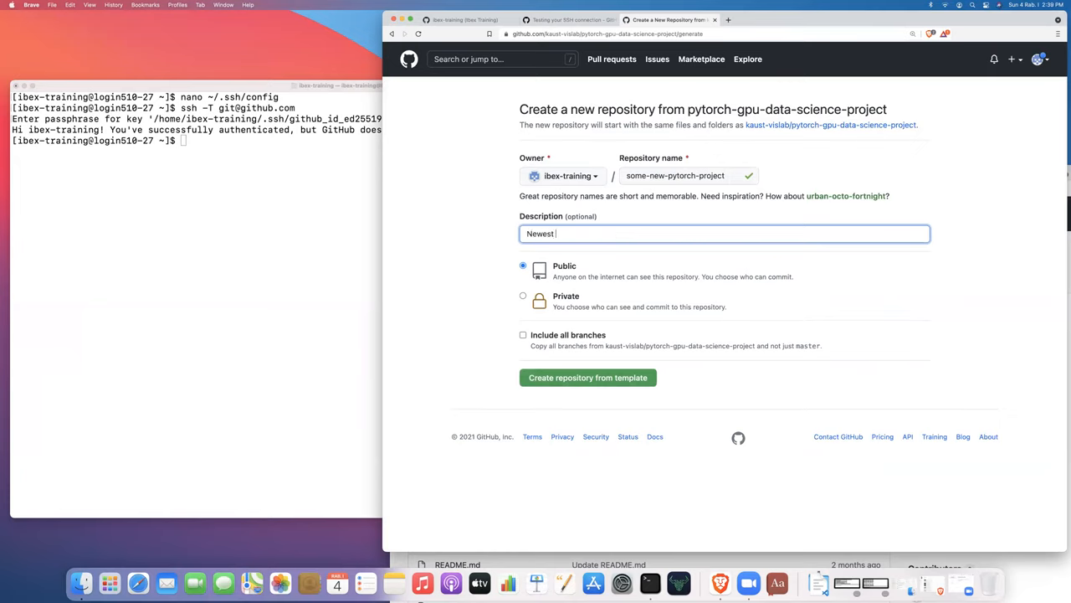
pyautogui.write('PyTorch DL a')
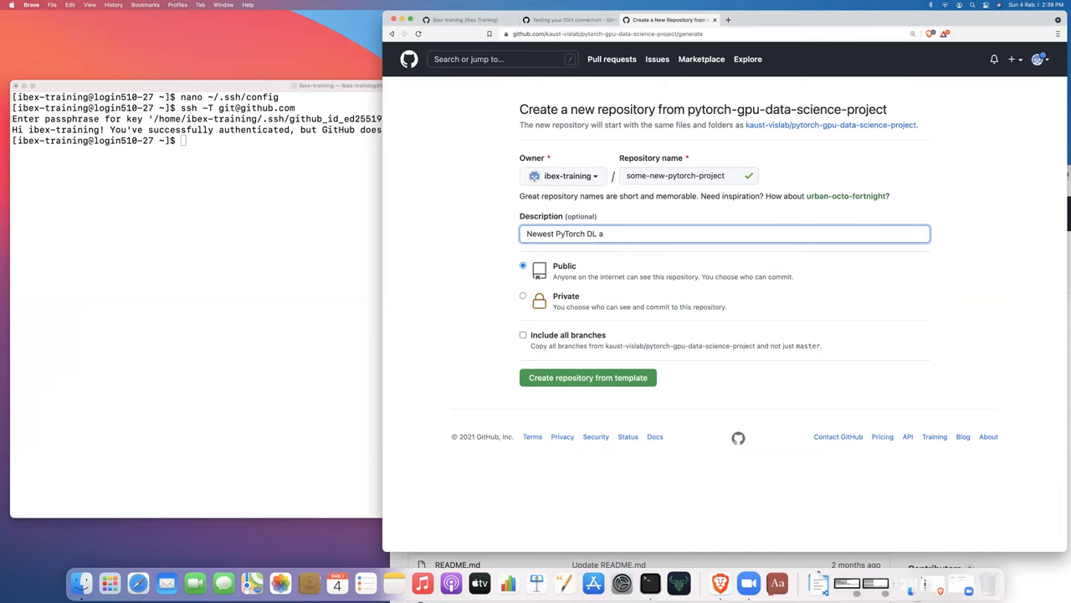
pyautogui.write('model to do c')
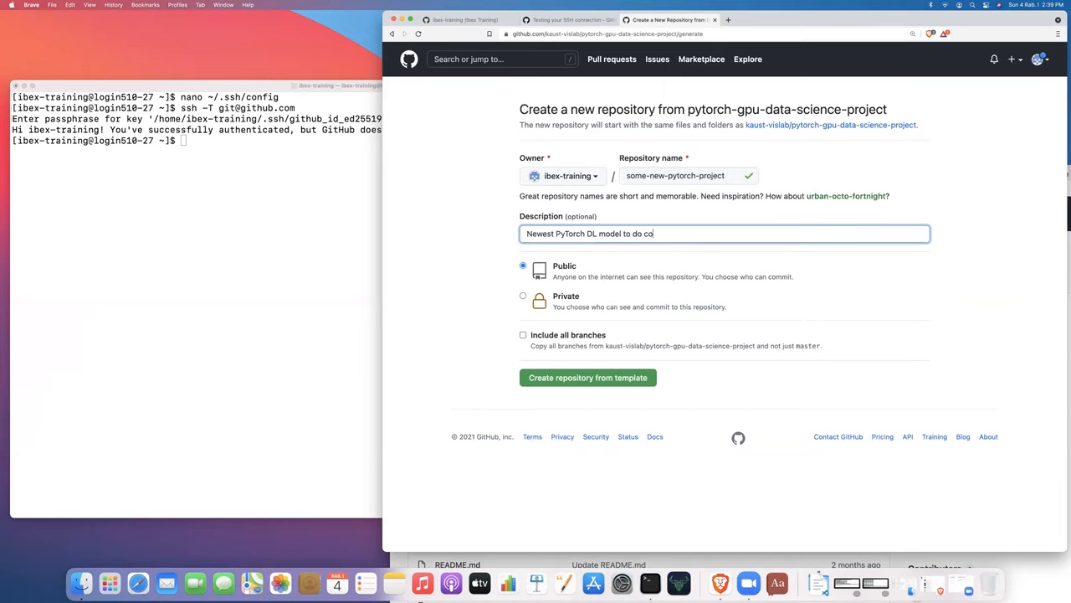
pyautogui.write('ol things!')
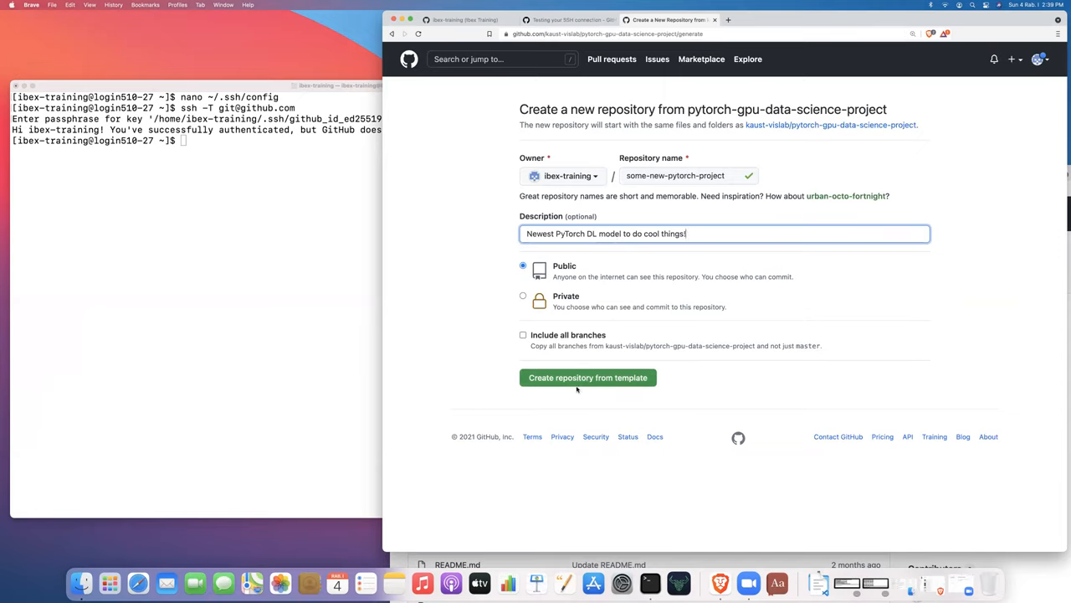
# Create the public repository ibex-training/some-new-pytorch-project from the template
pyautogui.click(587, 378)
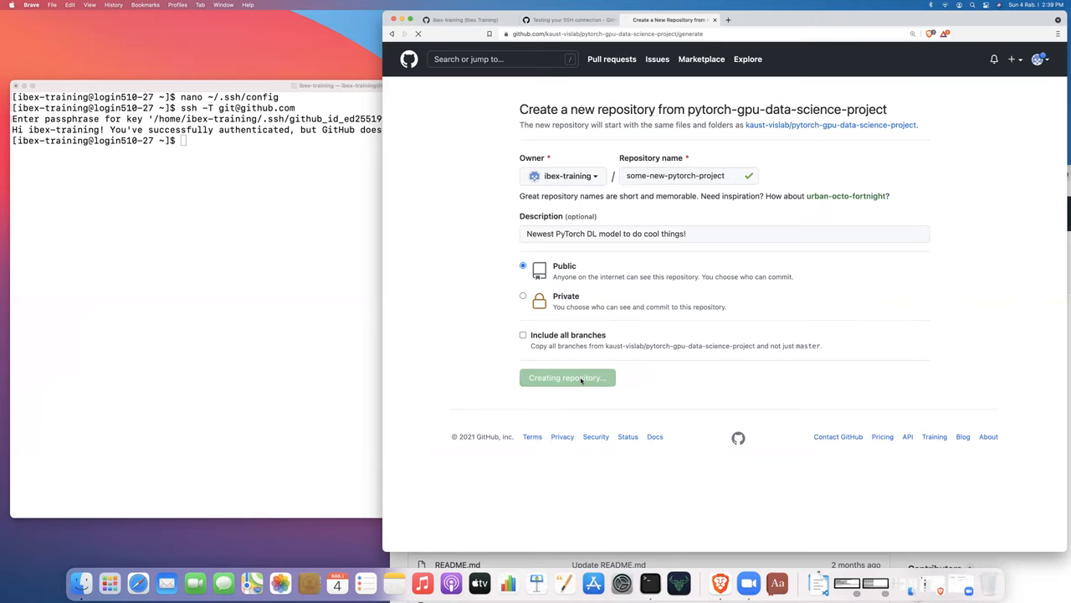
pyautogui.click(566, 379)
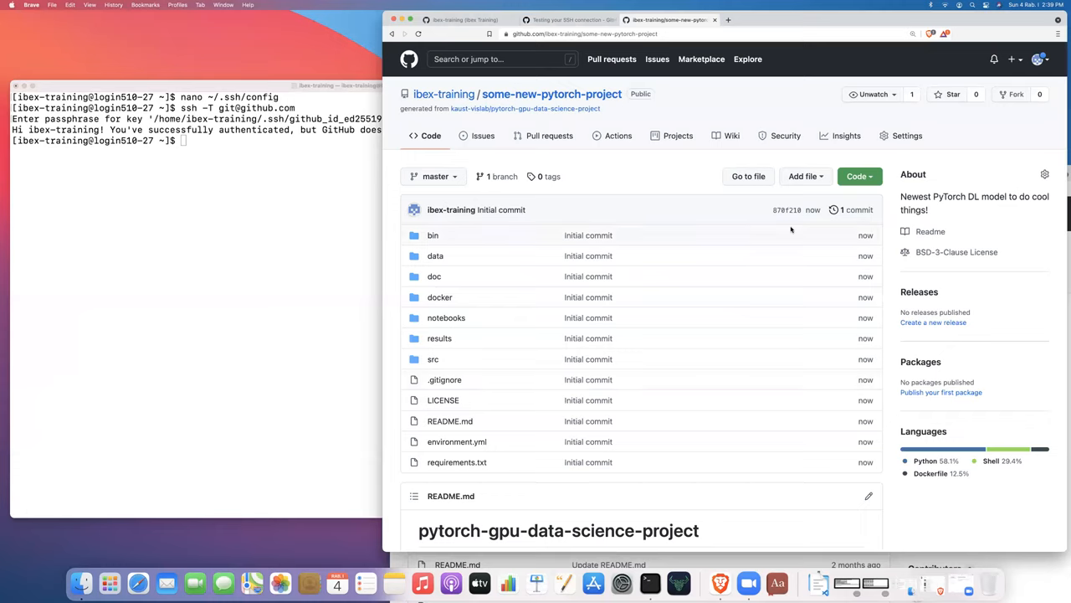
# Copy the SSH clone address for some-new-pytorch-project from the Code menu
pyautogui.click(858, 176)
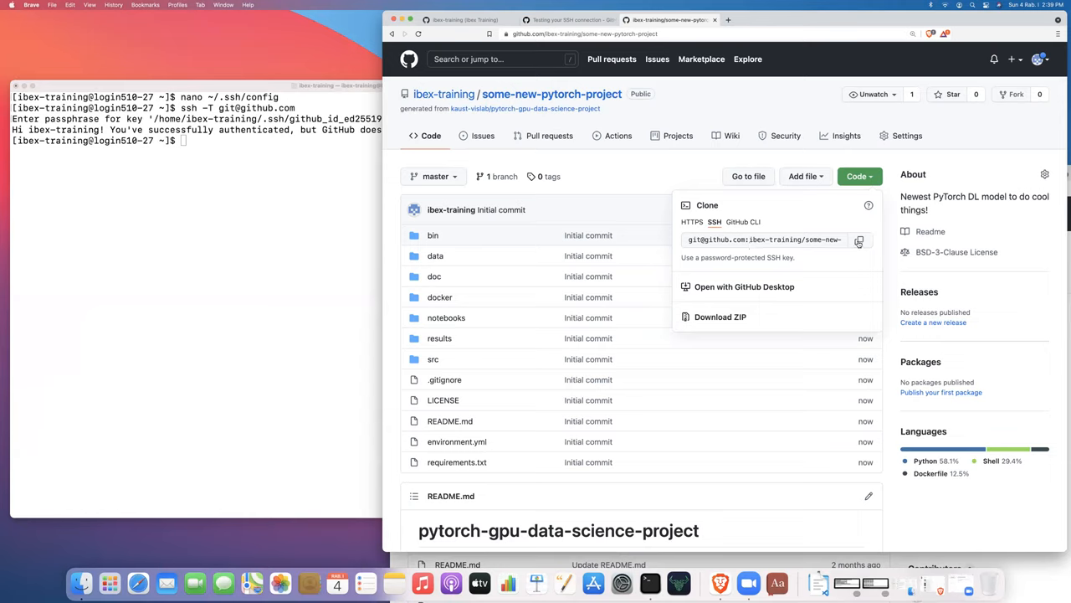
pyautogui.click(859, 239)
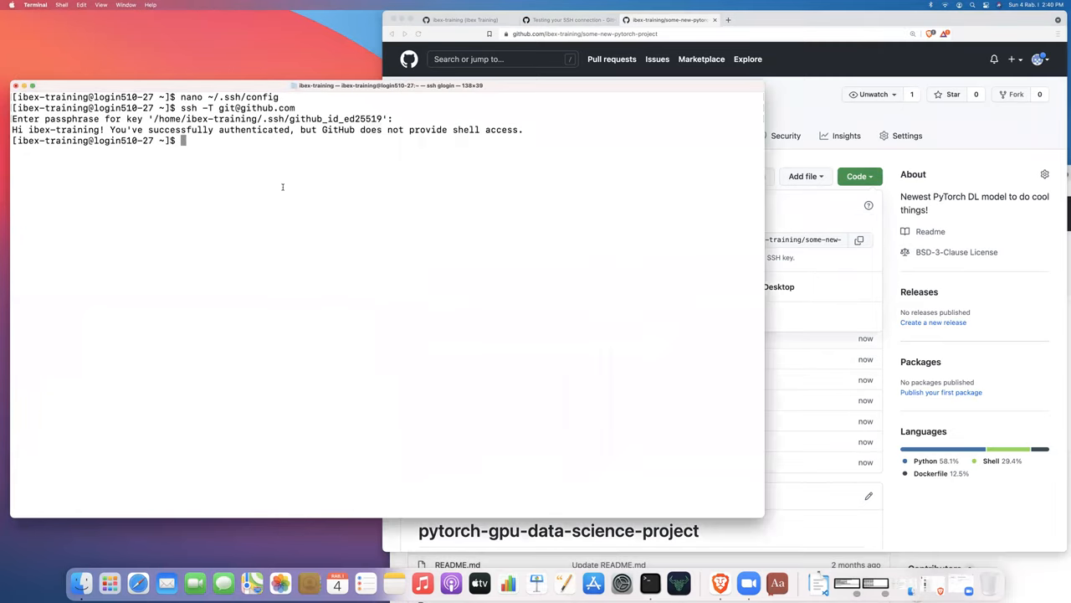
pyautogui.write('git clone git@github.com:ibex-training/some-new-pytorch-project.git')
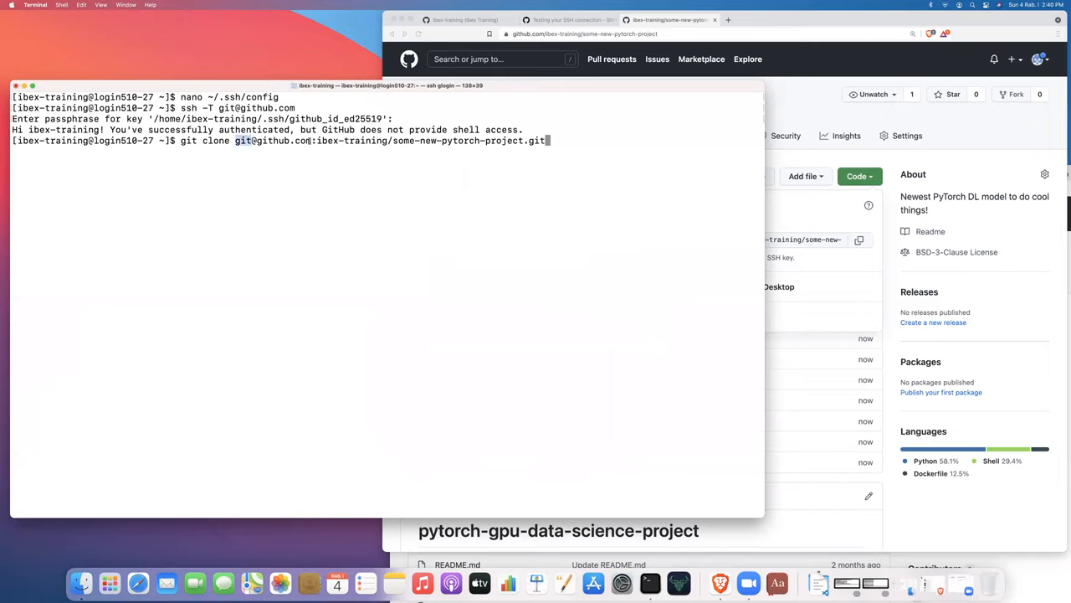
pyautogui.moveTo(810, 107)
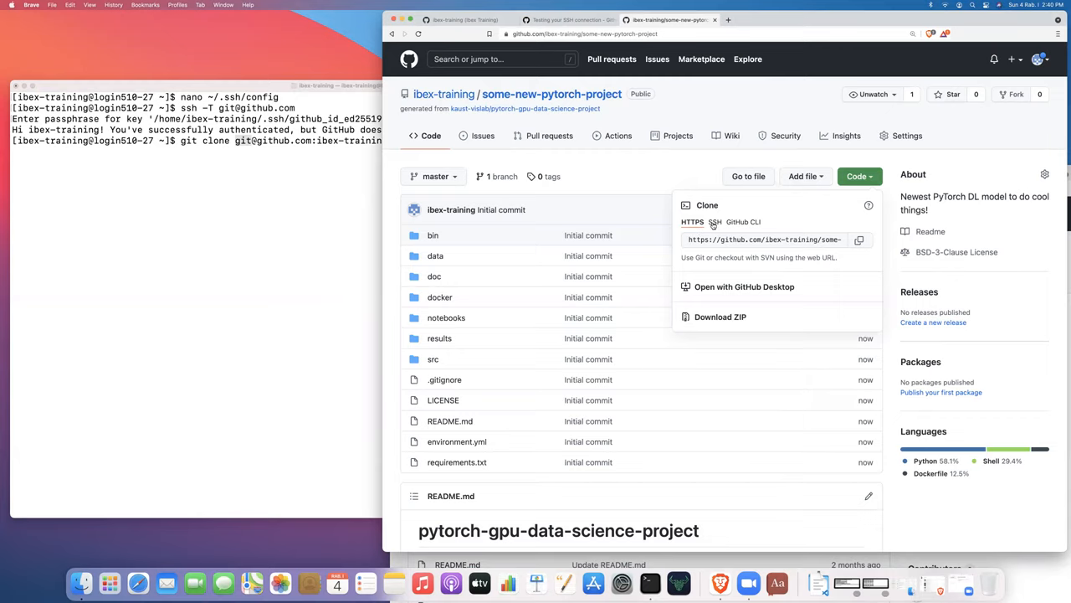
pyautogui.click(713, 221)
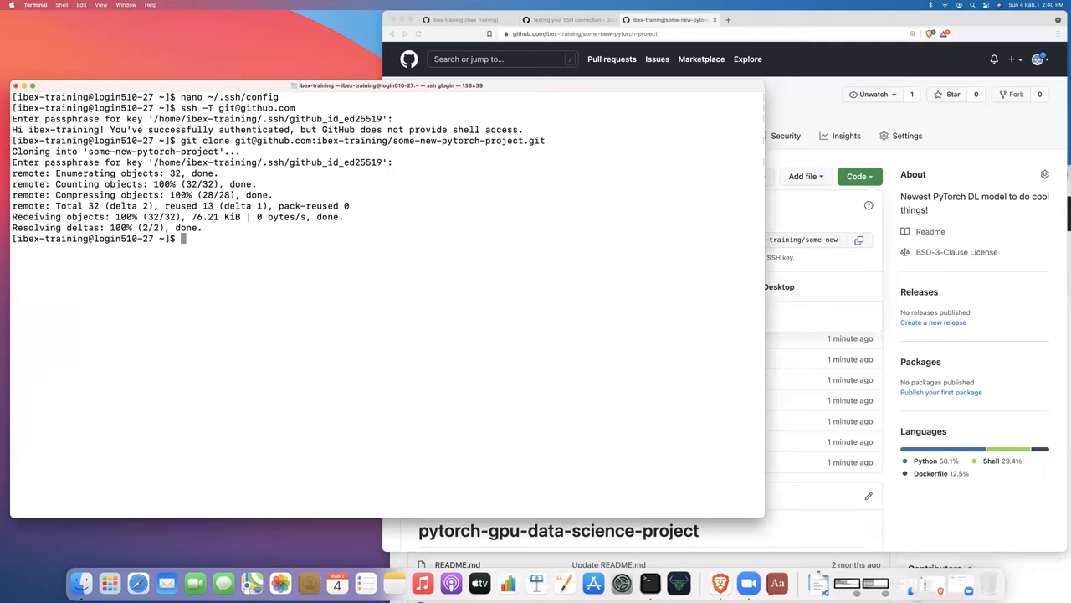
pyautogui.write('ls')
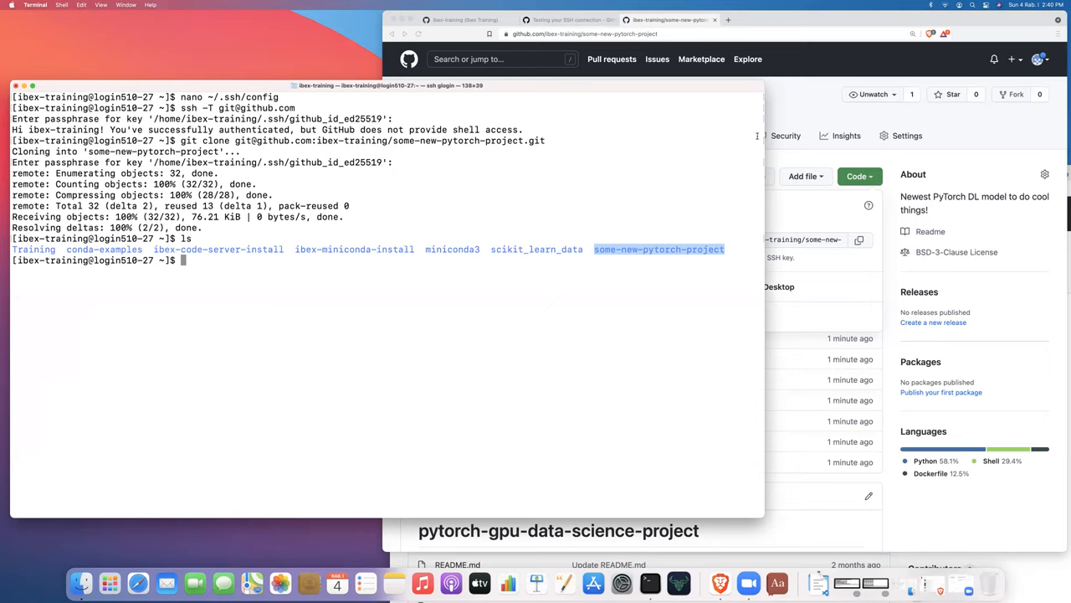
pyautogui.moveTo(784, 110)
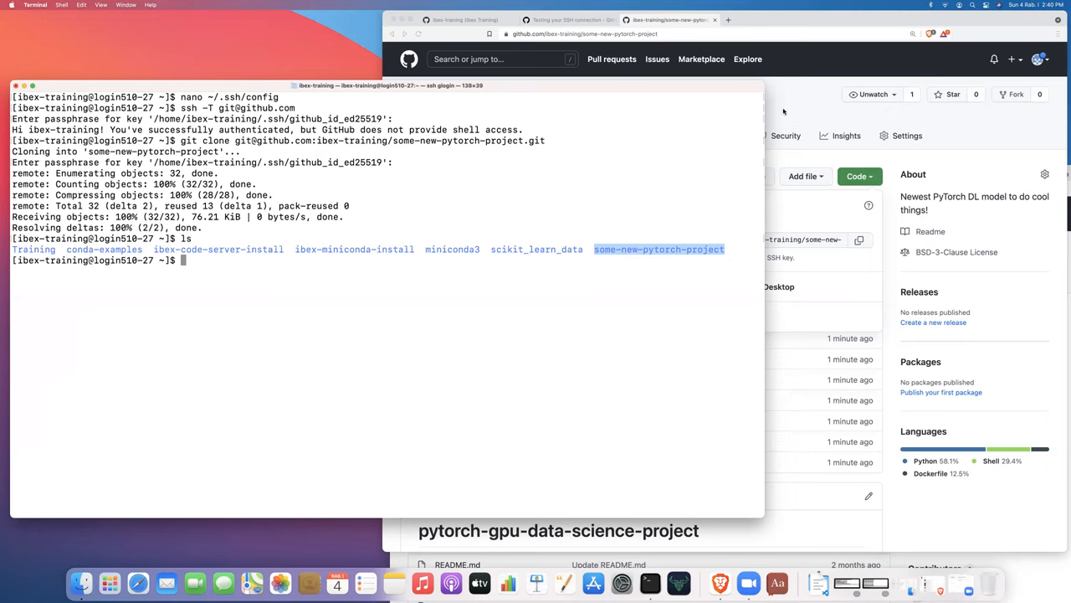
pyautogui.click(857, 175)
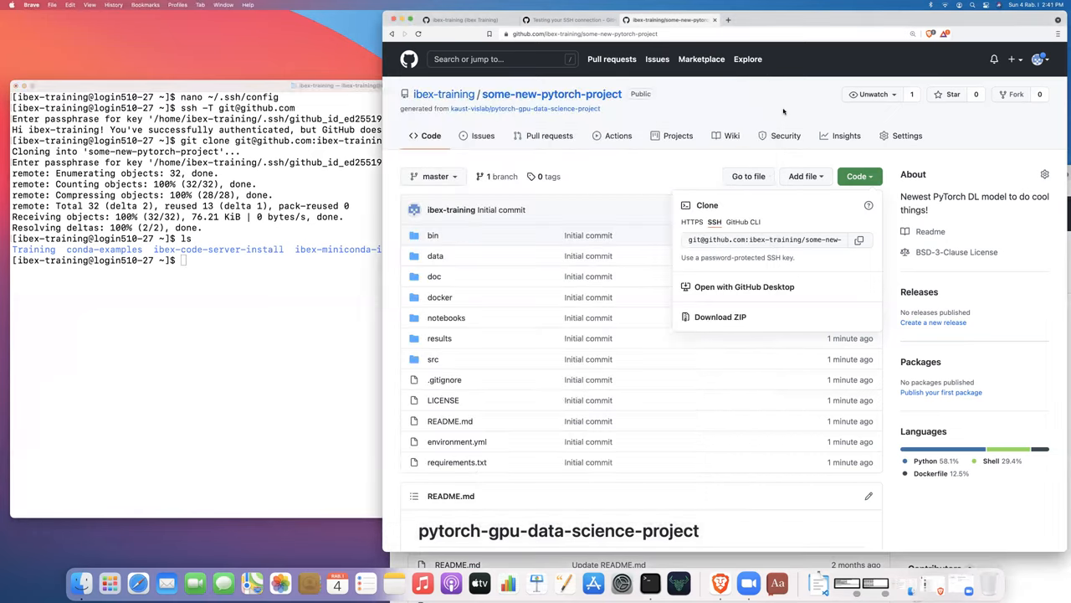
pyautogui.moveTo(713, 93)
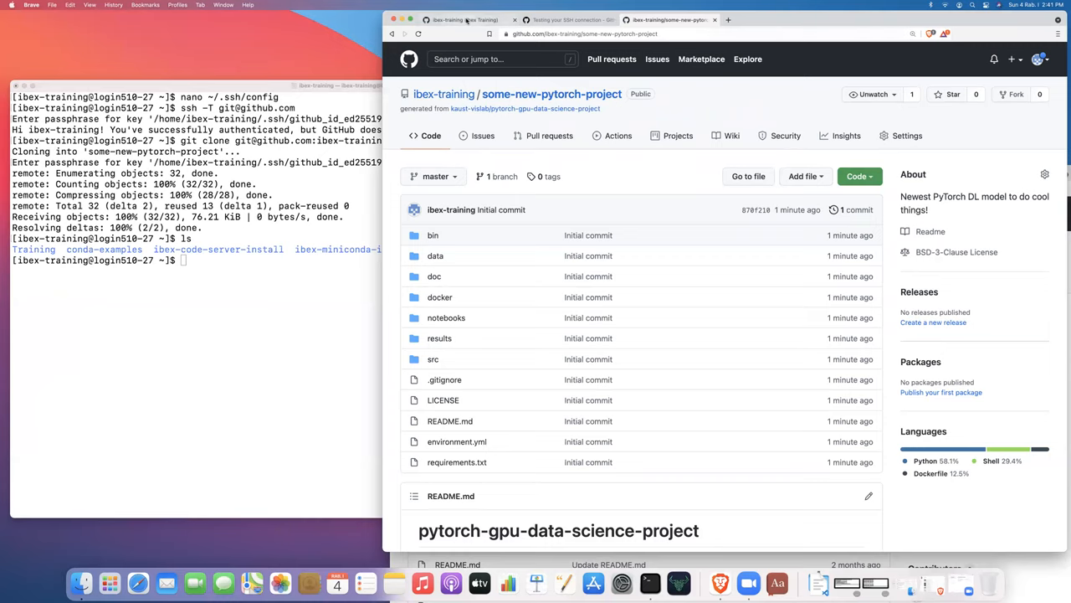
pyautogui.click(1040, 59)
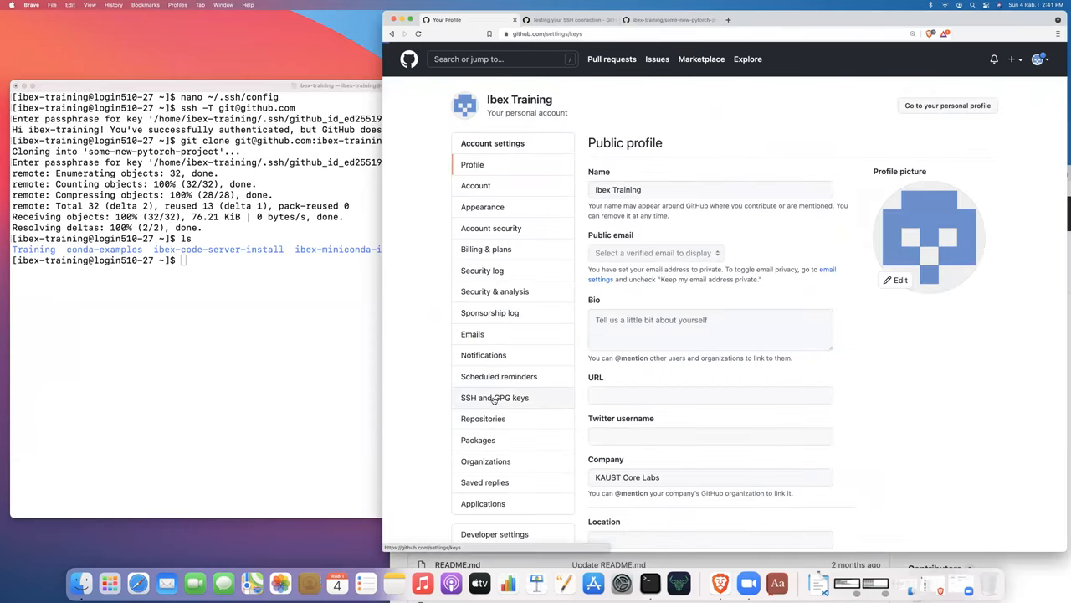
pyautogui.click(496, 399)
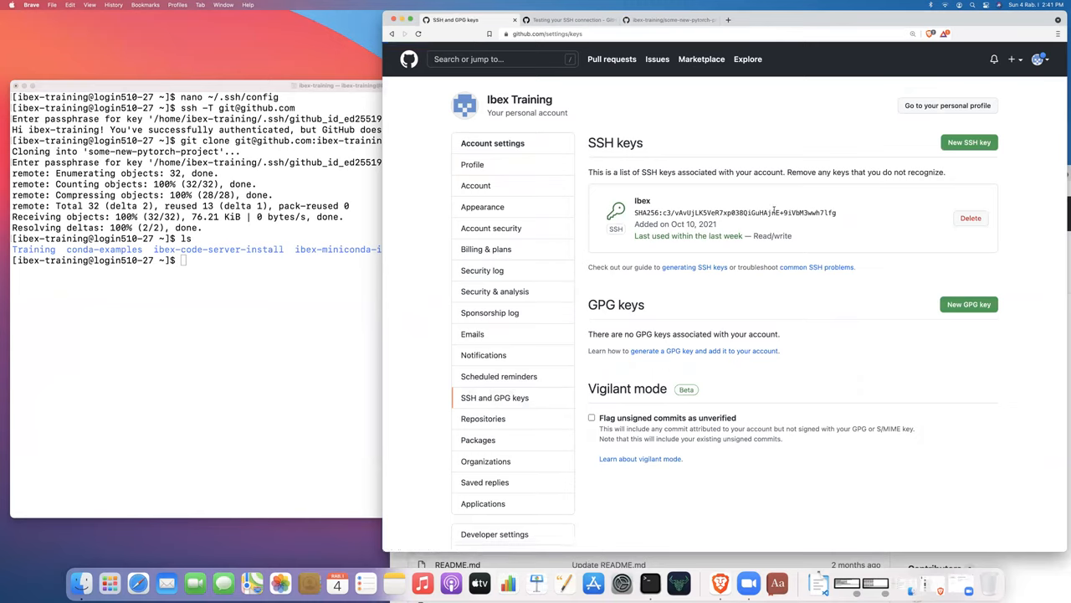
pyautogui.moveTo(762, 210)
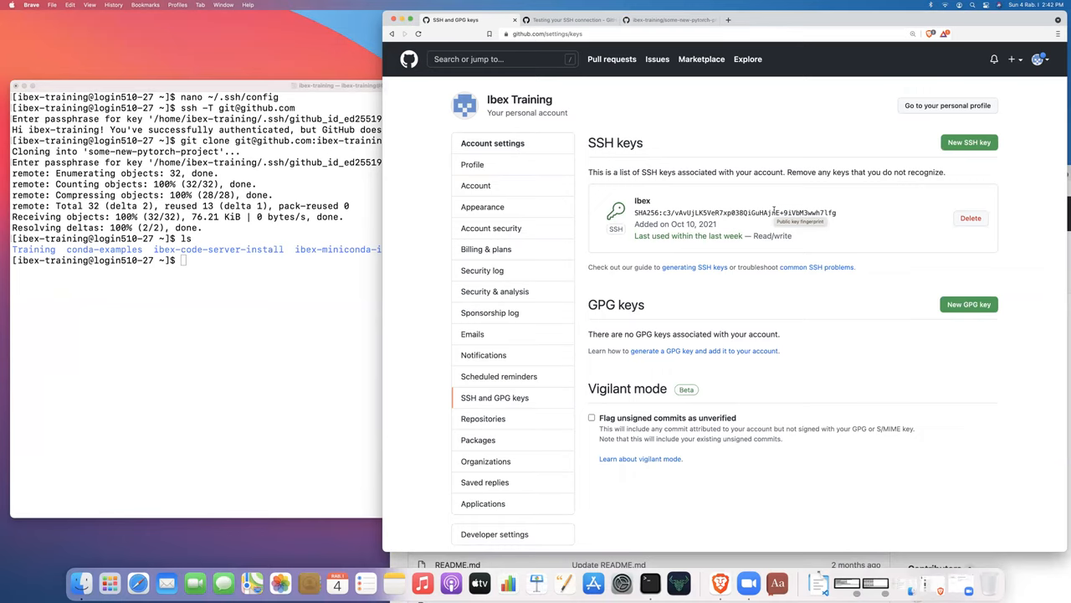
pyautogui.moveTo(757, 180)
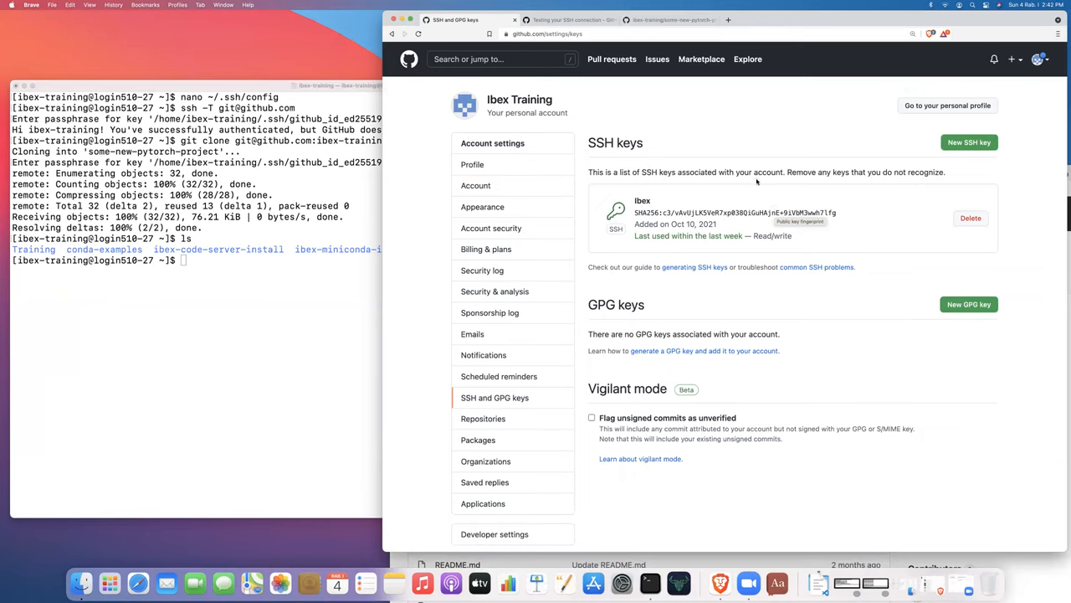
pyautogui.click(670, 20)
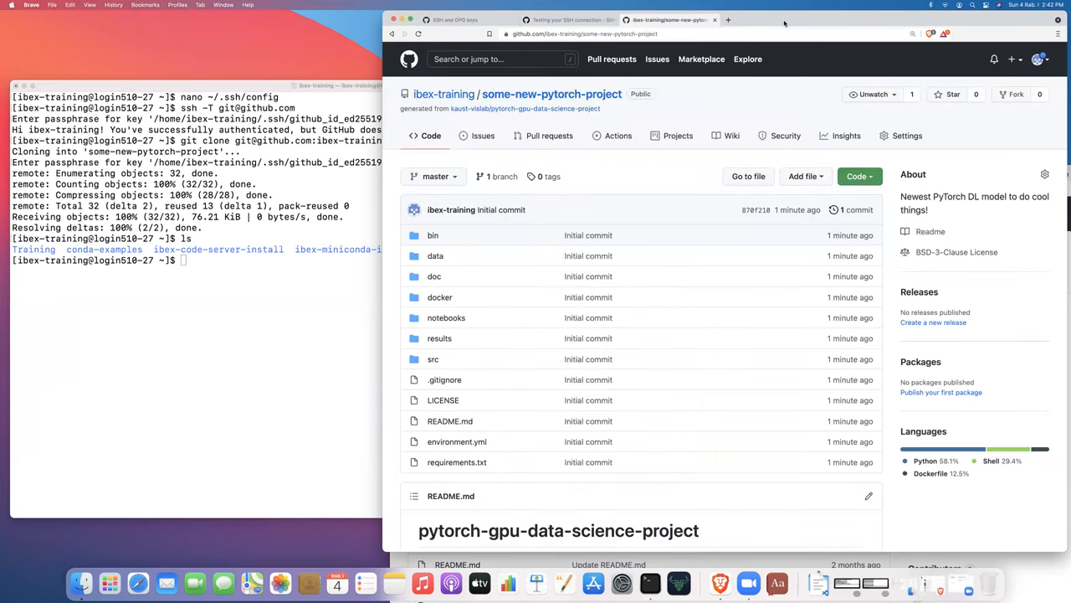